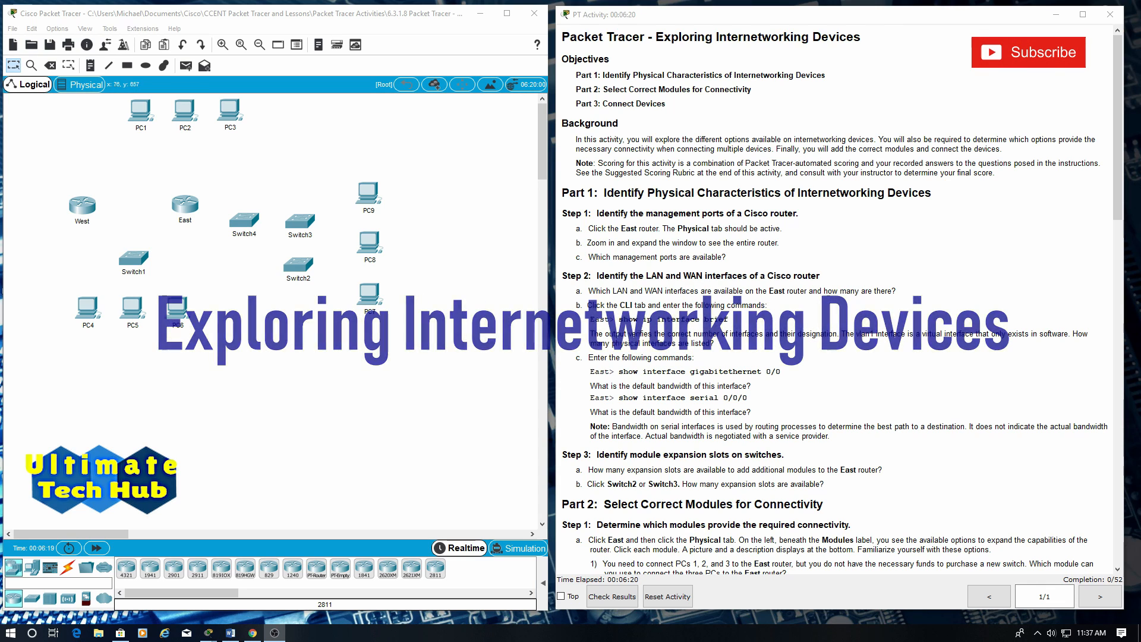
Step: Highlight the Part 1 objective and heading in the activity instructions
drag(649, 75, 826, 74)
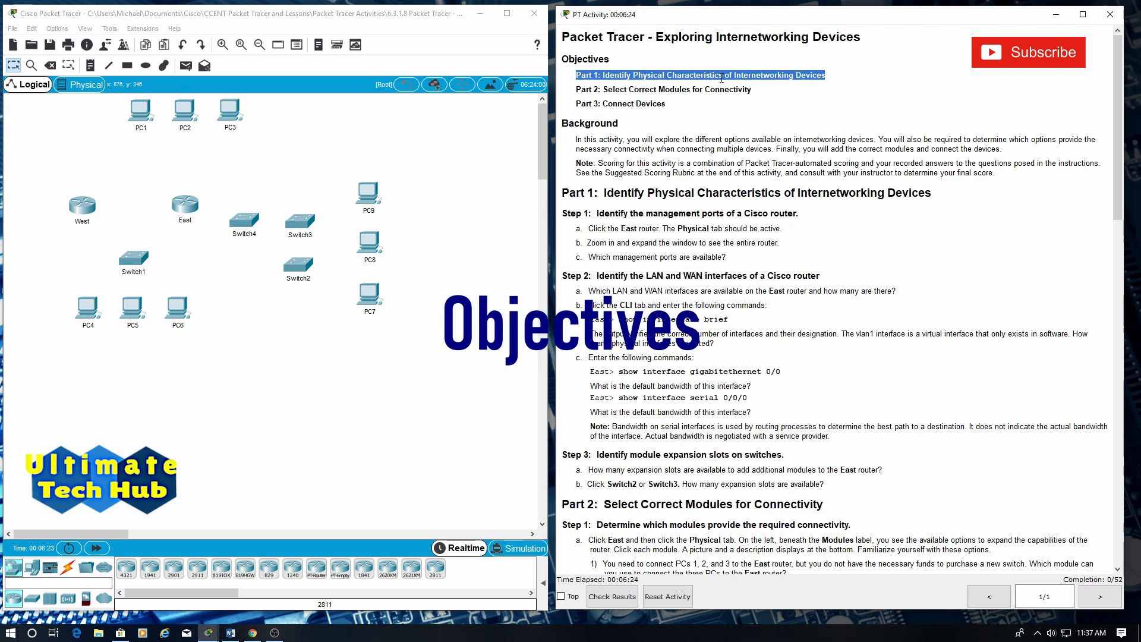
mouse_move(777, 90)
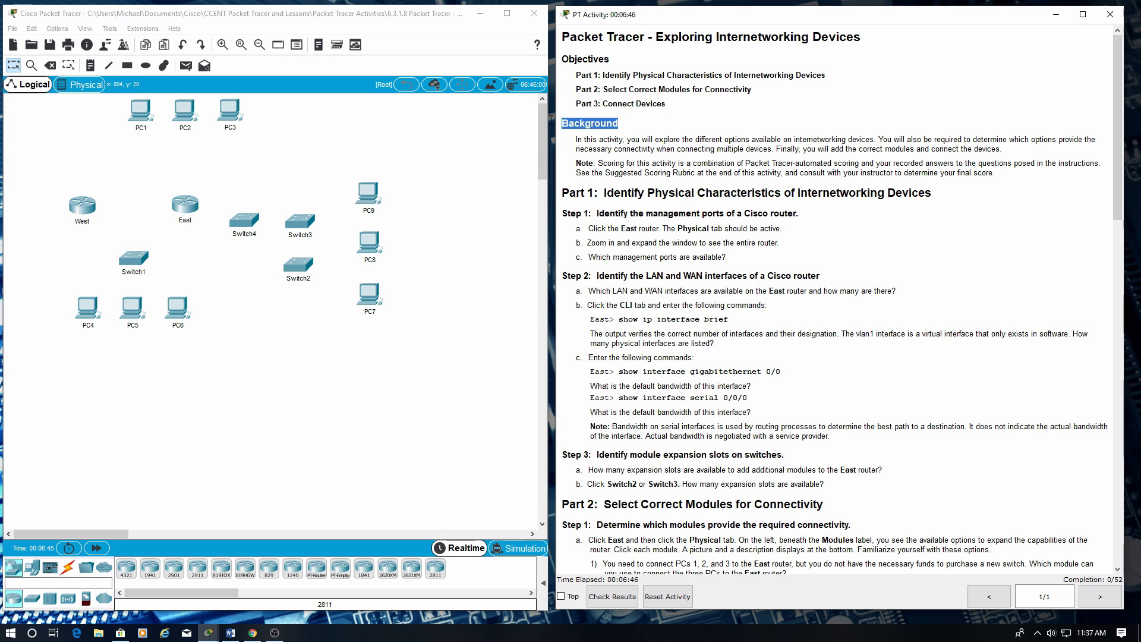
mouse_move(834, 123)
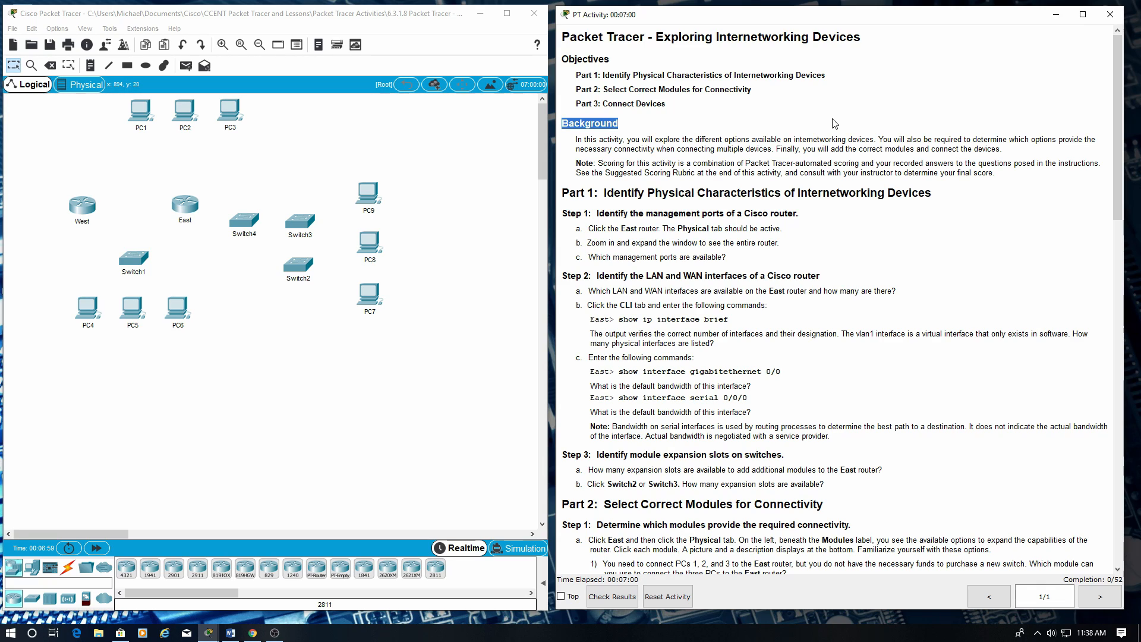
mouse_move(888, 184)
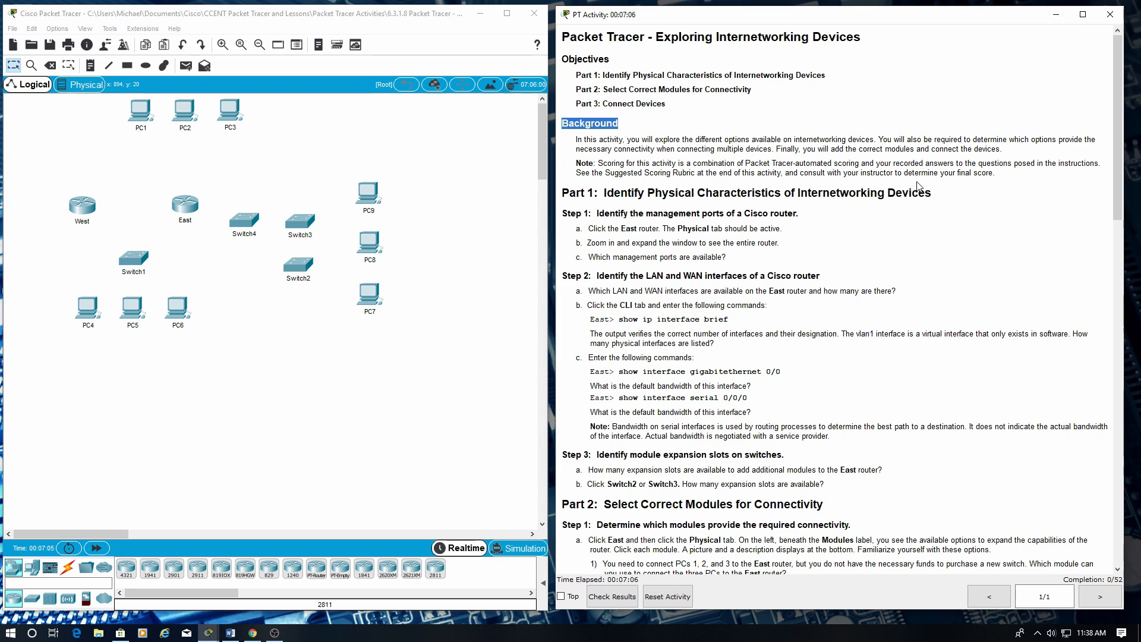
mouse_move(947, 176)
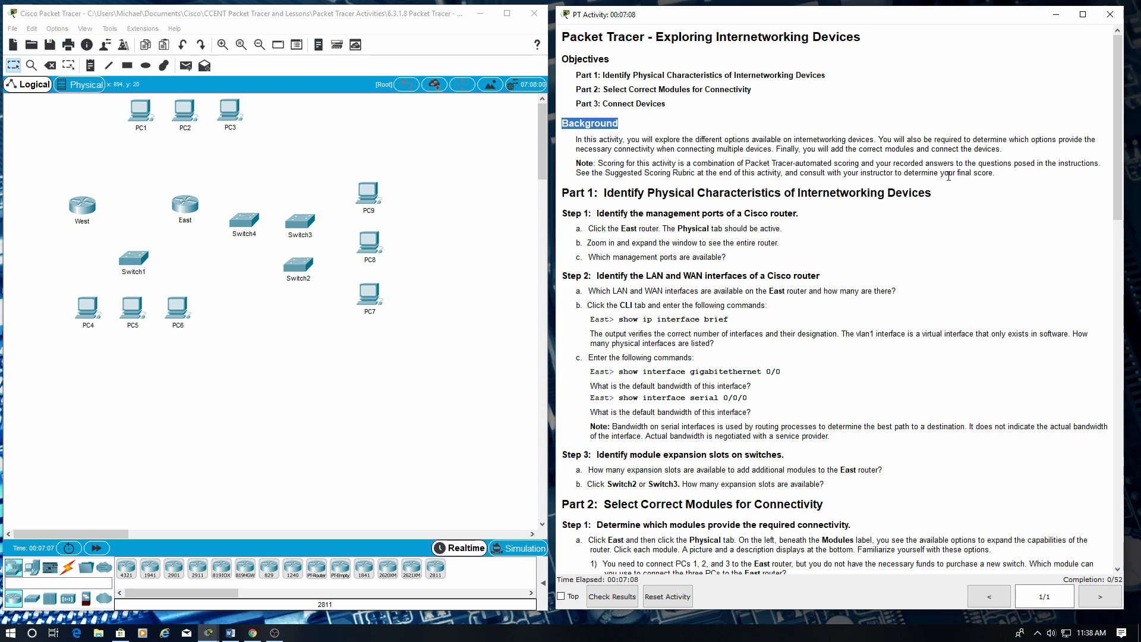
mouse_move(942, 197)
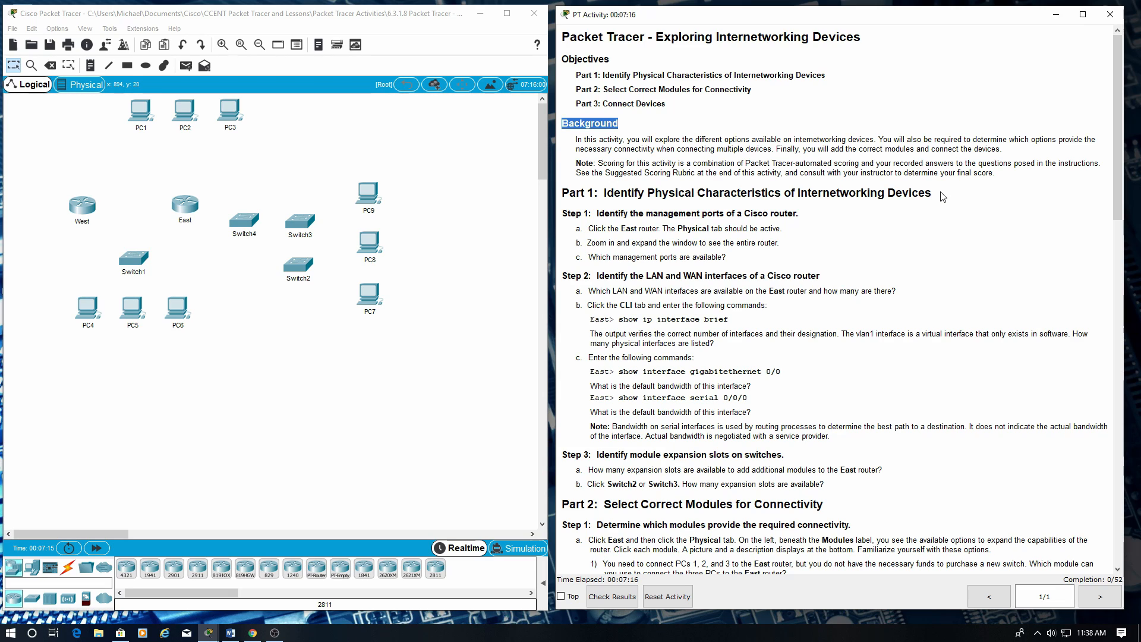
mouse_move(929, 226)
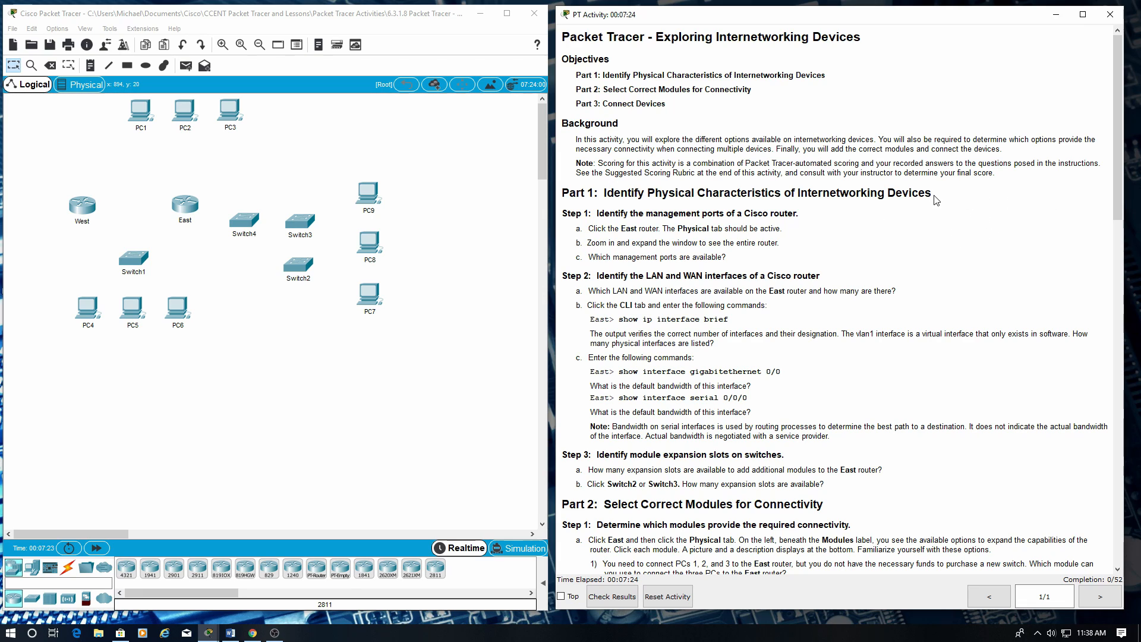
triple_click(742, 192)
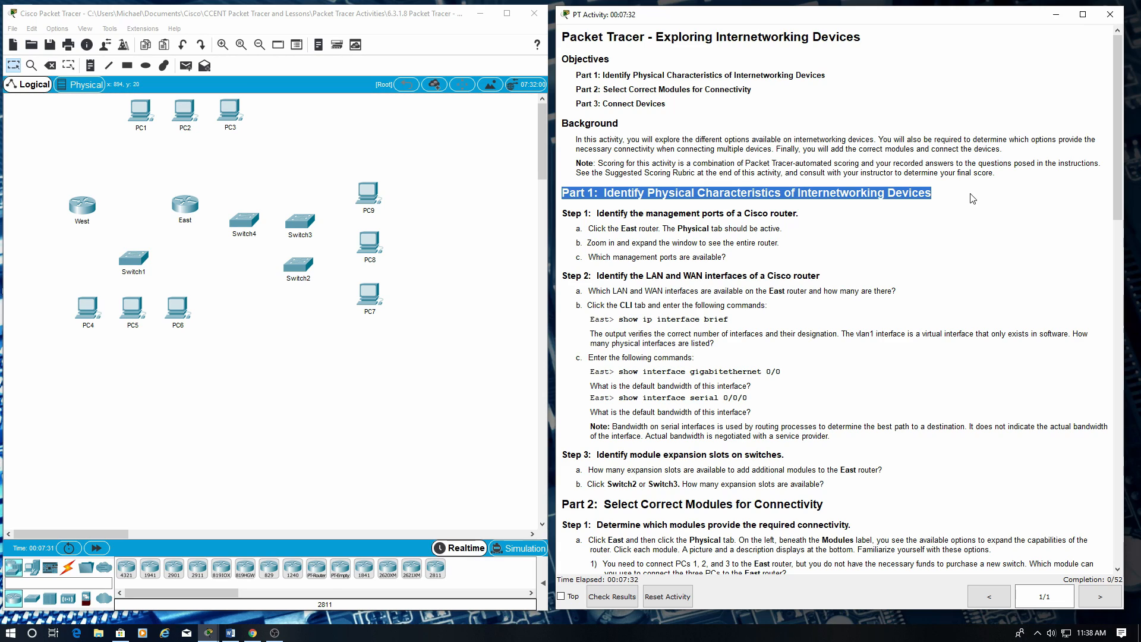
drag(647, 214, 797, 214)
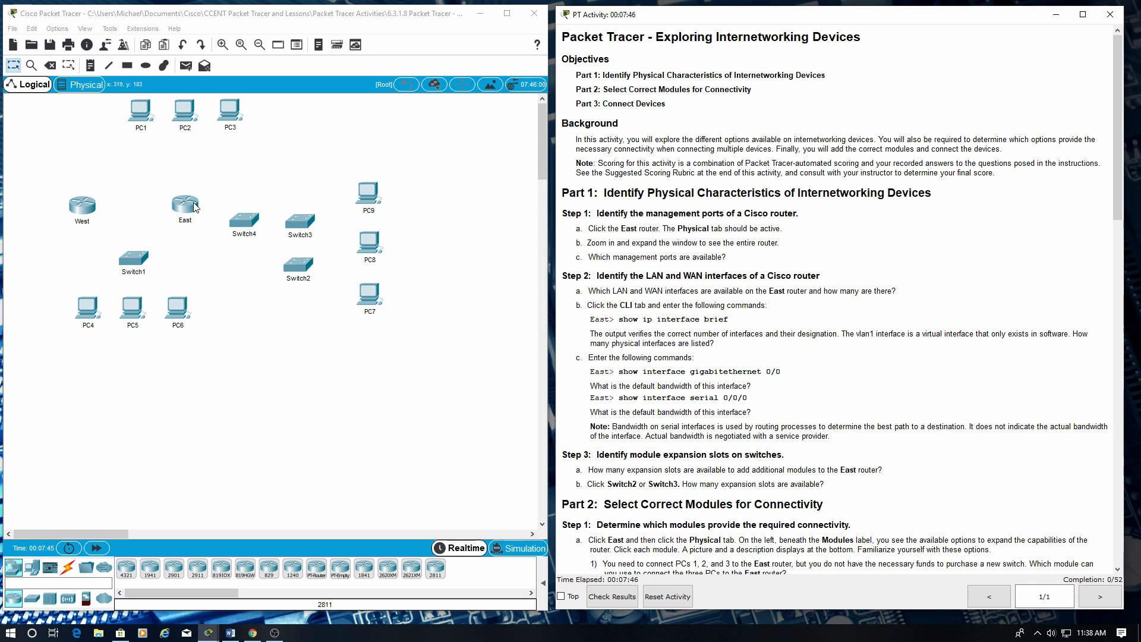
Step: Open East router's window, zoom its physical view, and widen it to show the chassis
double_click(185, 205)
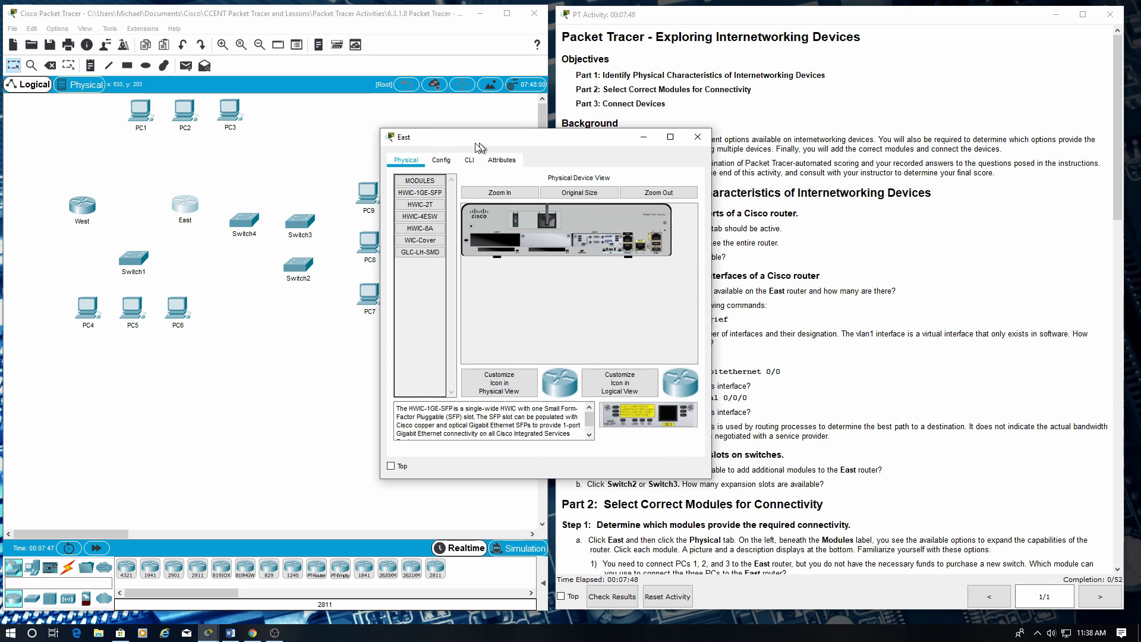
drag(398, 136, 172, 166)
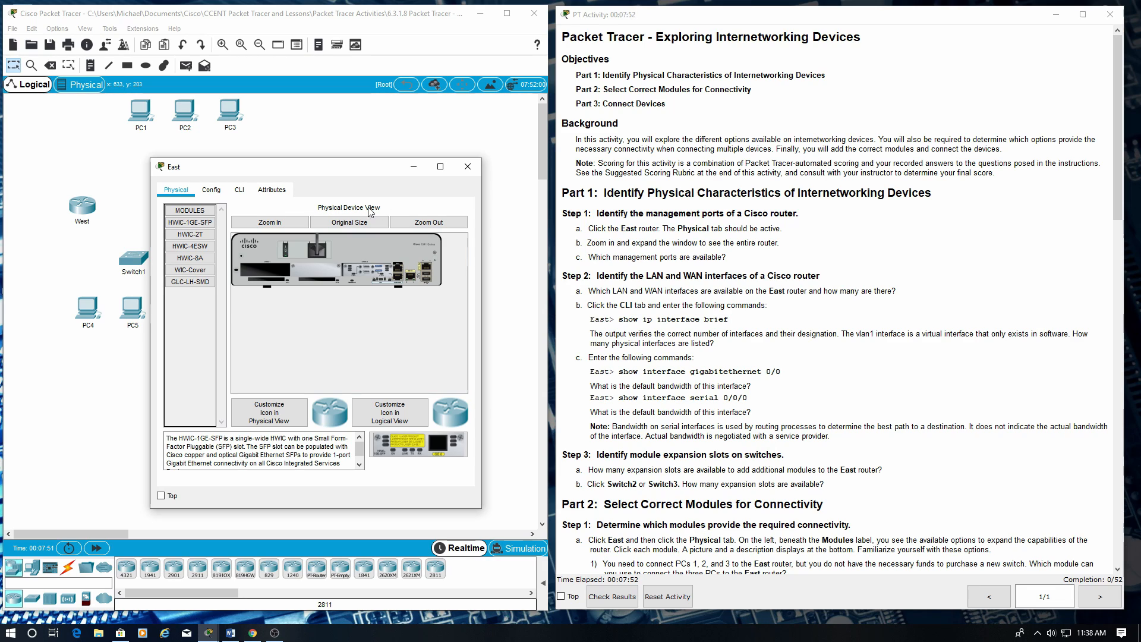
mouse_move(308, 246)
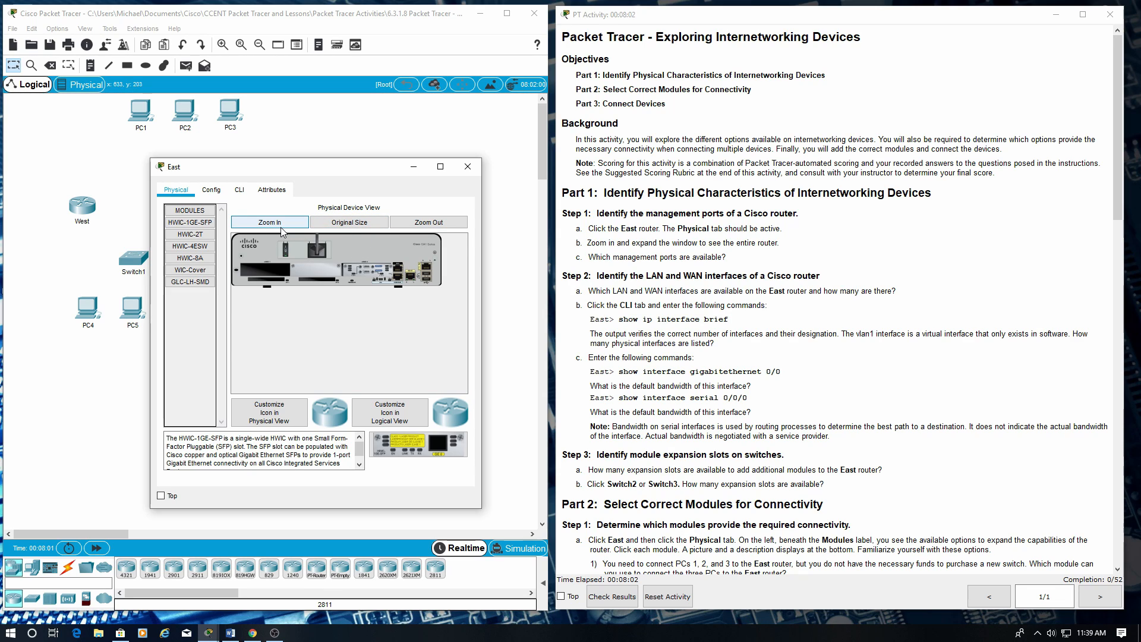
click(268, 222)
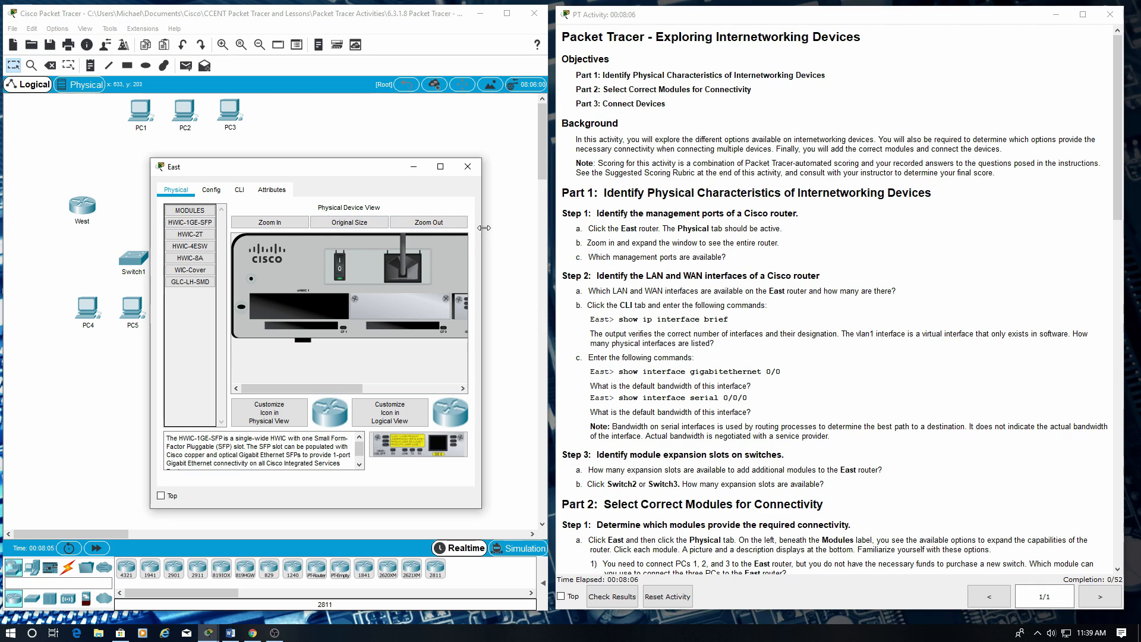
drag(482, 228, 659, 228)
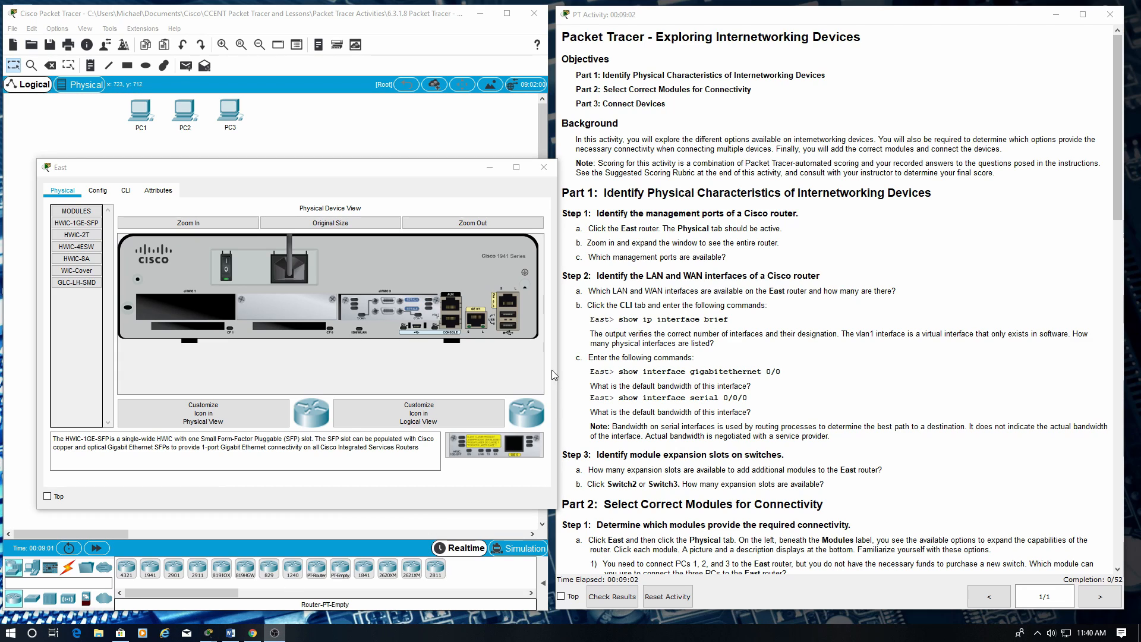
mouse_move(455, 309)
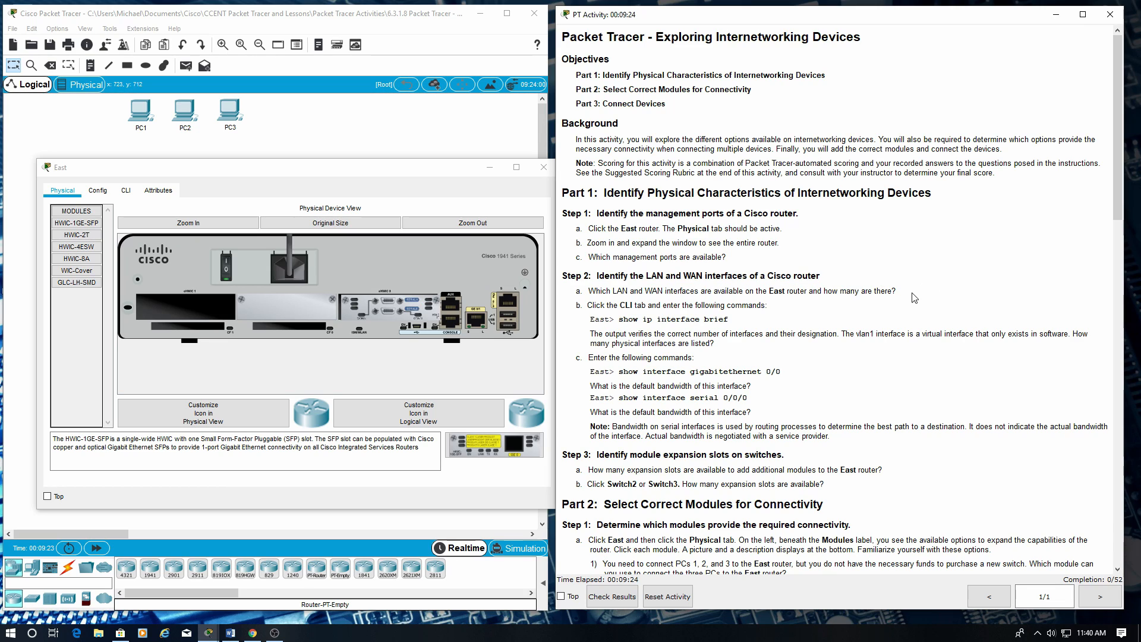
drag(589, 290, 895, 290)
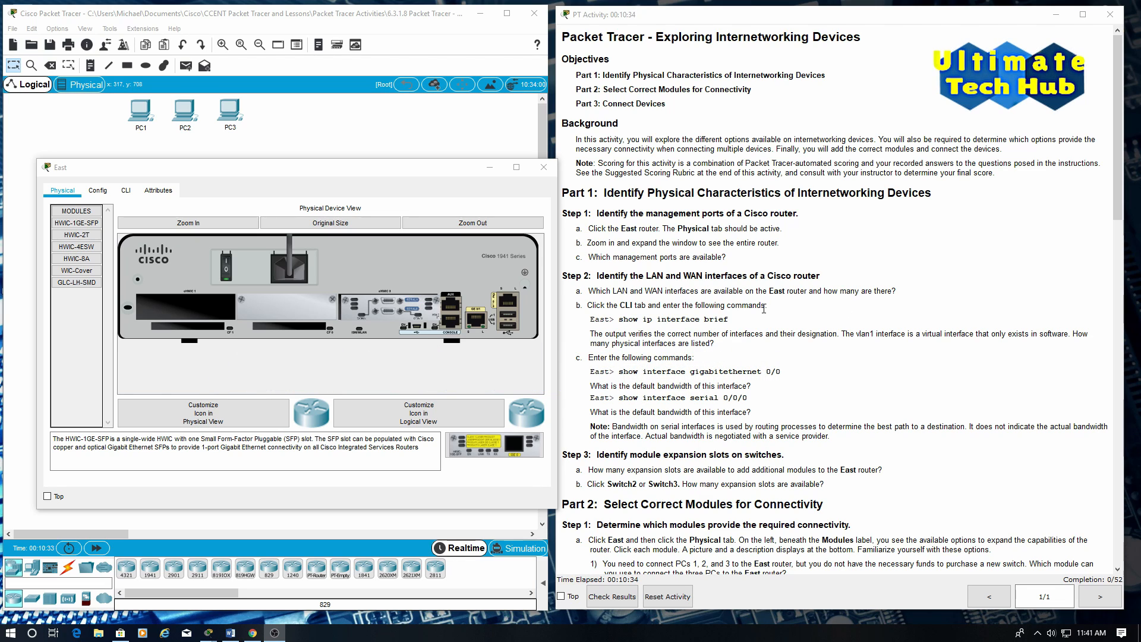
mouse_move(774, 312)
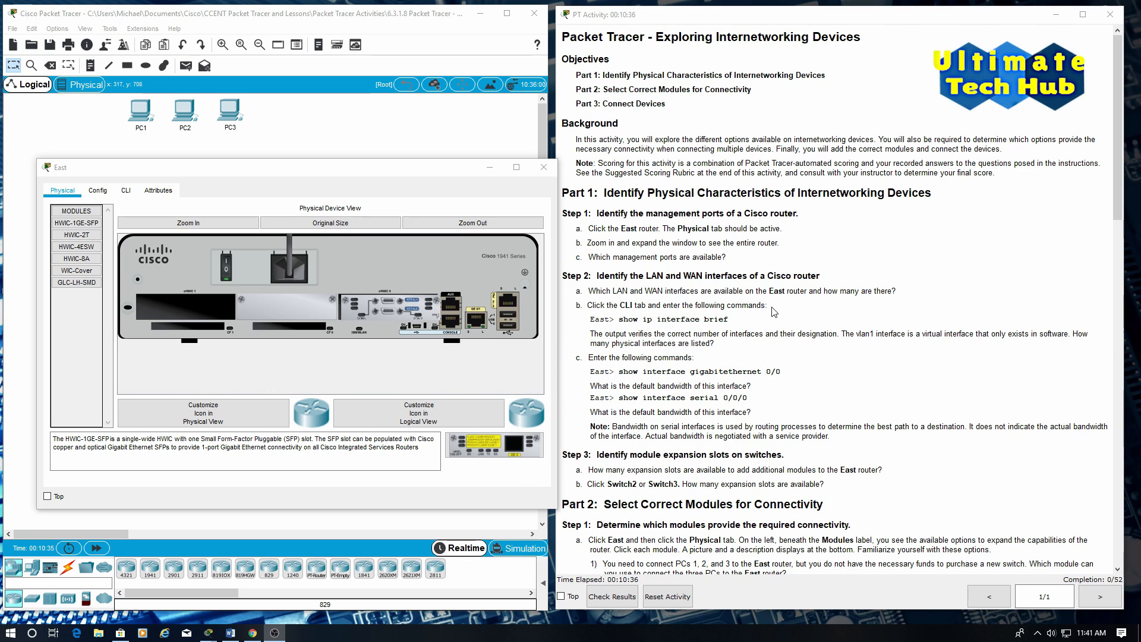
double_click(669, 305)
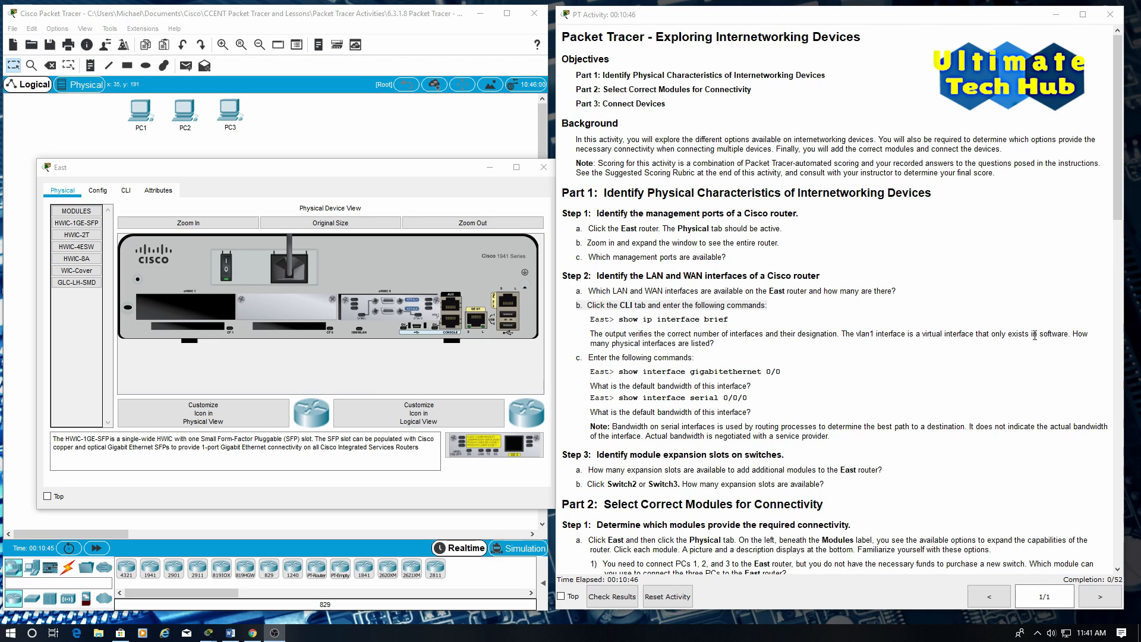
Step: At East's CLI prompt, run show ip interface brief and review the interface list
click(124, 190)
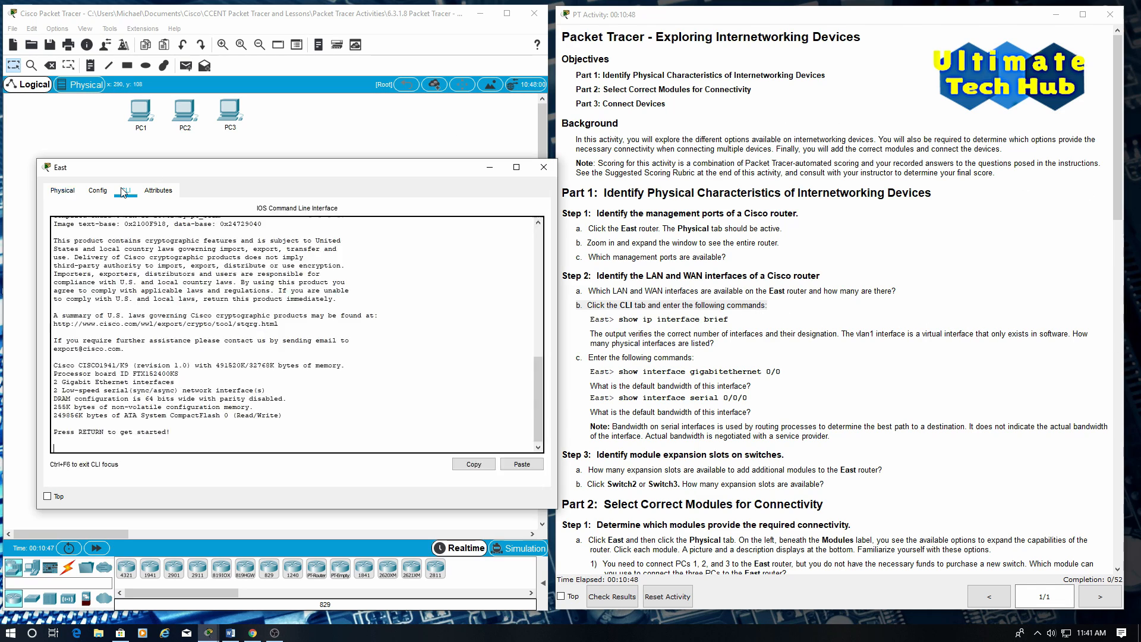
click(125, 190)
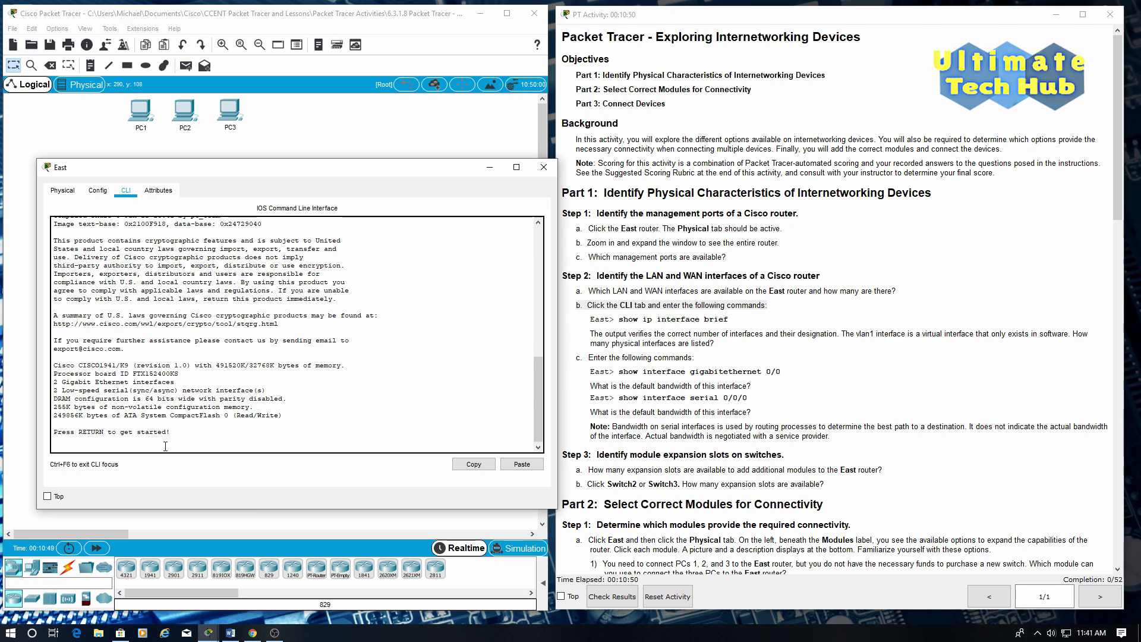
key(Return)
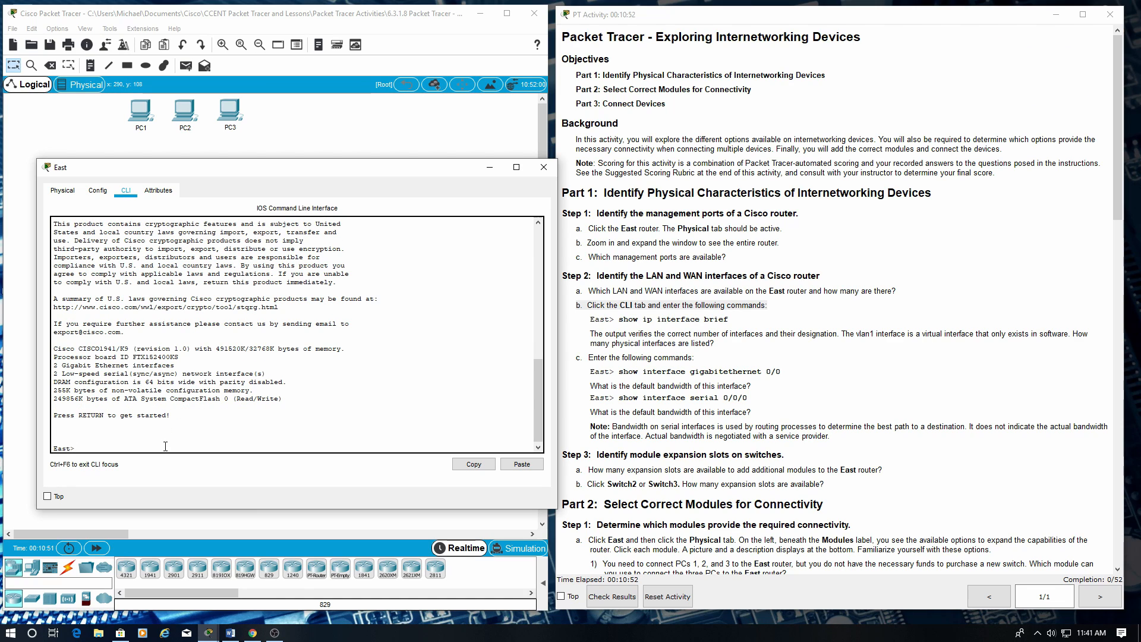
text(show i)
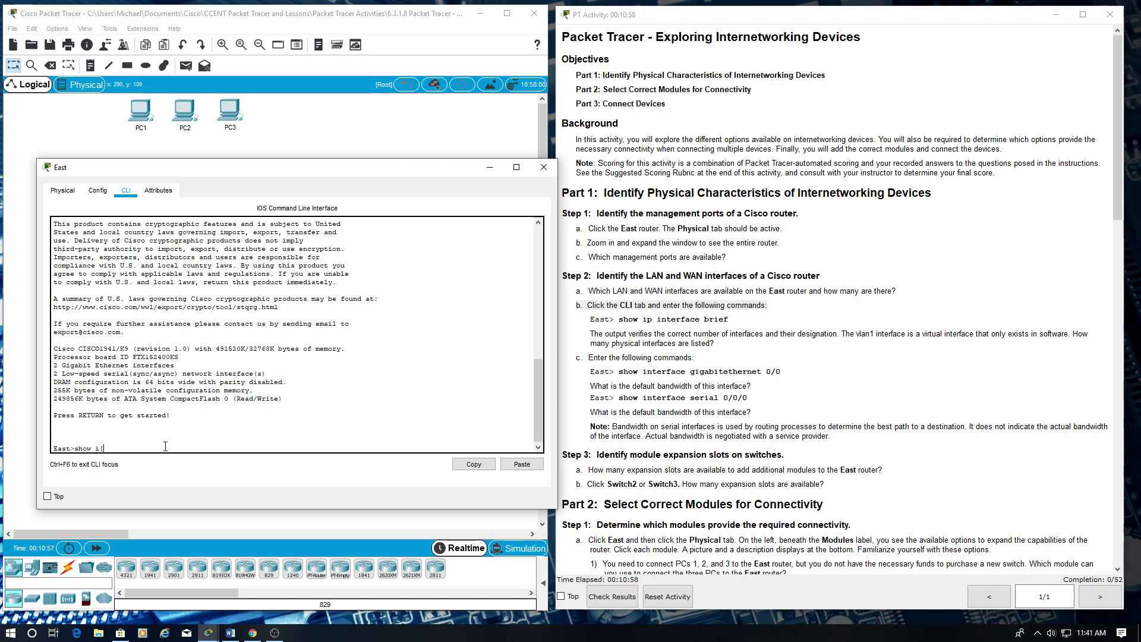
text(p interface brief)
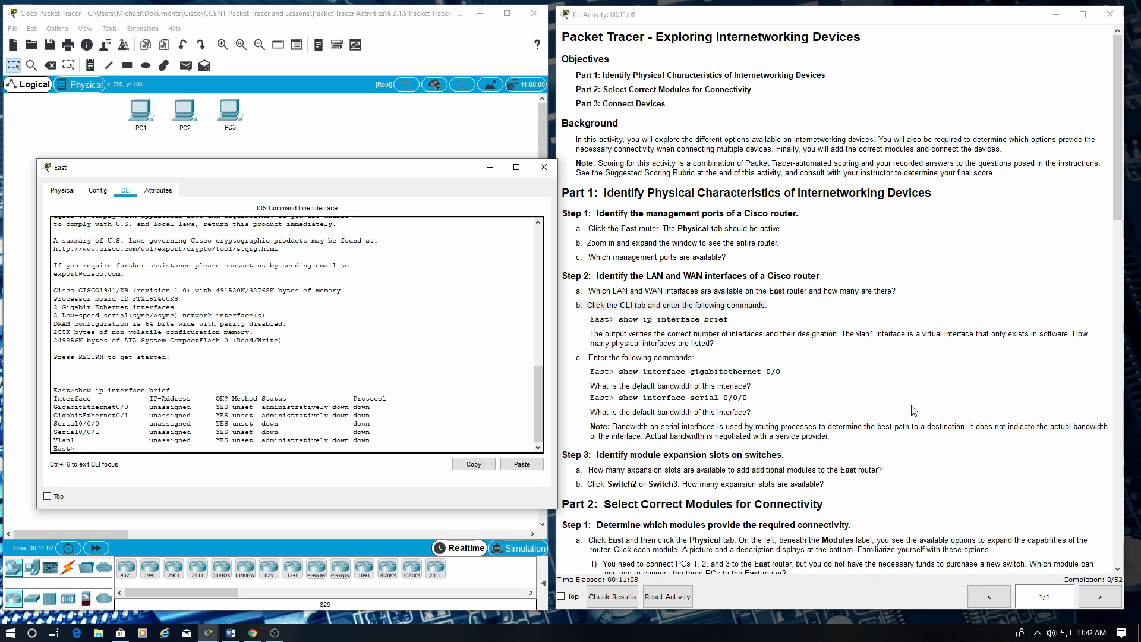
mouse_move(900, 409)
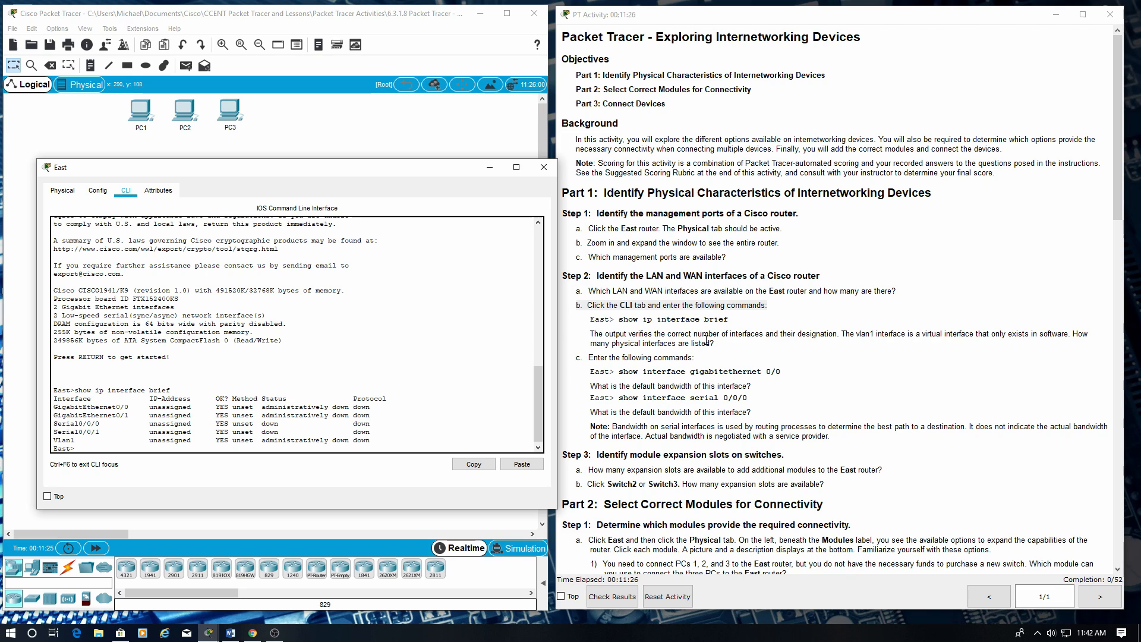
mouse_move(891, 473)
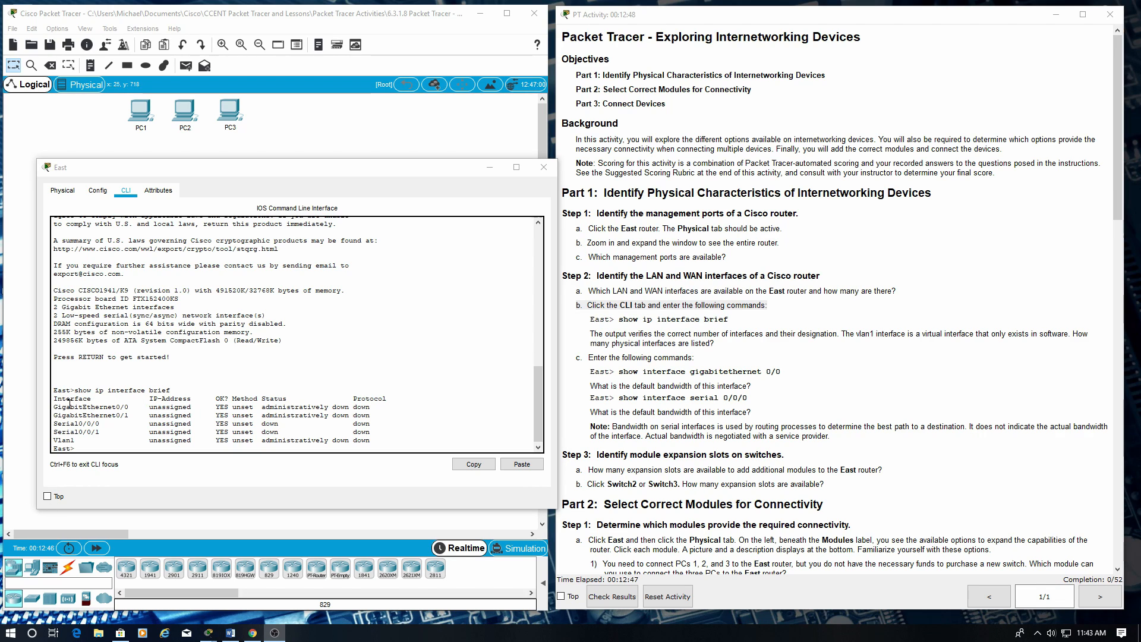
drag(54, 405, 288, 430)
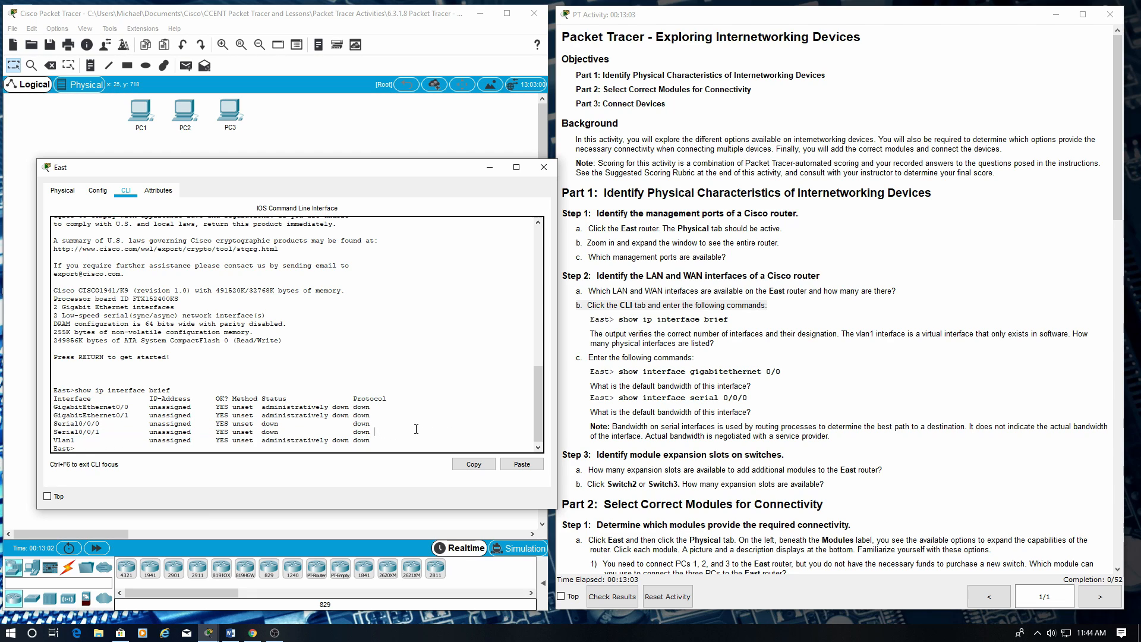
mouse_move(718, 362)
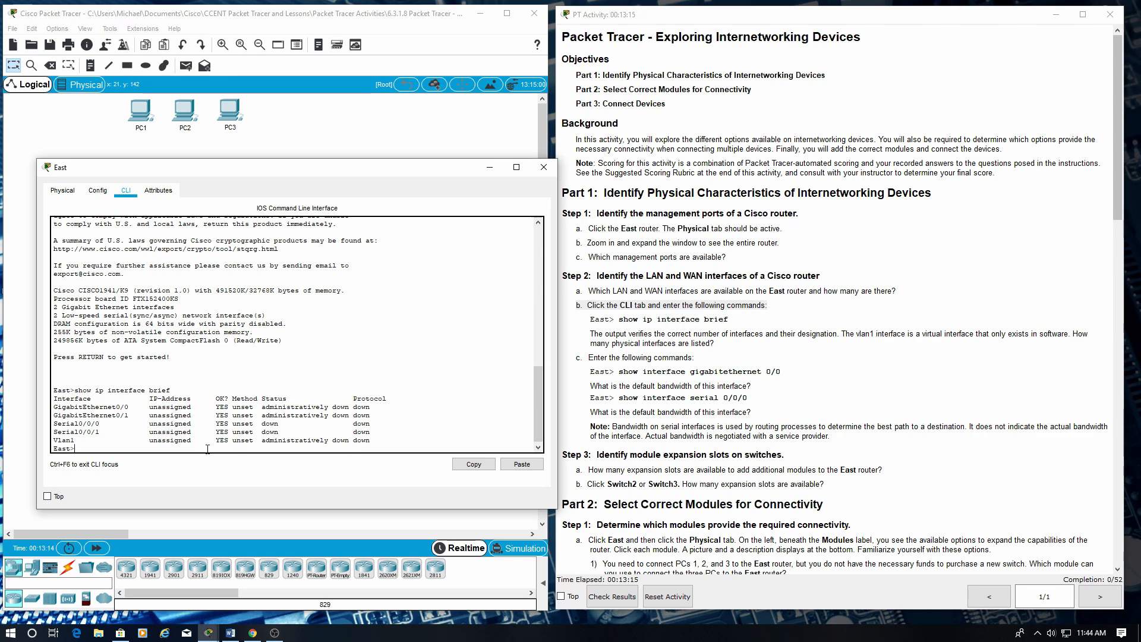
Step: Run 'show interface gigabitethernet 0/0' on the East router
text(sh)
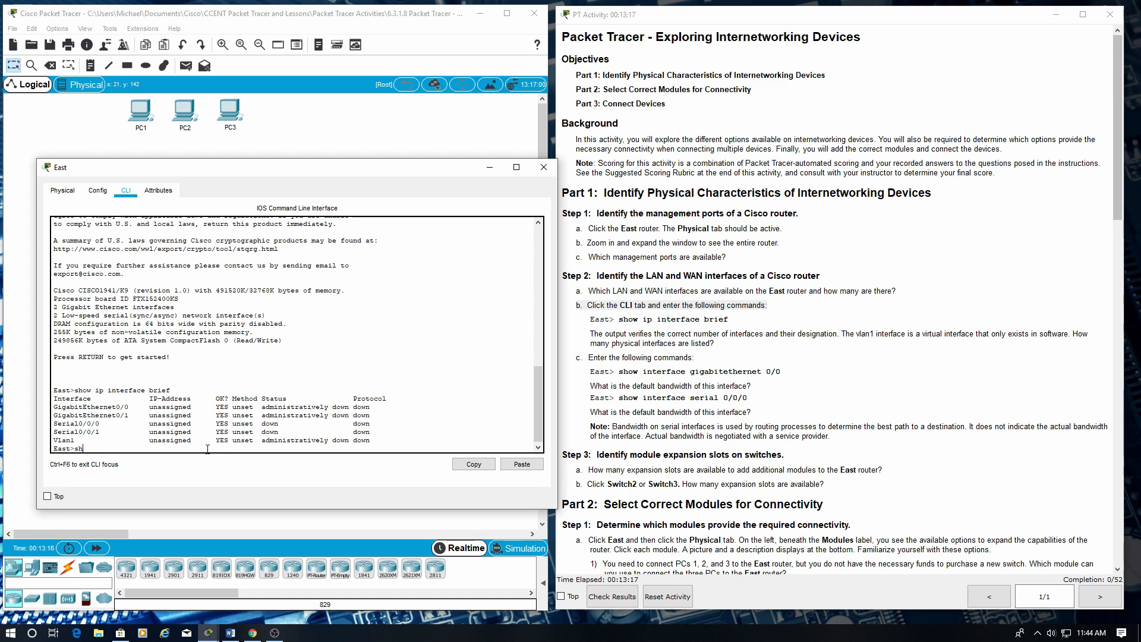
text(ow)
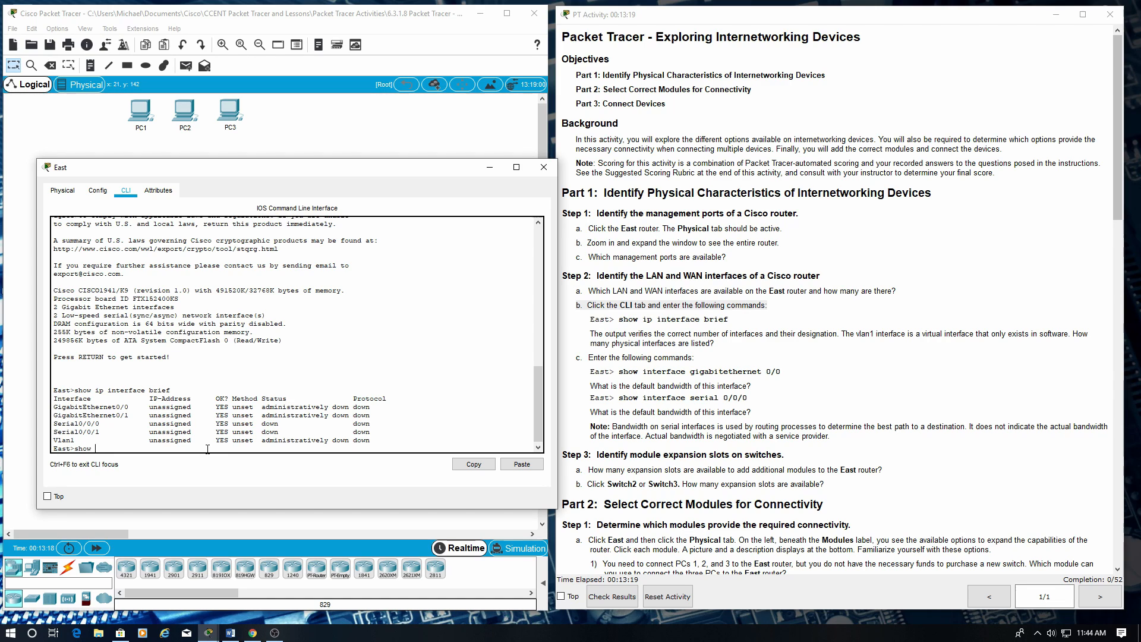
text(interface)
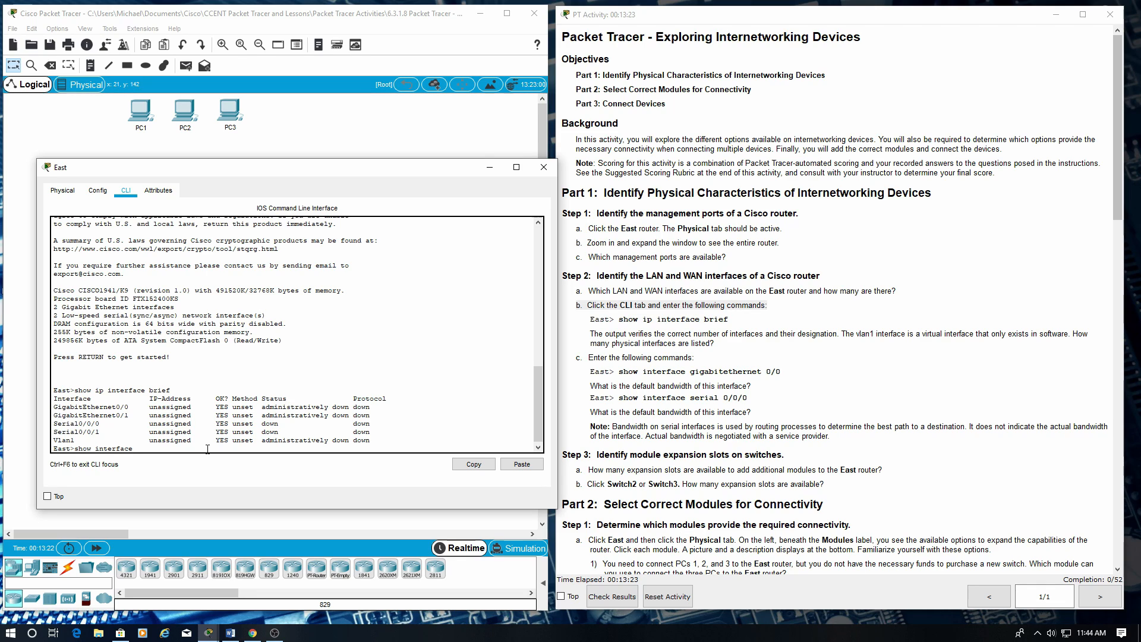
text(g)
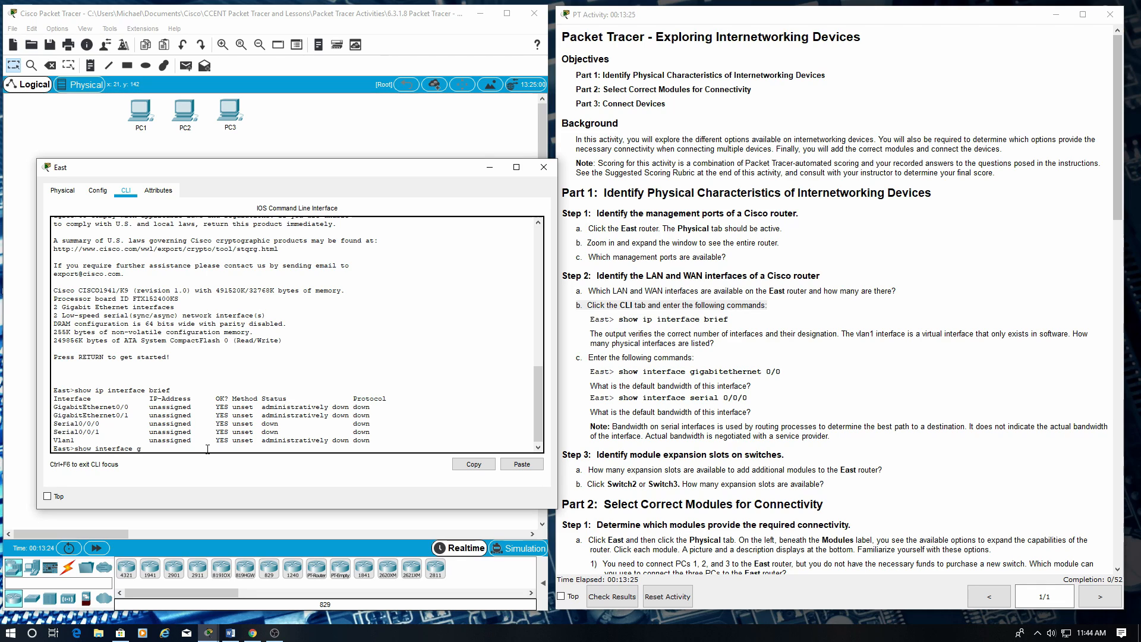
text(igabi)
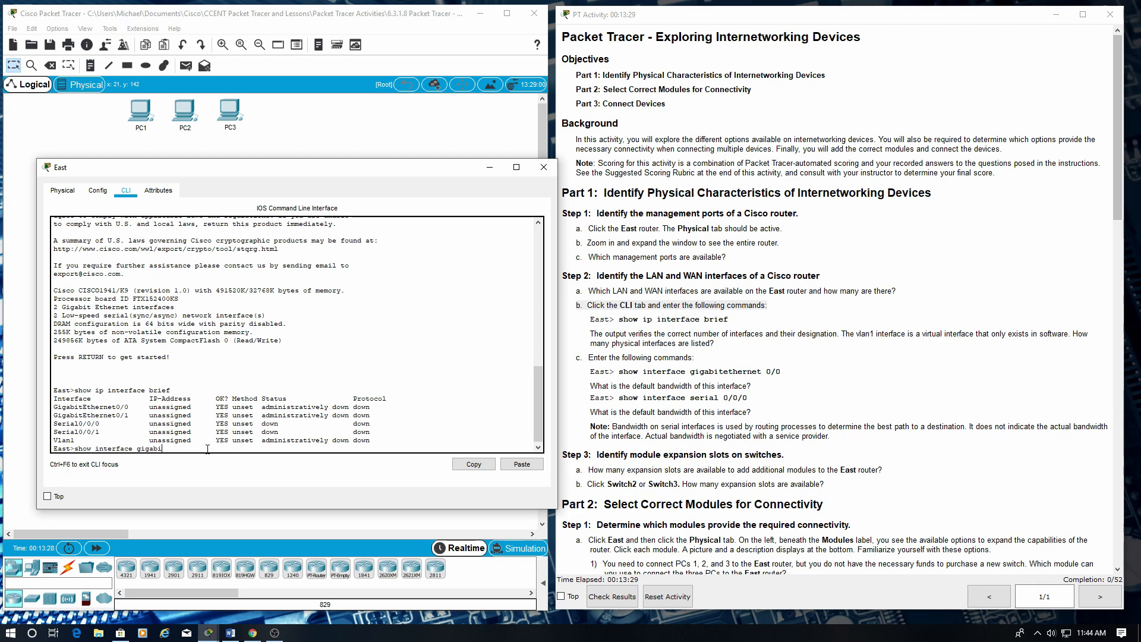
text(ethernet)
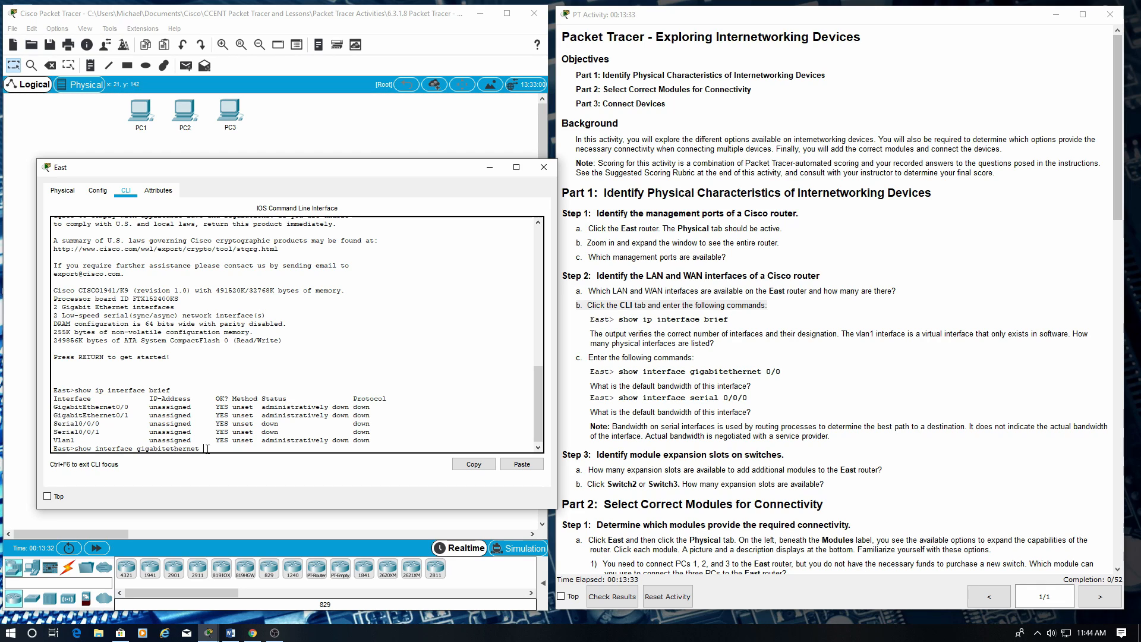
text(0/0)
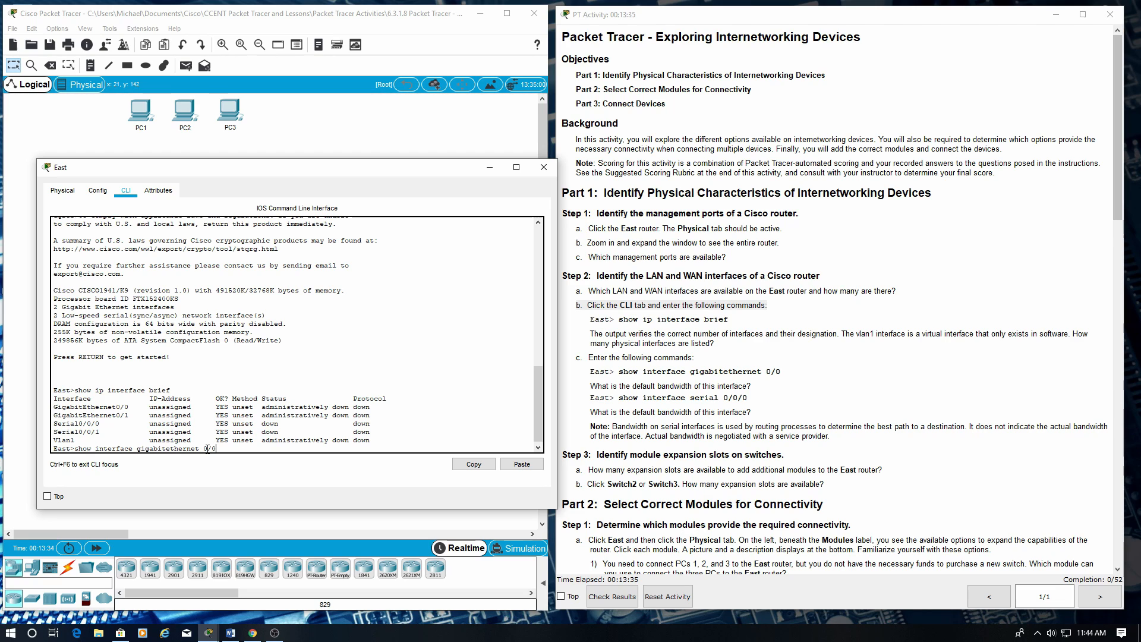
key(enter)
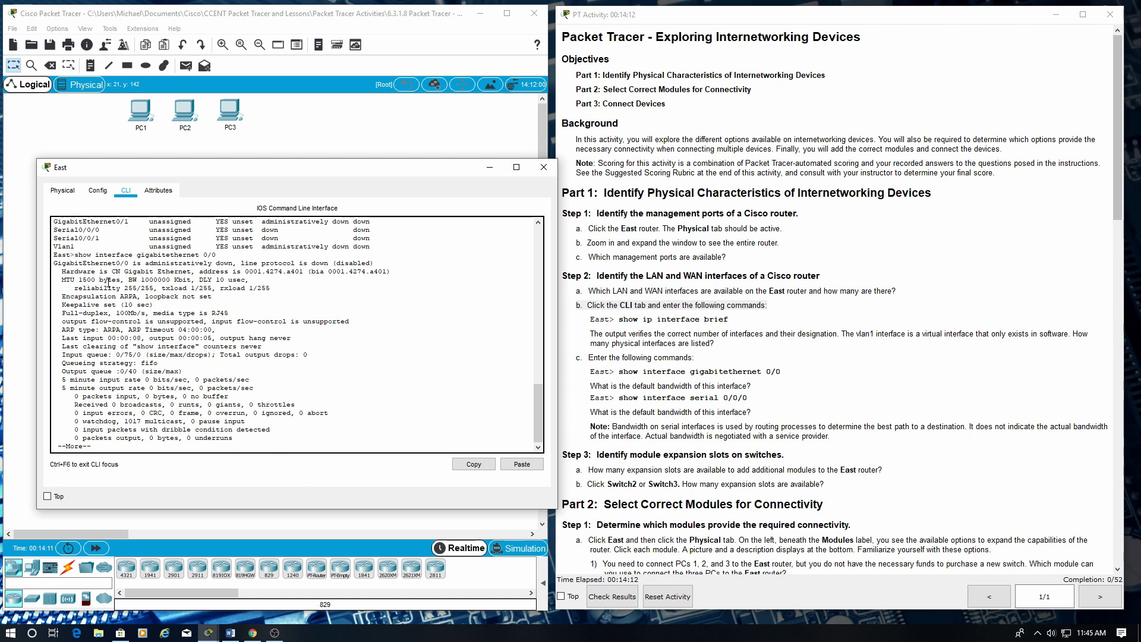
Step: Run 'show interface serial 0/0/0' to view the serial interface's details
double_click(145, 279)
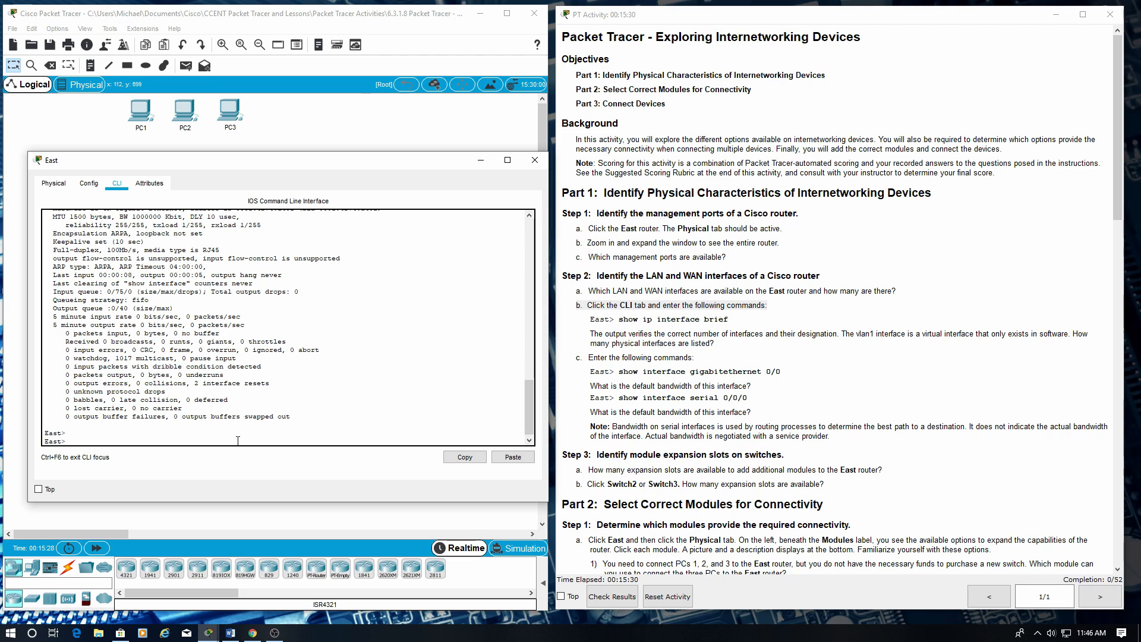
text(show interface serial)
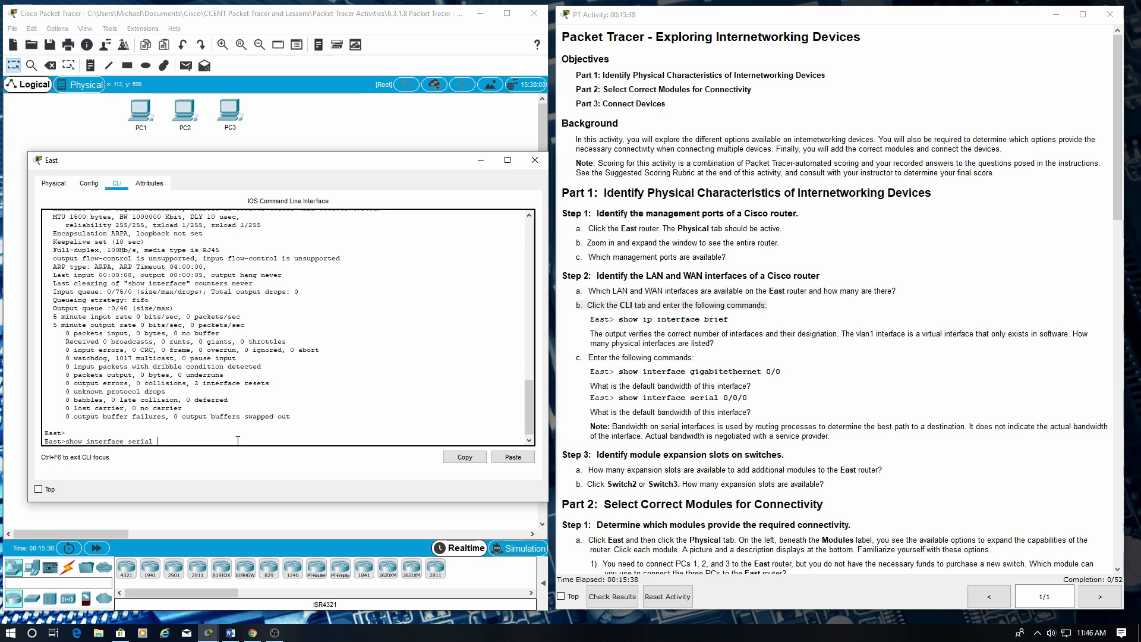
text(0/0/0)
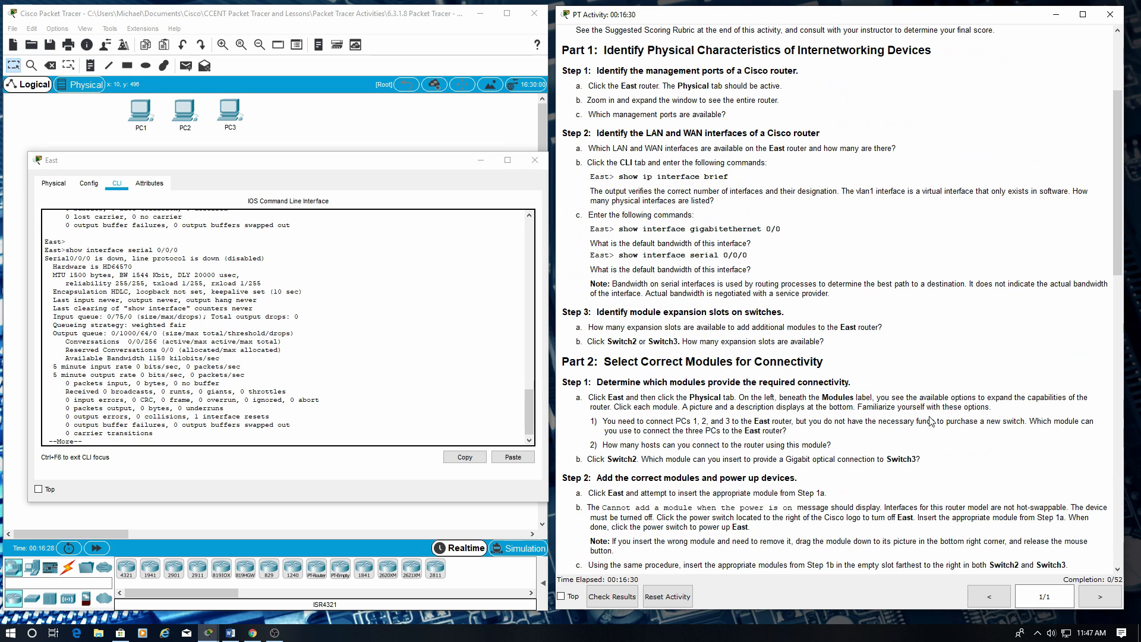
Step: Highlight Step 3a about expansion slots and switch East to its Physical tab
scroll(down, 3)
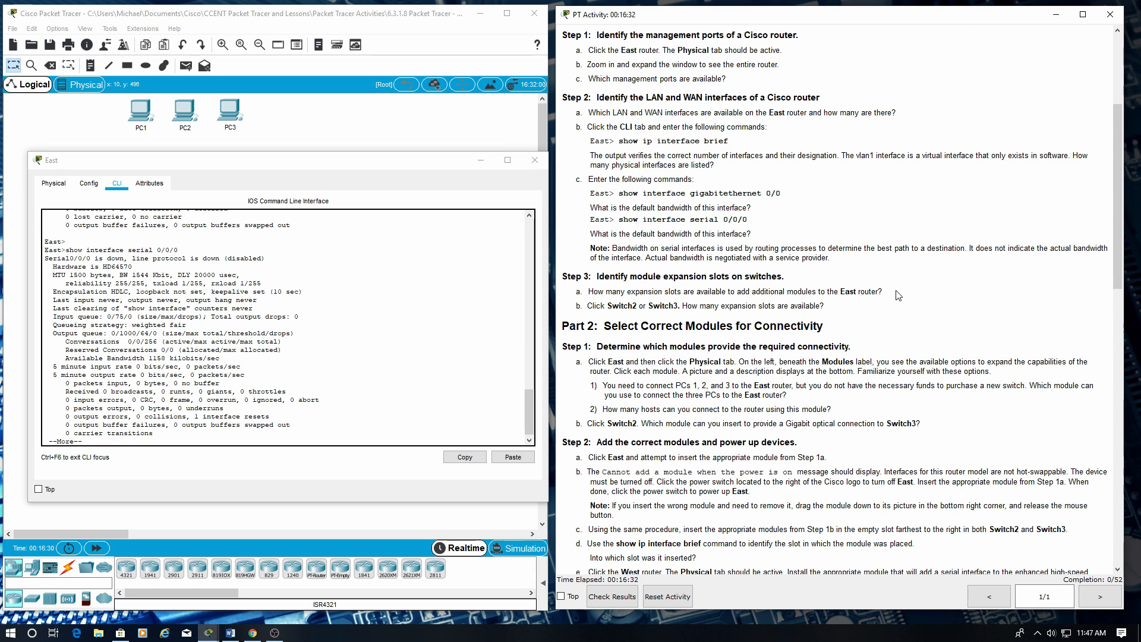
triple_click(727, 291)
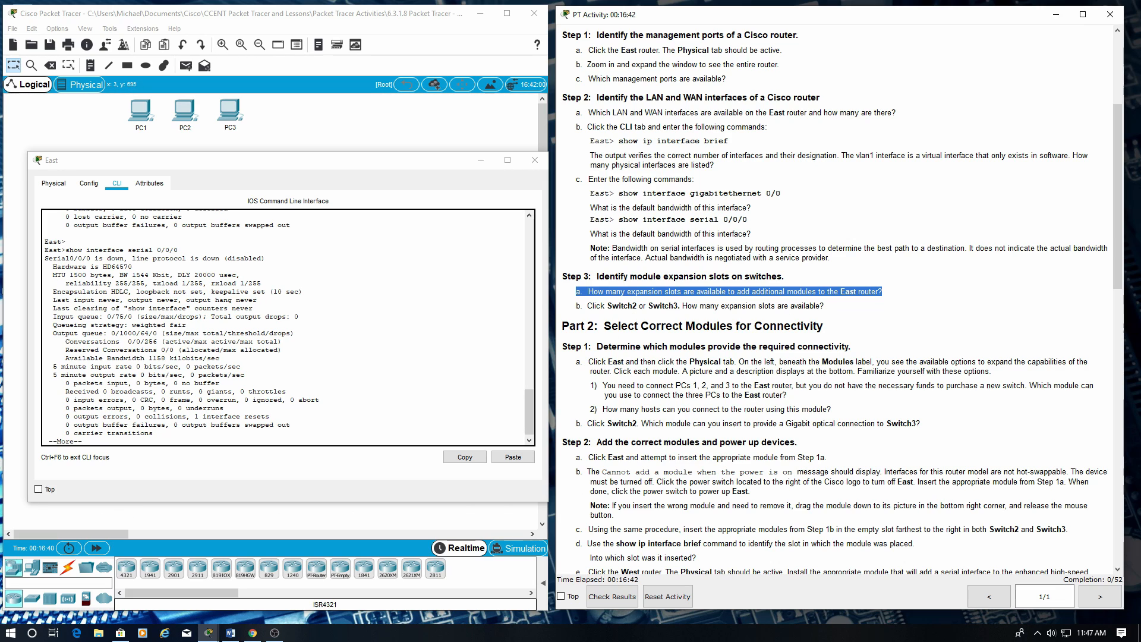
click(53, 182)
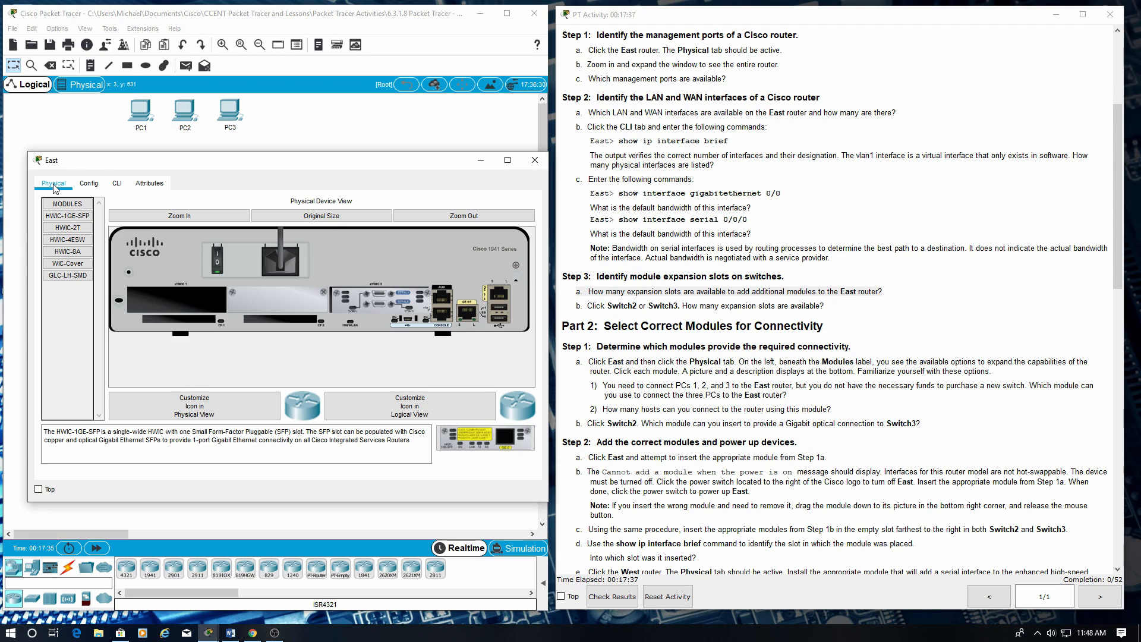
mouse_move(153, 307)
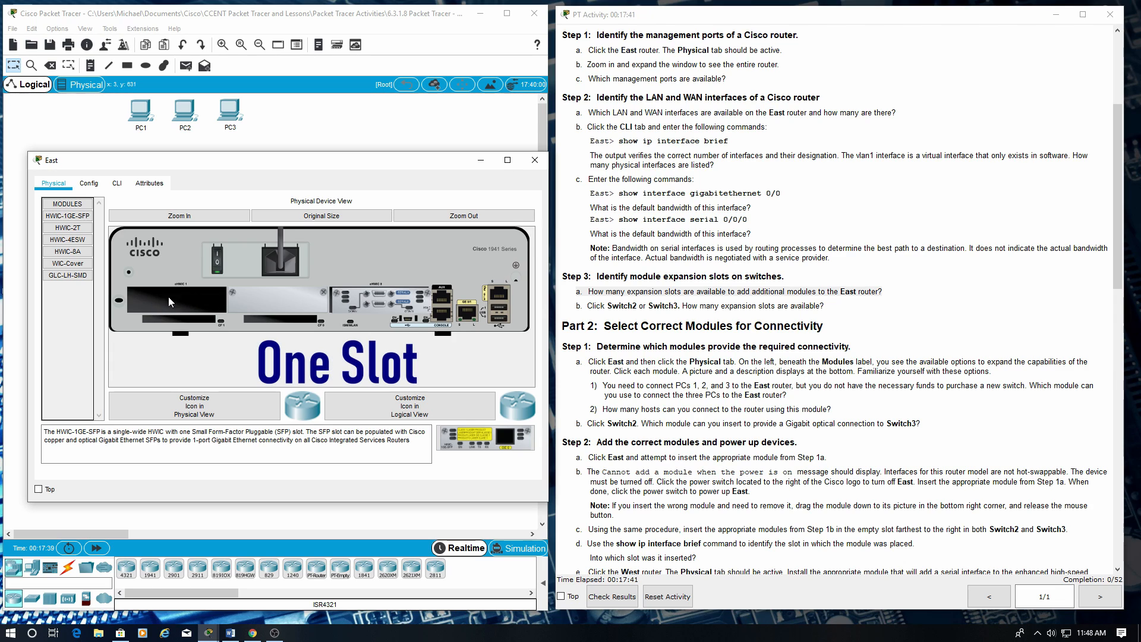
mouse_move(761, 362)
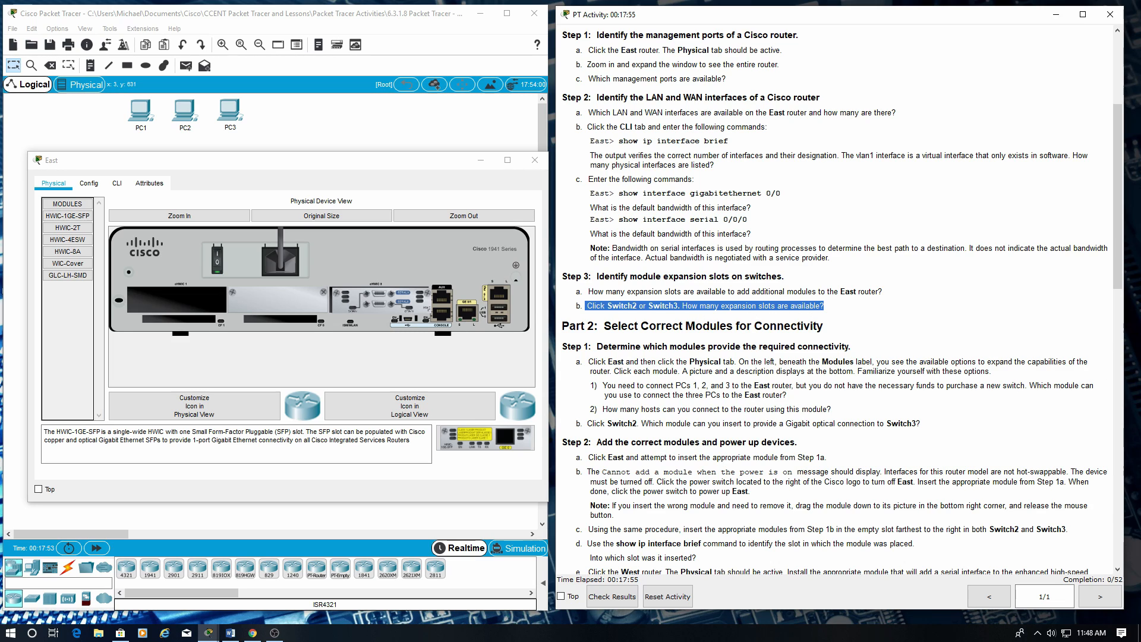
Step: Close East's window, view Switch2's physical modules, then close Switch2's window
click(534, 159)
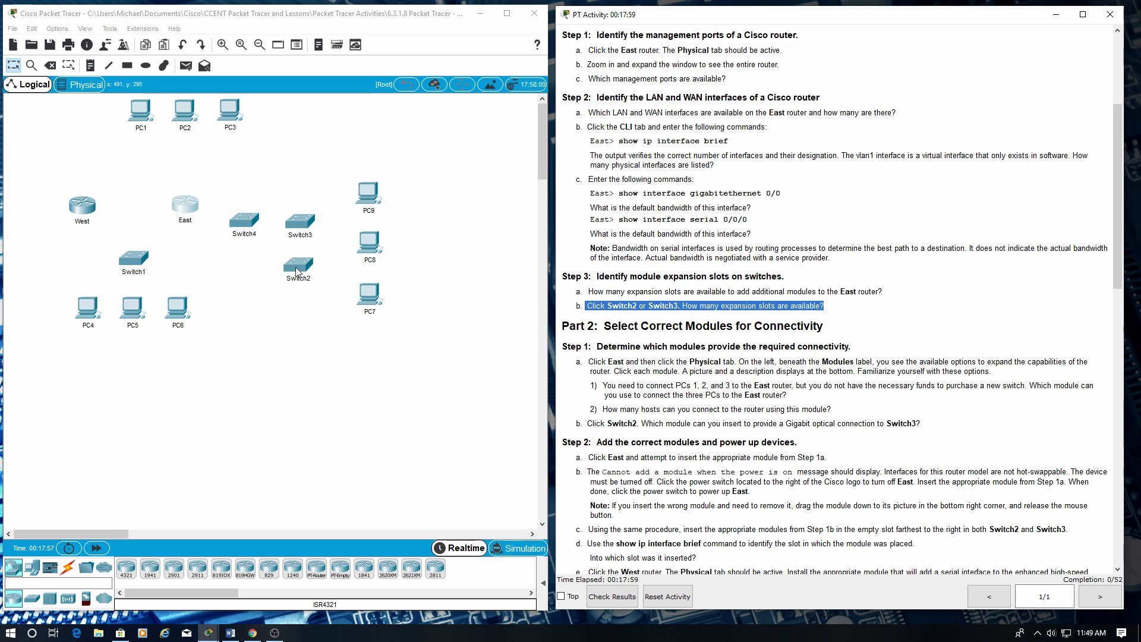
double_click(298, 268)
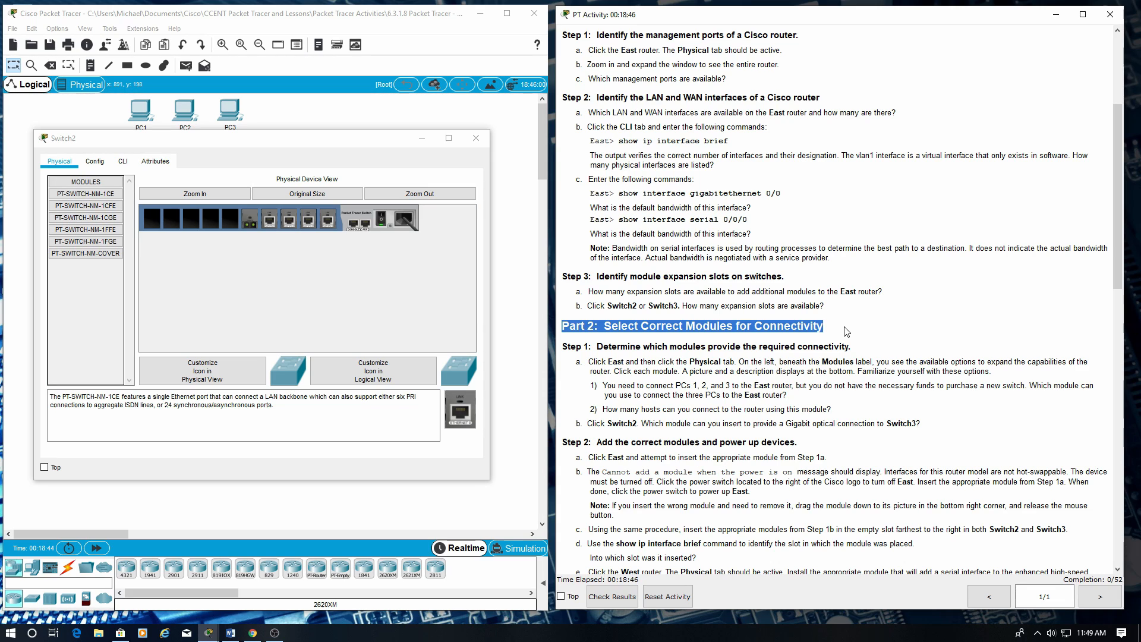
mouse_move(859, 346)
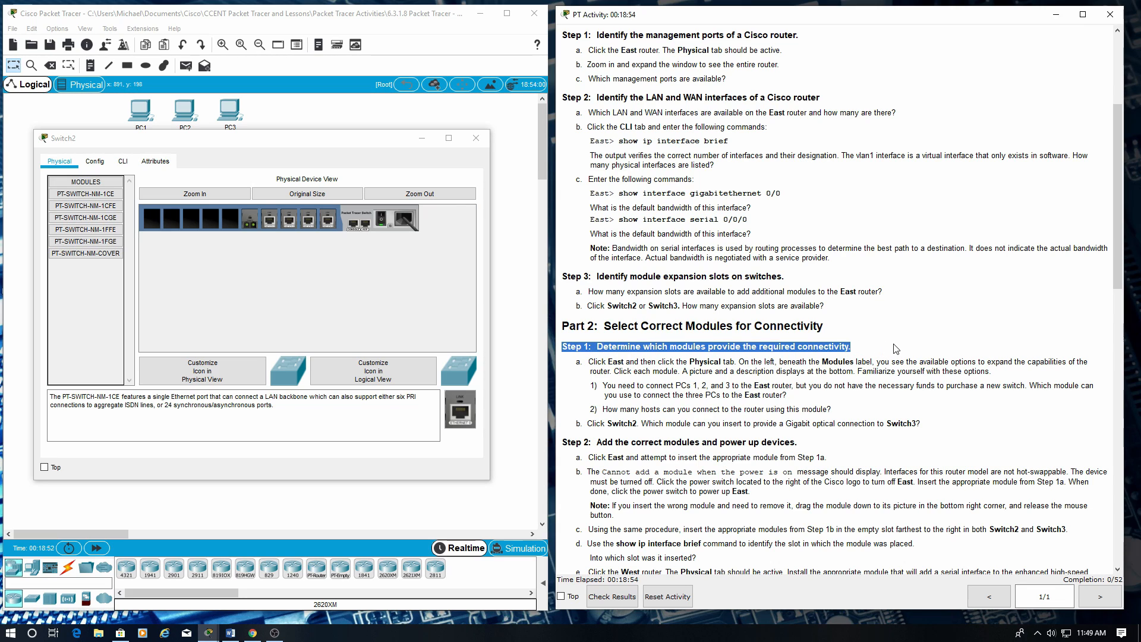
mouse_move(882, 334)
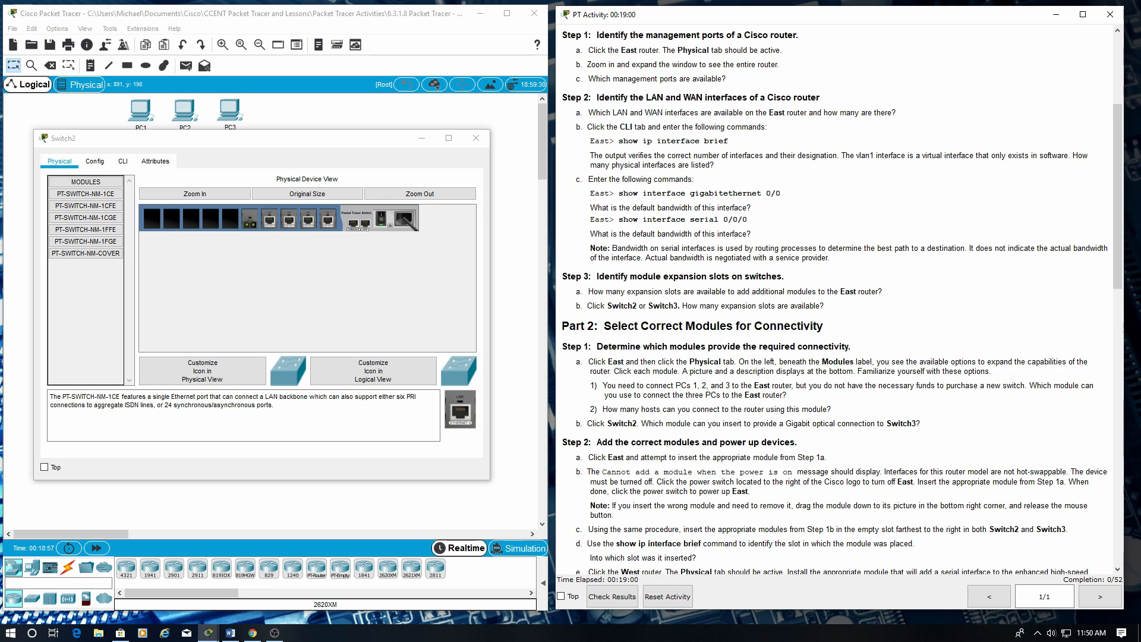
click(474, 138)
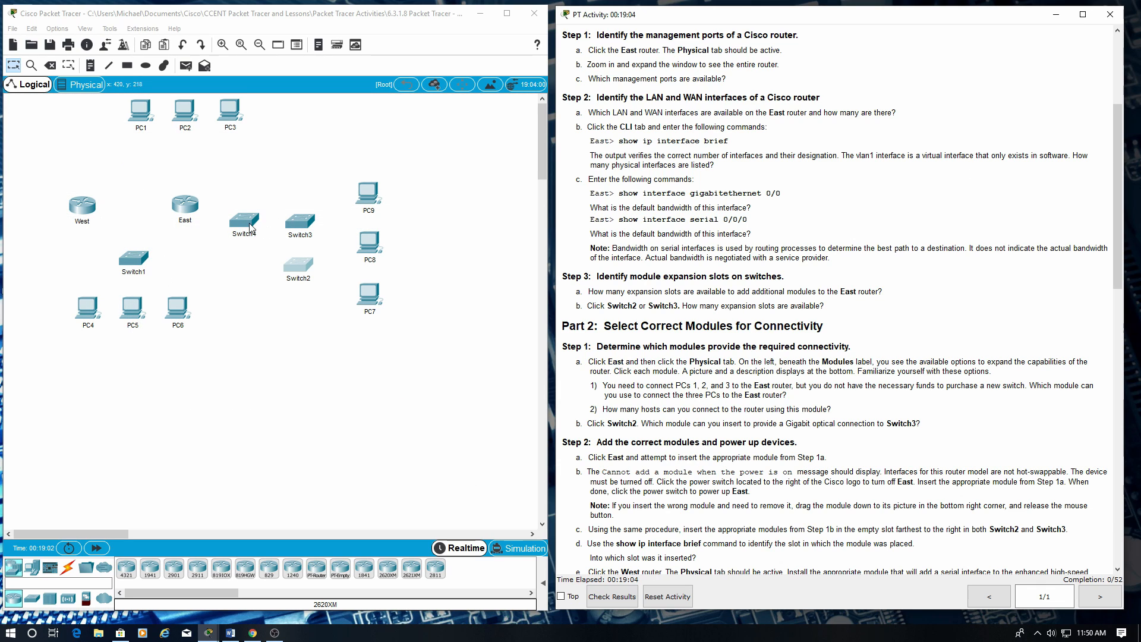
Step: Open East and read the HWIC-2T, HWIC-4ESW, WIC-Cover and GLC-LH-SMD module descriptions
double_click(185, 200)
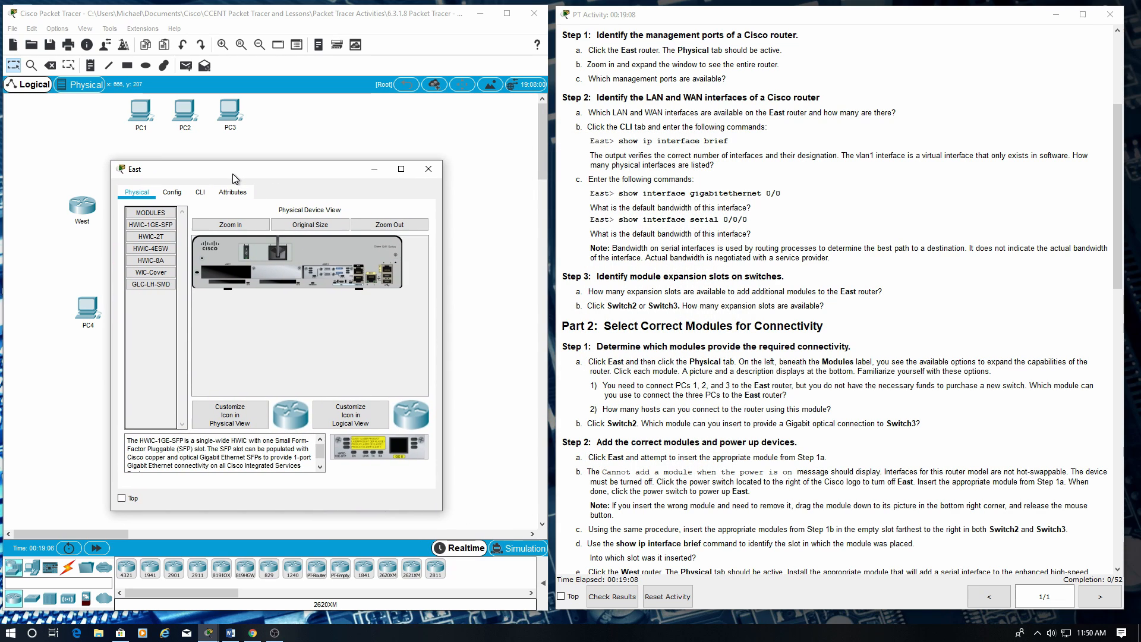
mouse_move(357, 249)
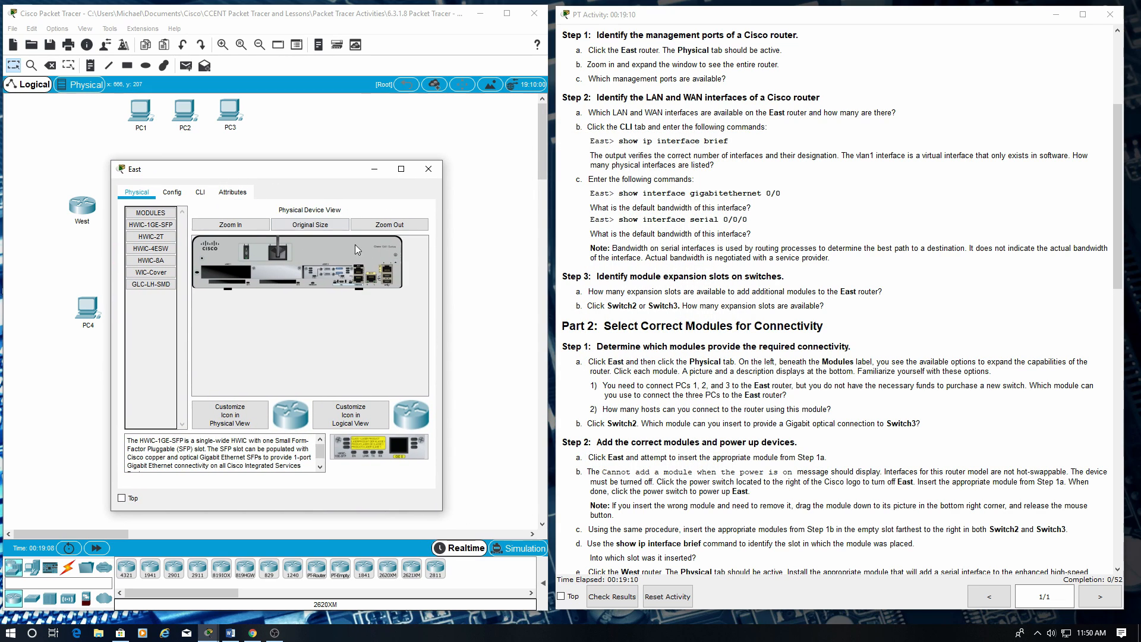
mouse_move(342, 248)
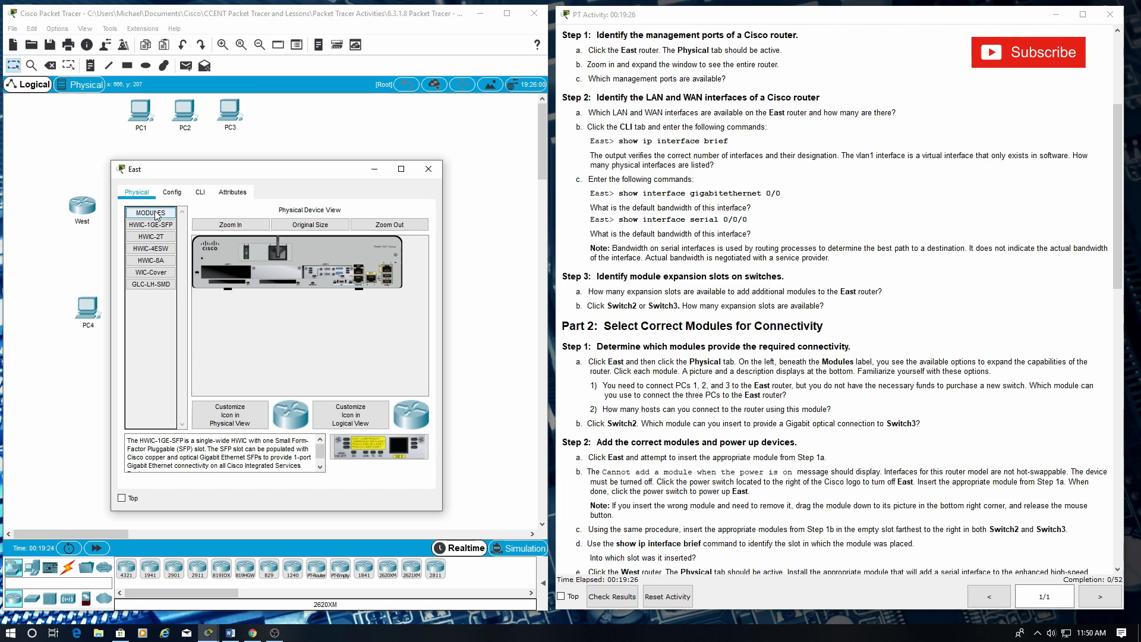
click(150, 236)
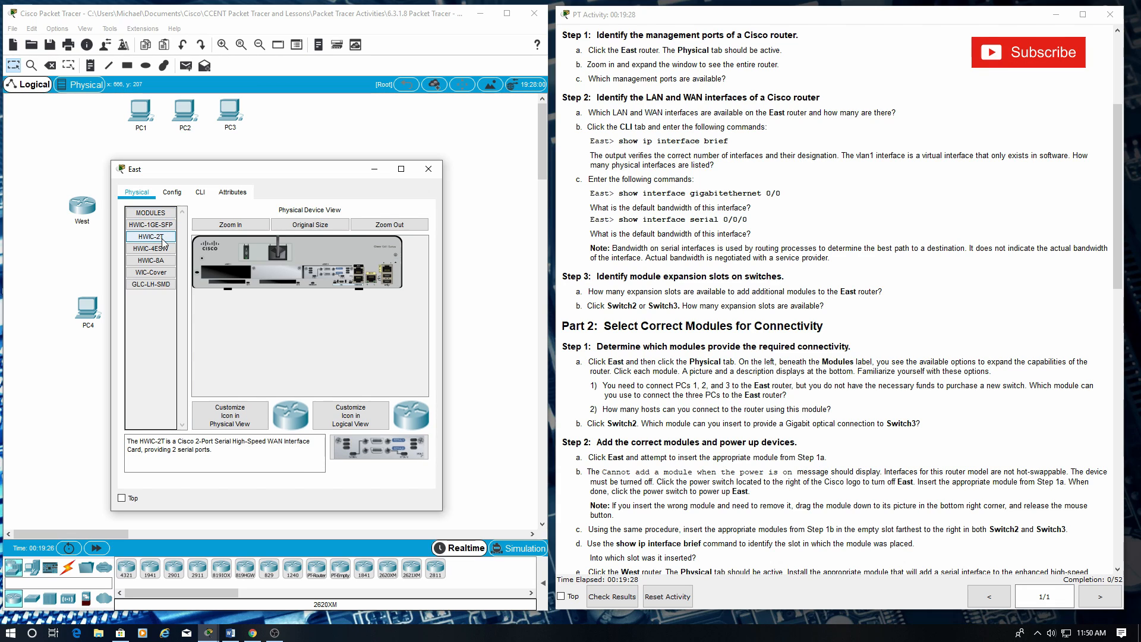
click(150, 260)
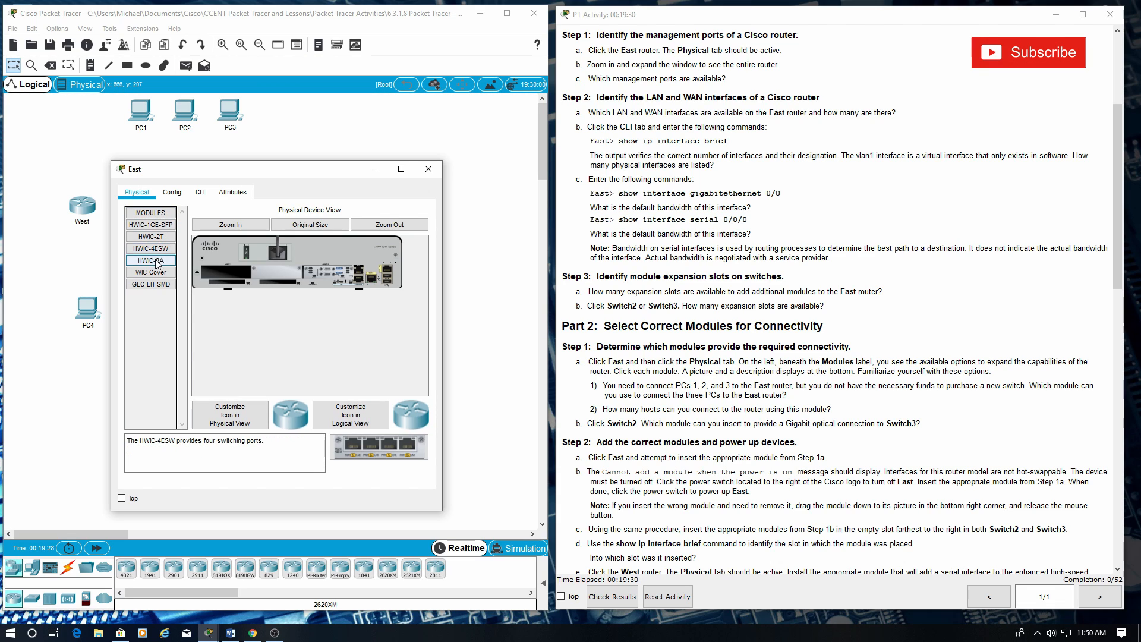
click(150, 271)
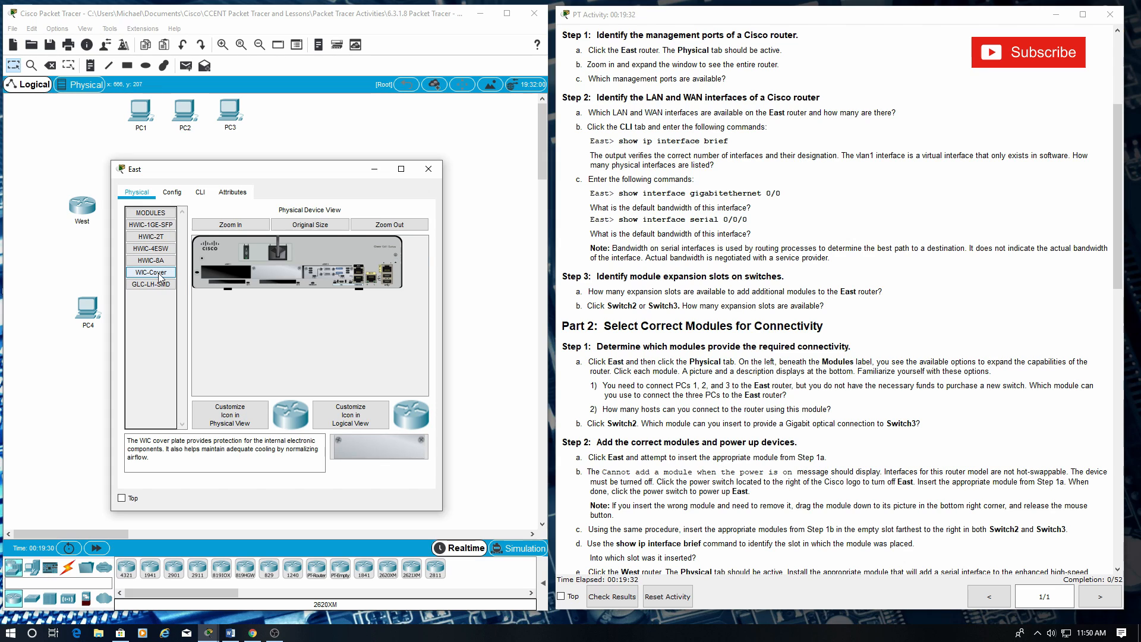
click(150, 284)
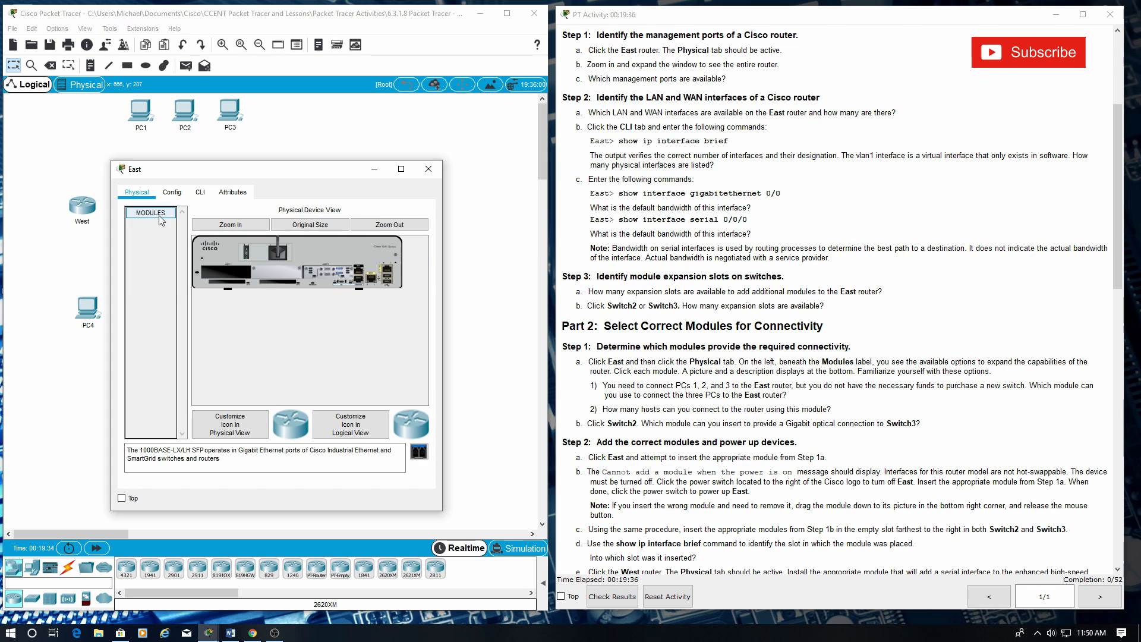
click(149, 212)
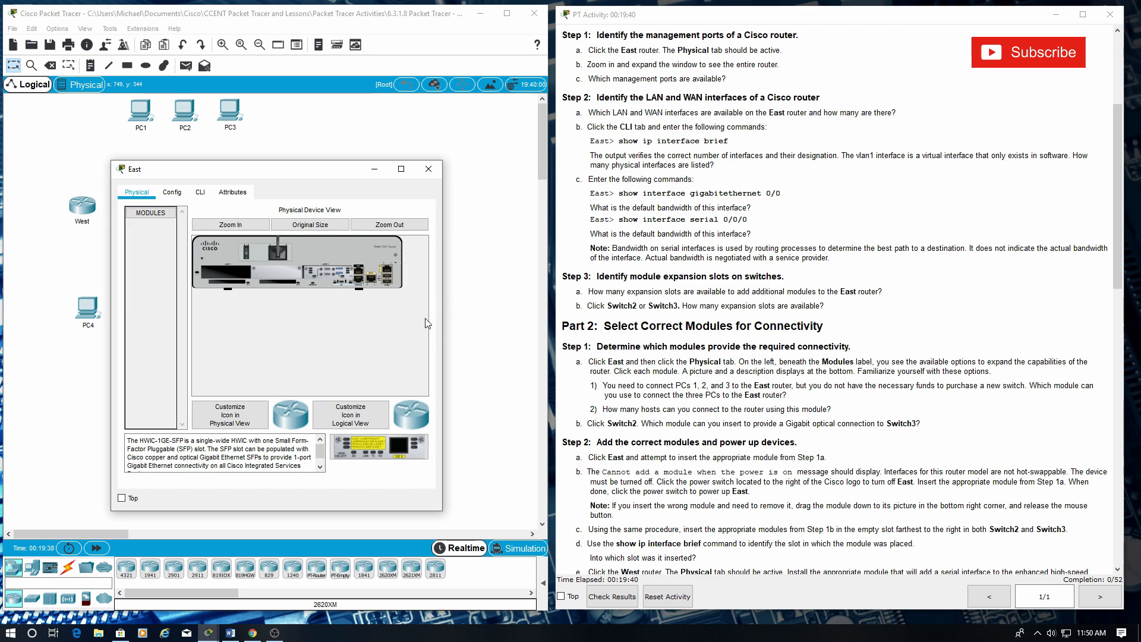
mouse_move(613, 386)
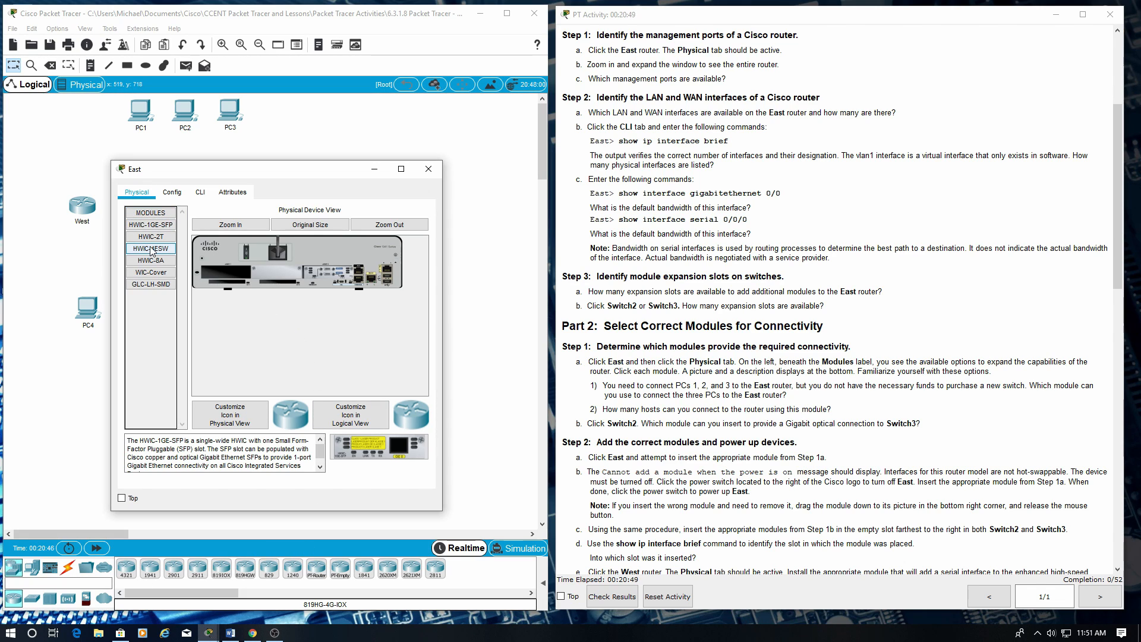
click(149, 249)
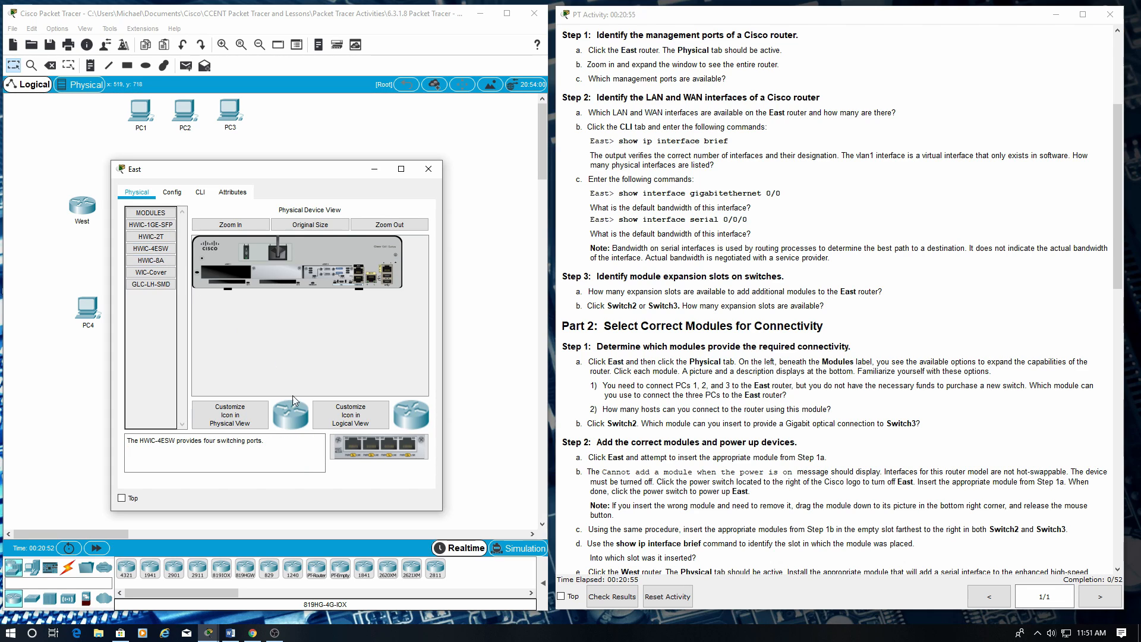
click(150, 260)
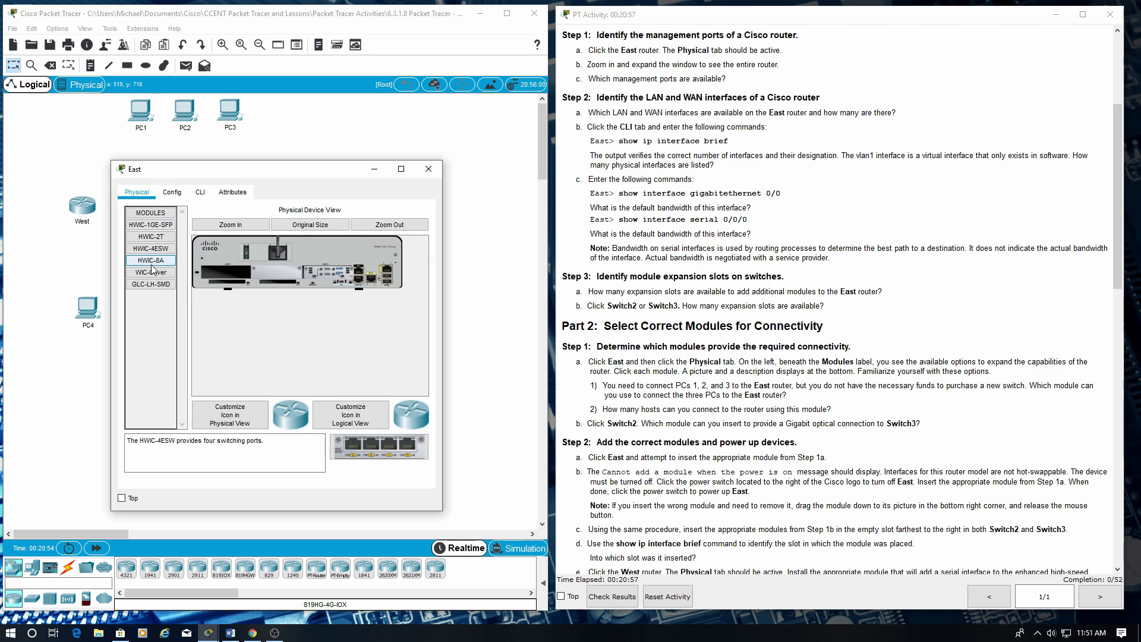
click(150, 248)
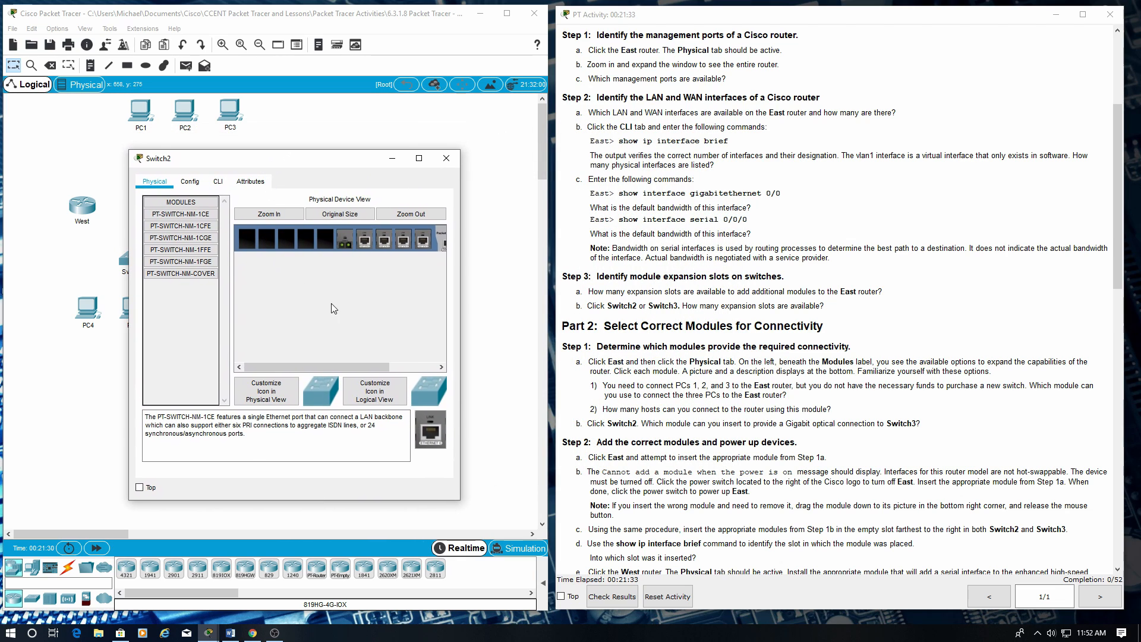
click(180, 261)
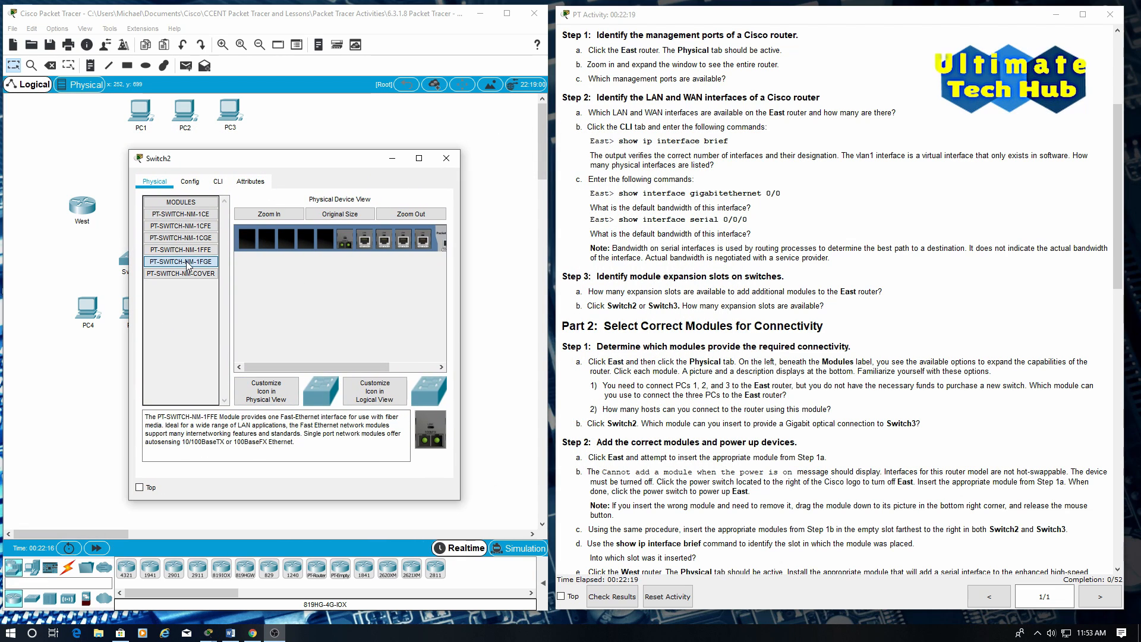
click(180, 262)
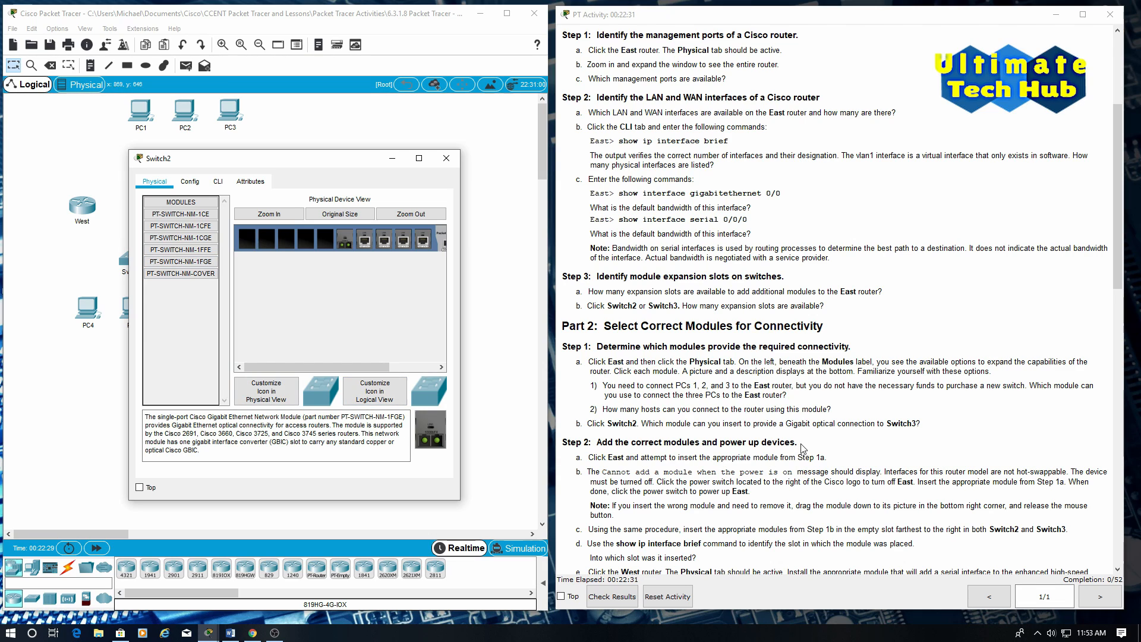
double_click(784, 442)
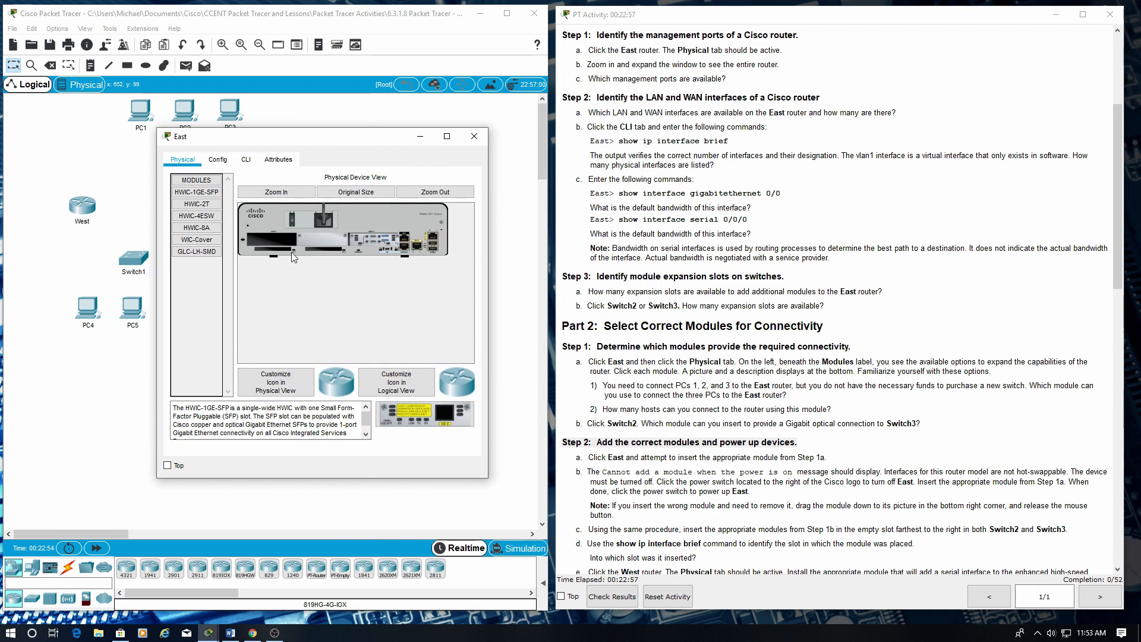
click(196, 215)
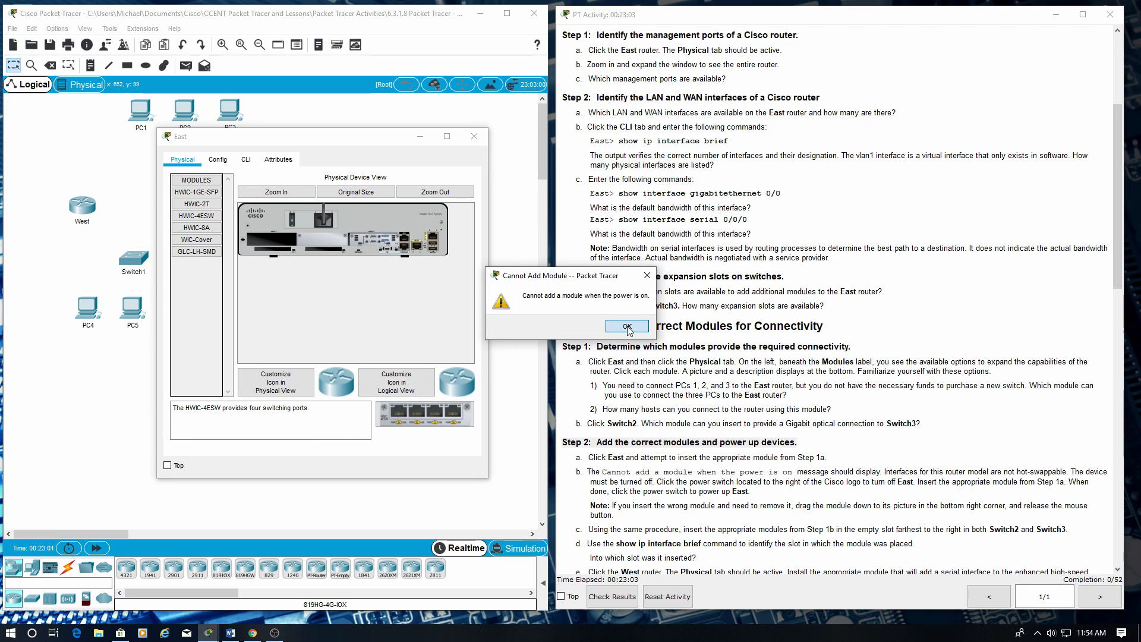
click(625, 326)
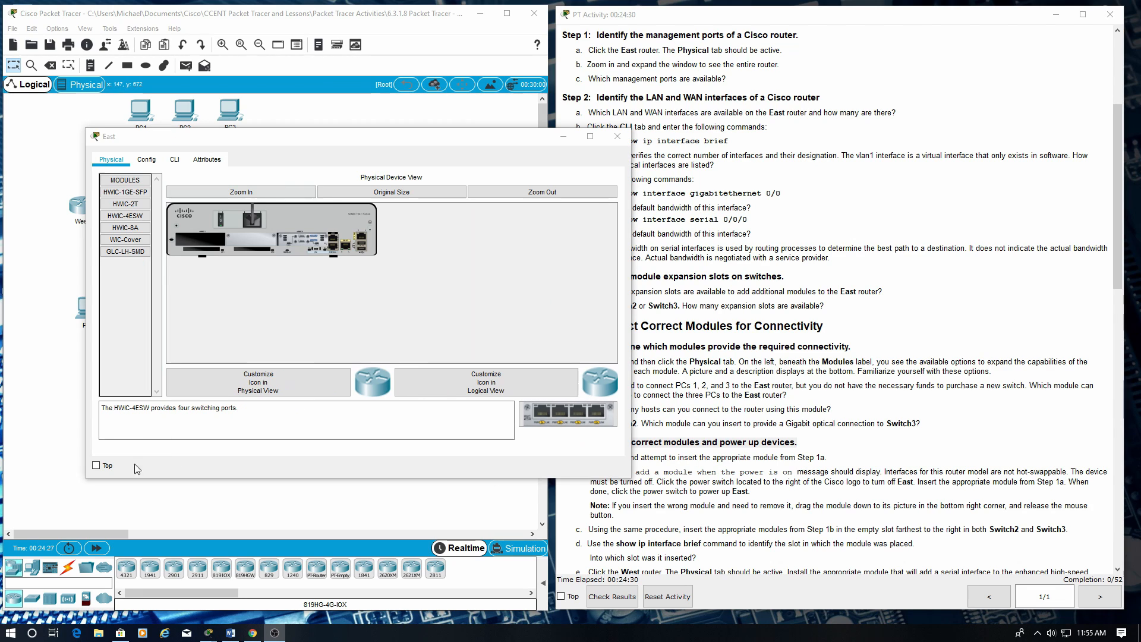
Step: Zoom in on East's chassis and turn its power switch off
click(240, 191)
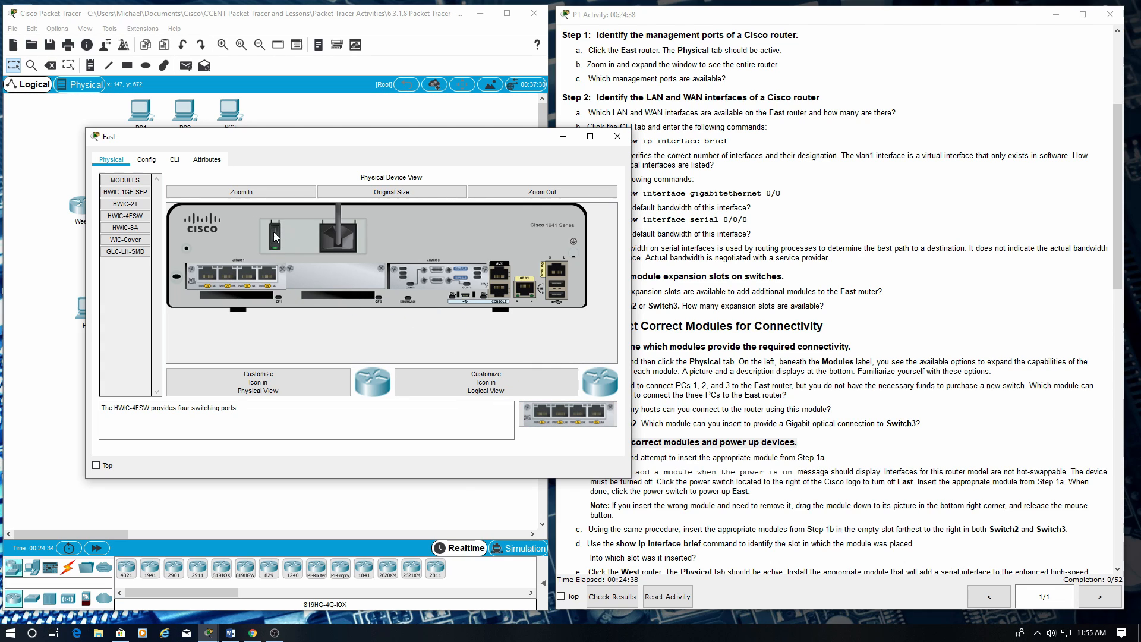
click(275, 235)
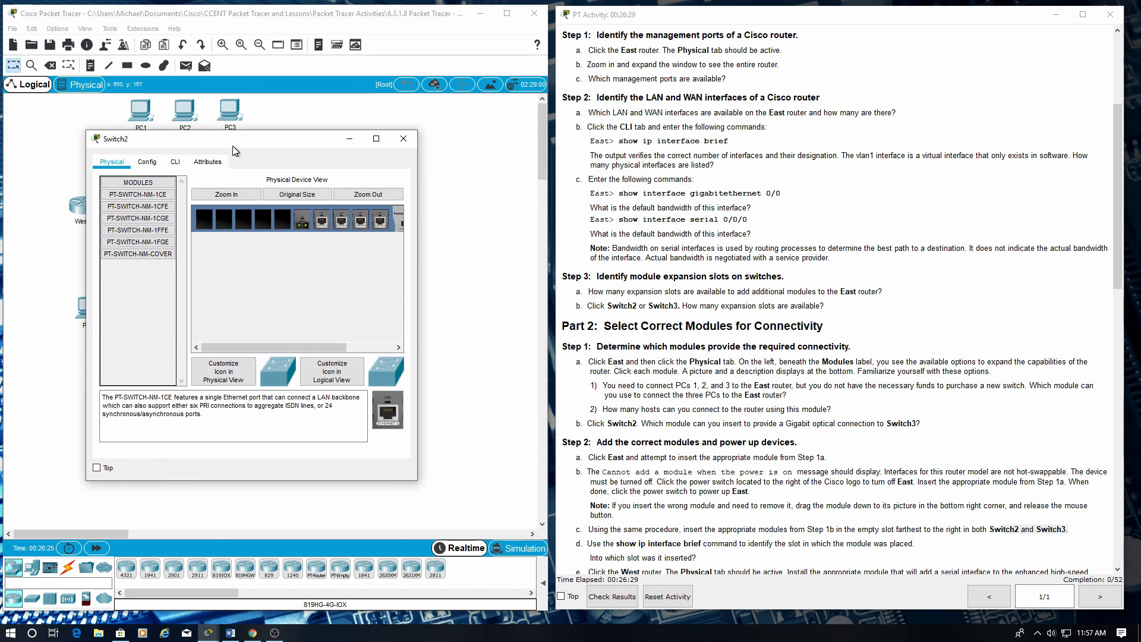
Step: Choose the PT-SWITCH-NM-1FGE module for Switch2, then close Switch2's window
click(137, 242)
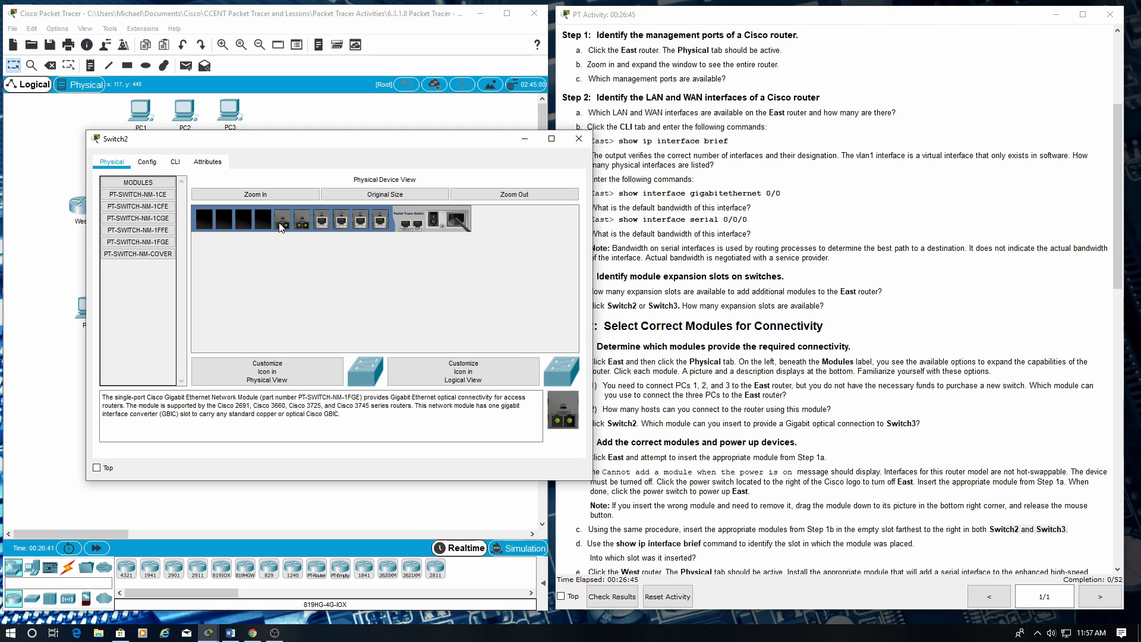
mouse_move(433, 227)
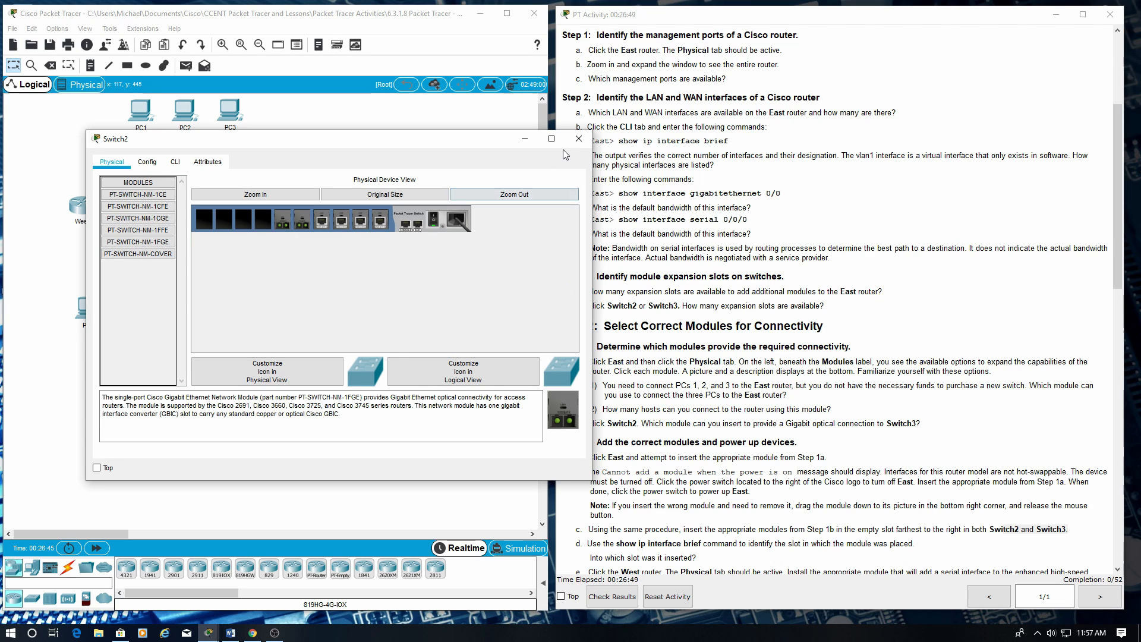
click(578, 138)
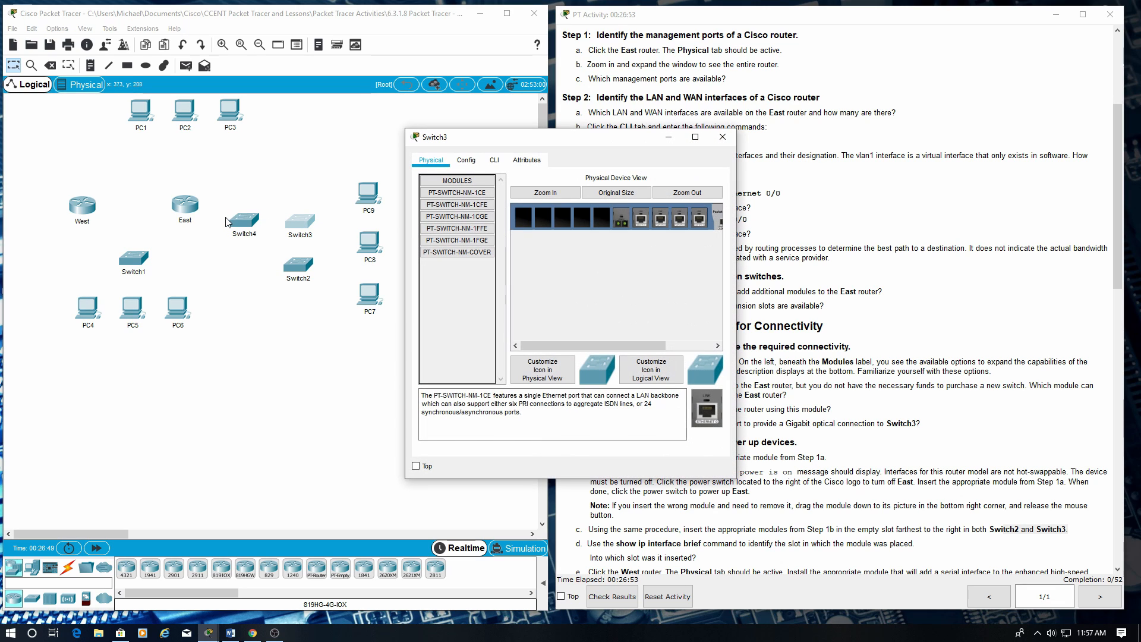
mouse_move(733, 239)
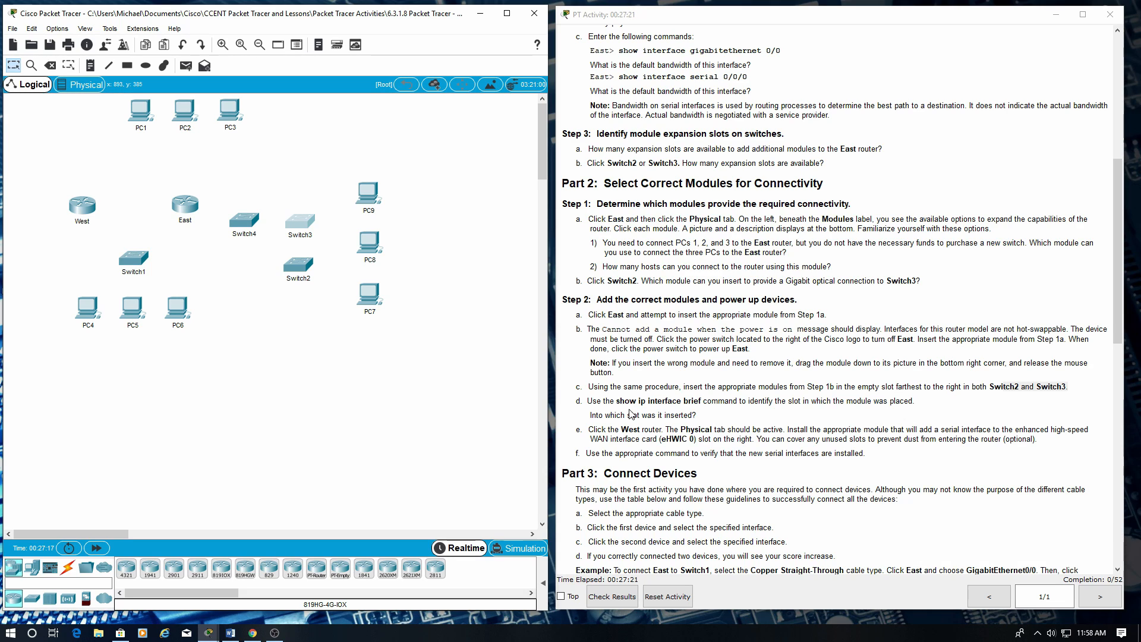
mouse_move(616, 427)
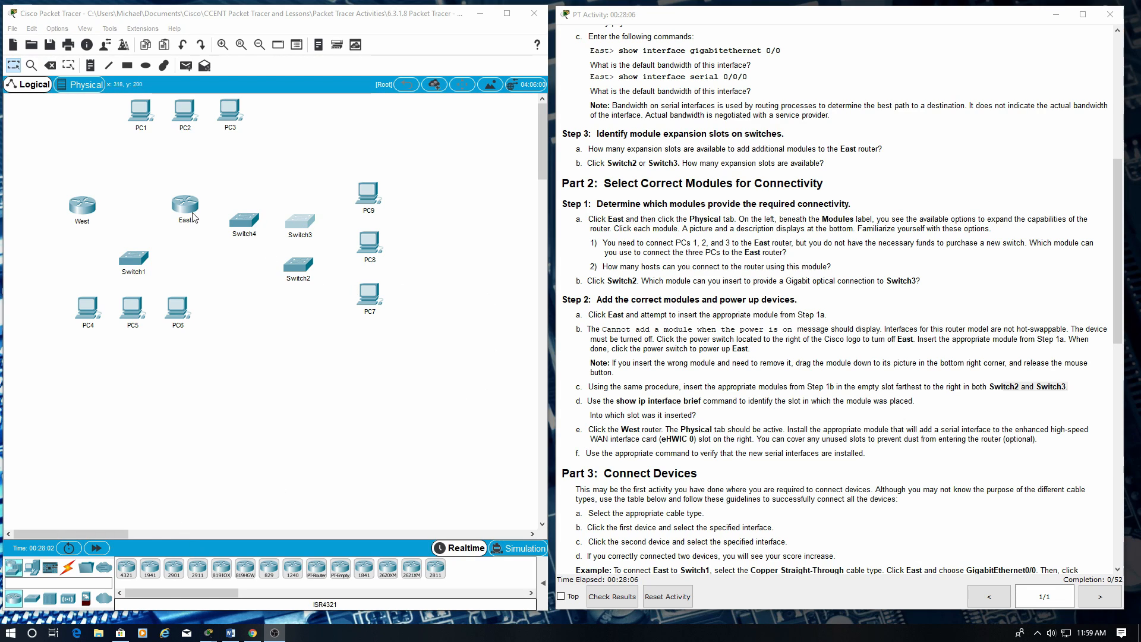
Step: Run show ip interface brief in East's CLI and highlight FastEthernet0/1/0–0/1/3
double_click(185, 204)
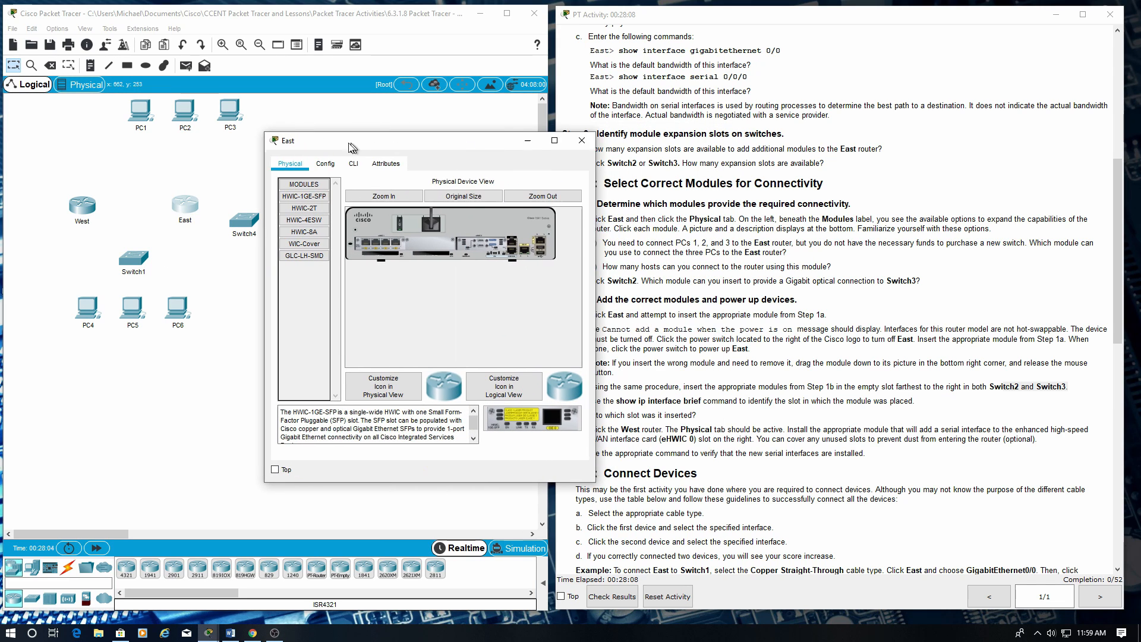
click(254, 171)
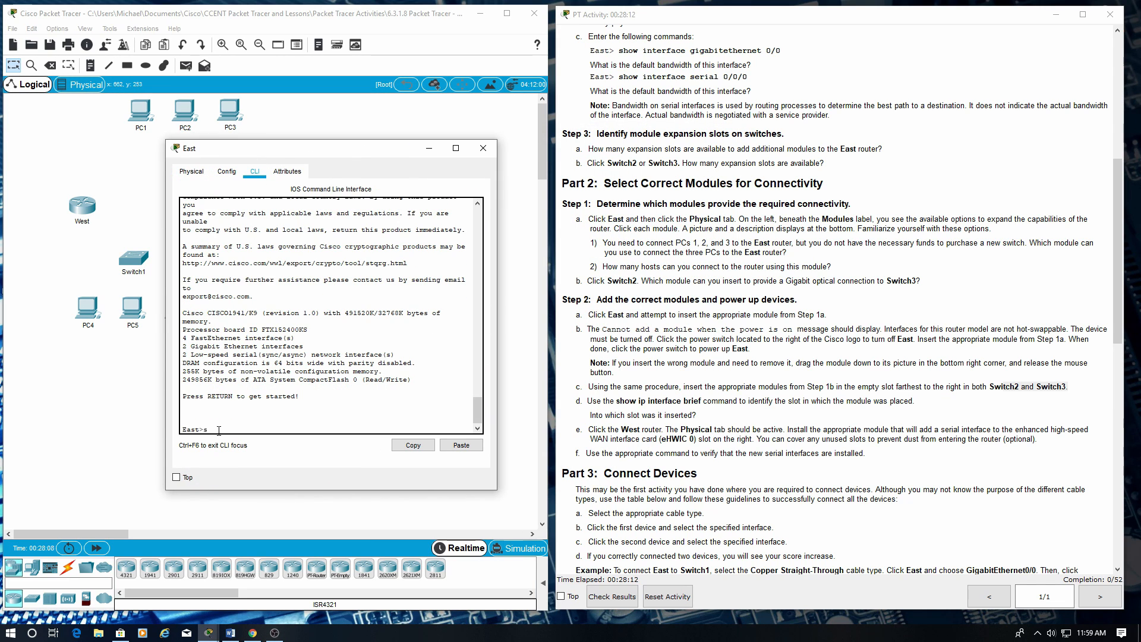
text(show ip)
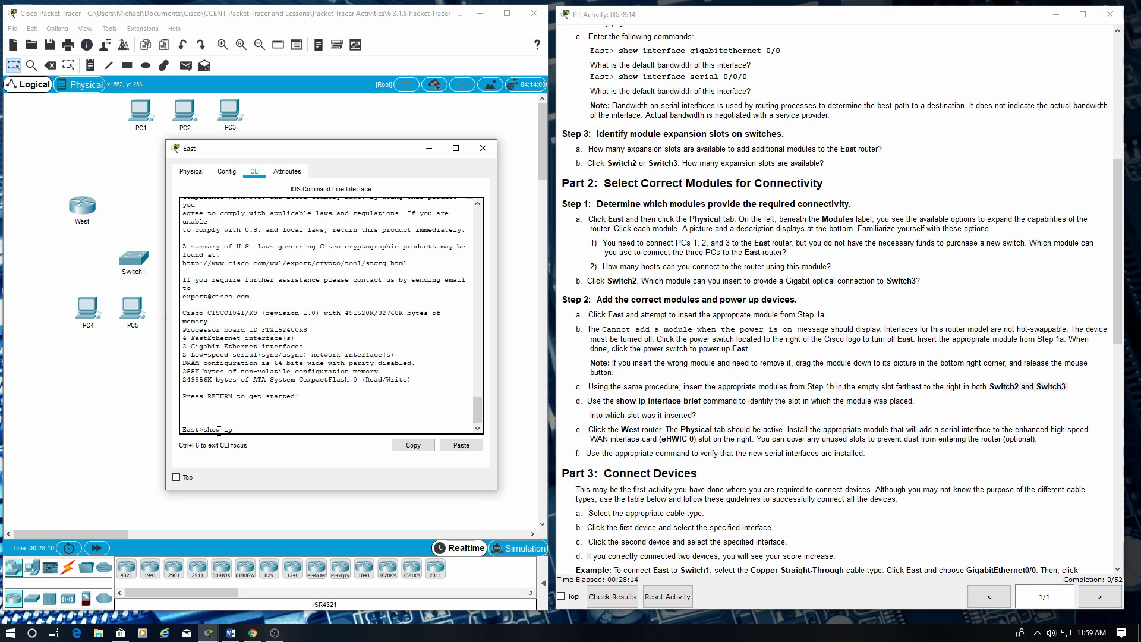
text(interface brief)
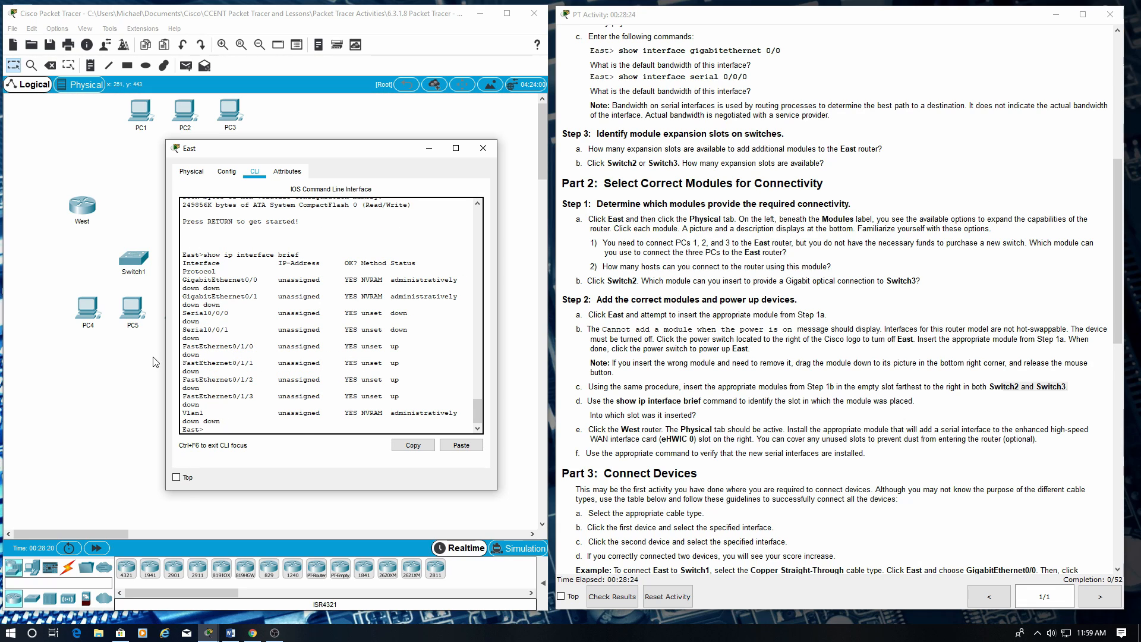
drag(186, 346, 207, 379)
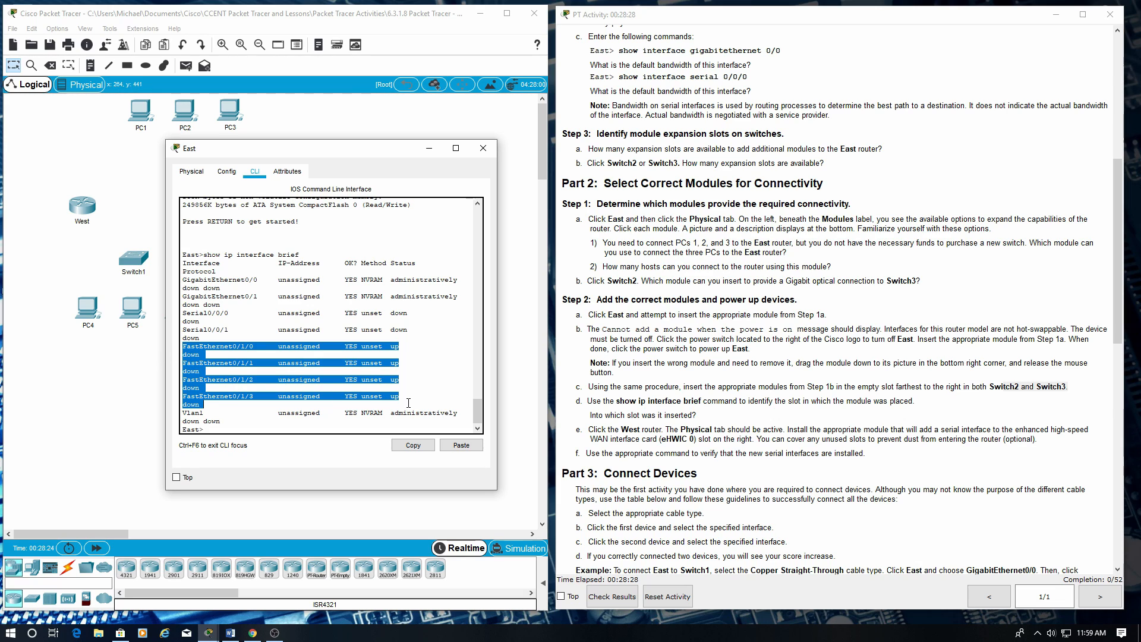
mouse_move(586, 411)
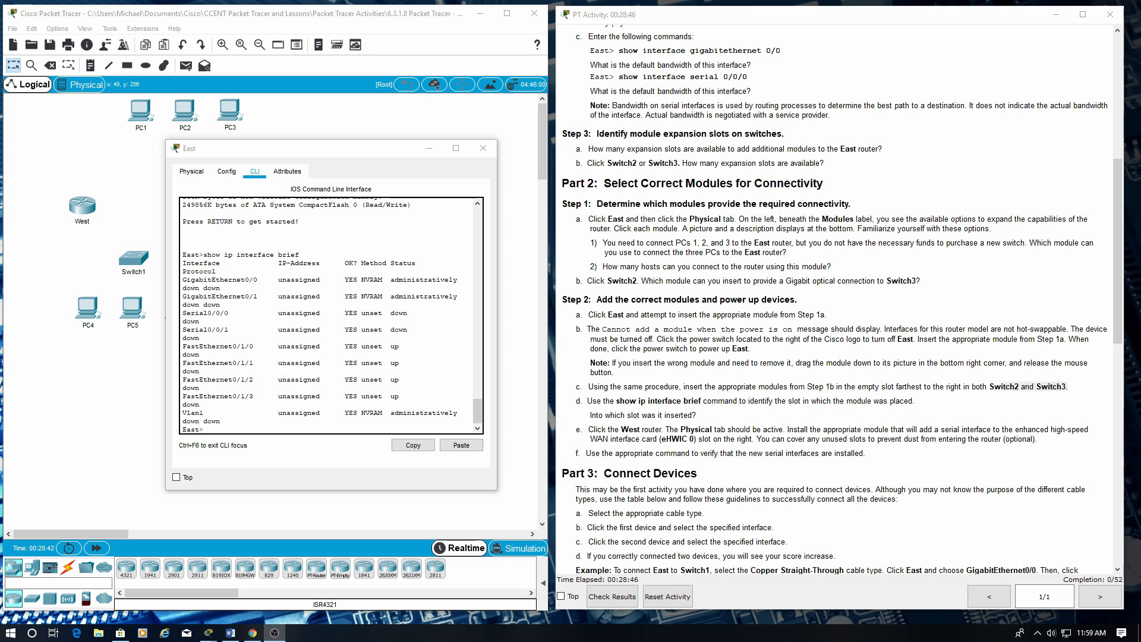
mouse_move(326, 135)
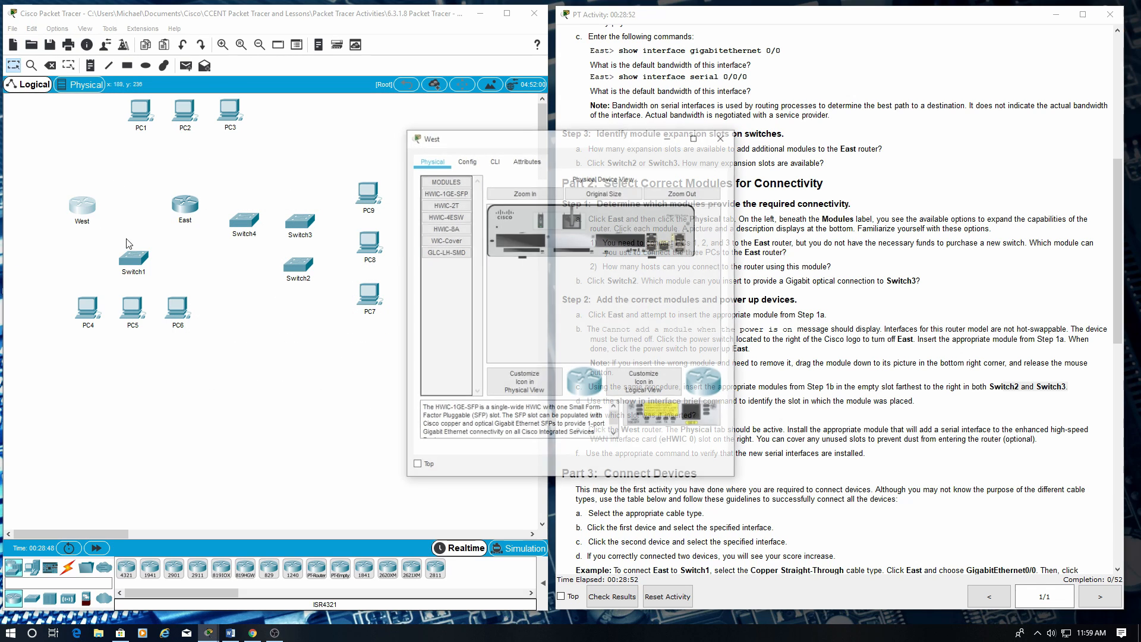
Step: Install an HWIC-2T serial card in West's eHWIC 0 slot and a WIC-Cover in the other slot
drag(440, 139, 153, 142)
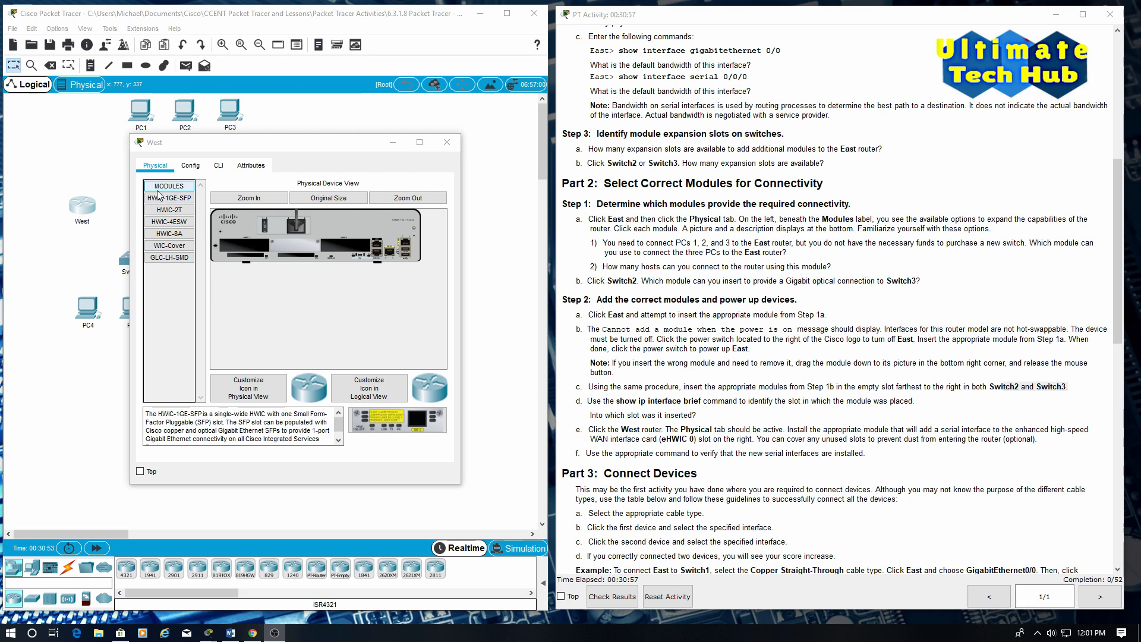
click(168, 210)
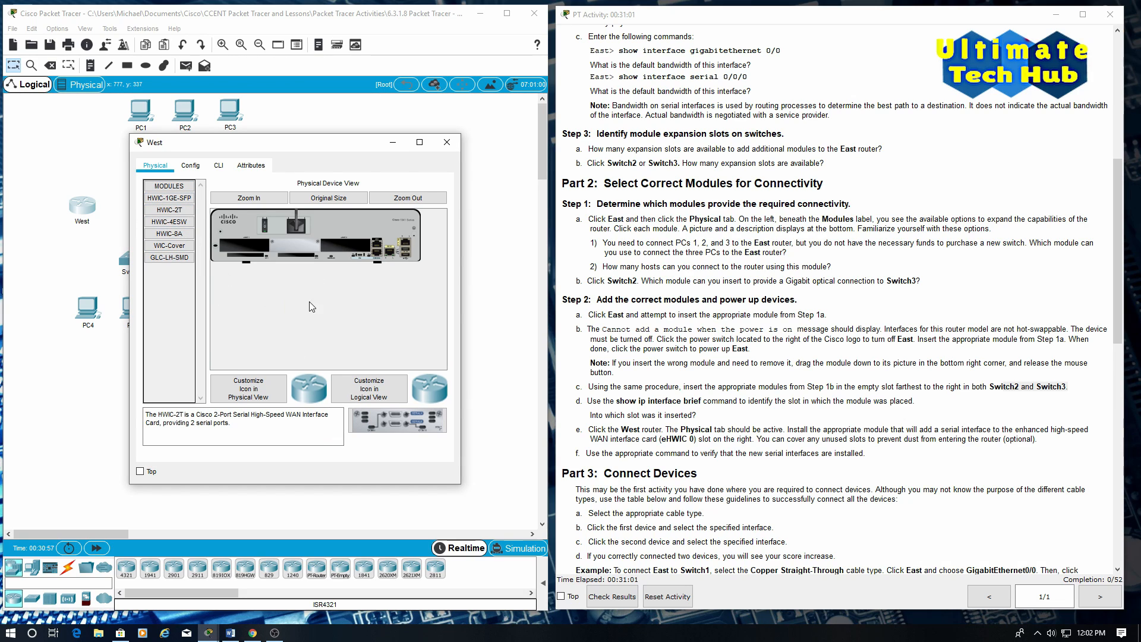
mouse_move(363, 306)
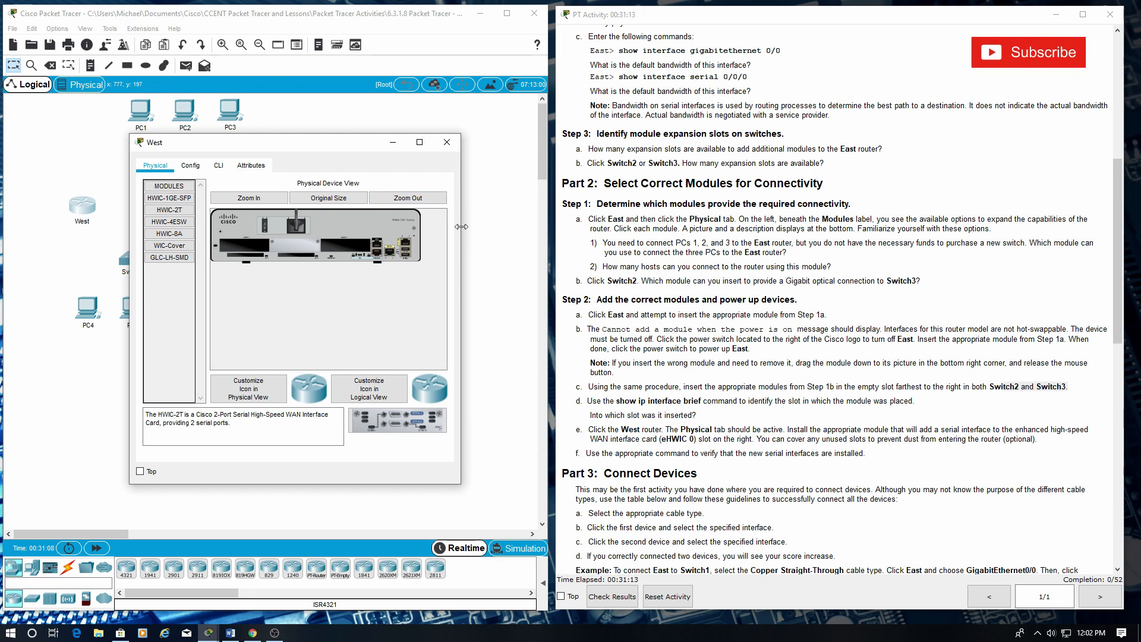
click(248, 197)
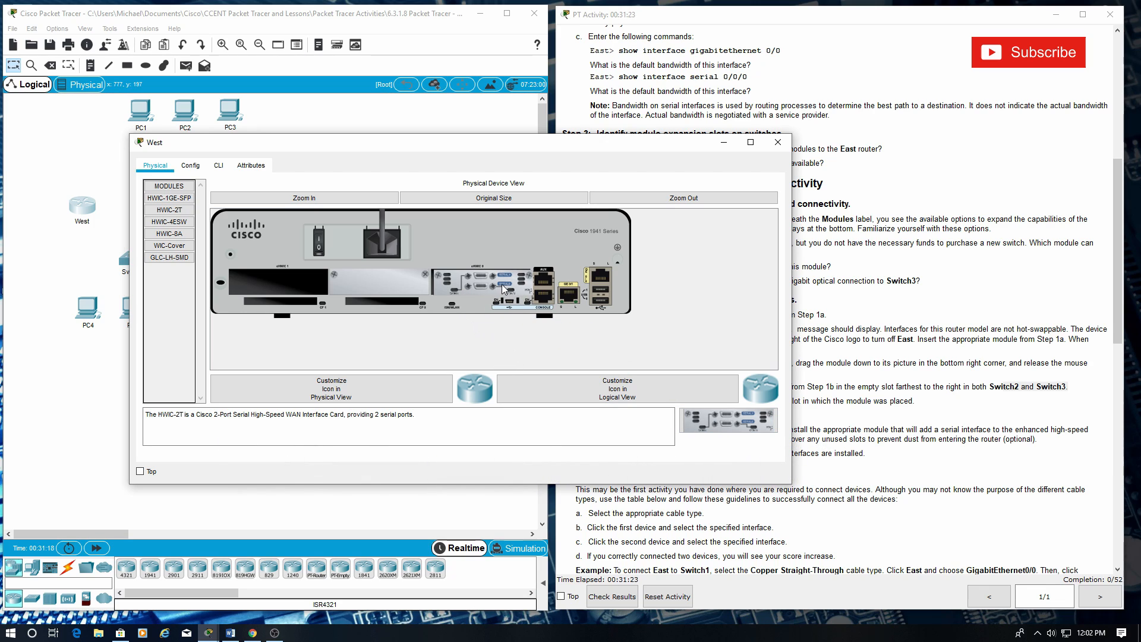
click(169, 256)
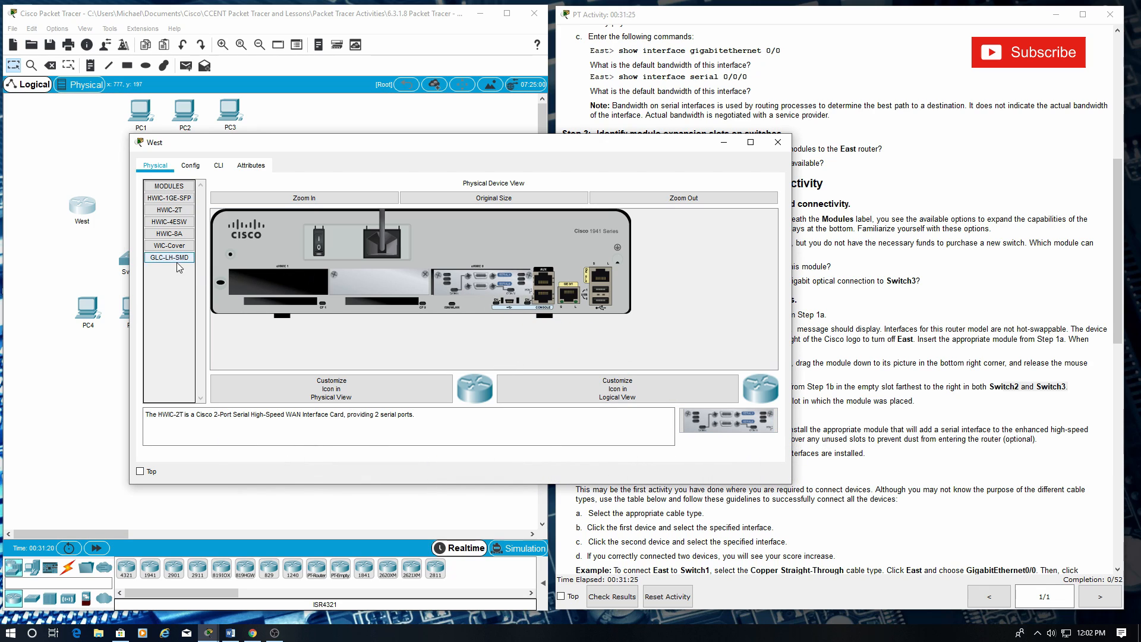
click(169, 245)
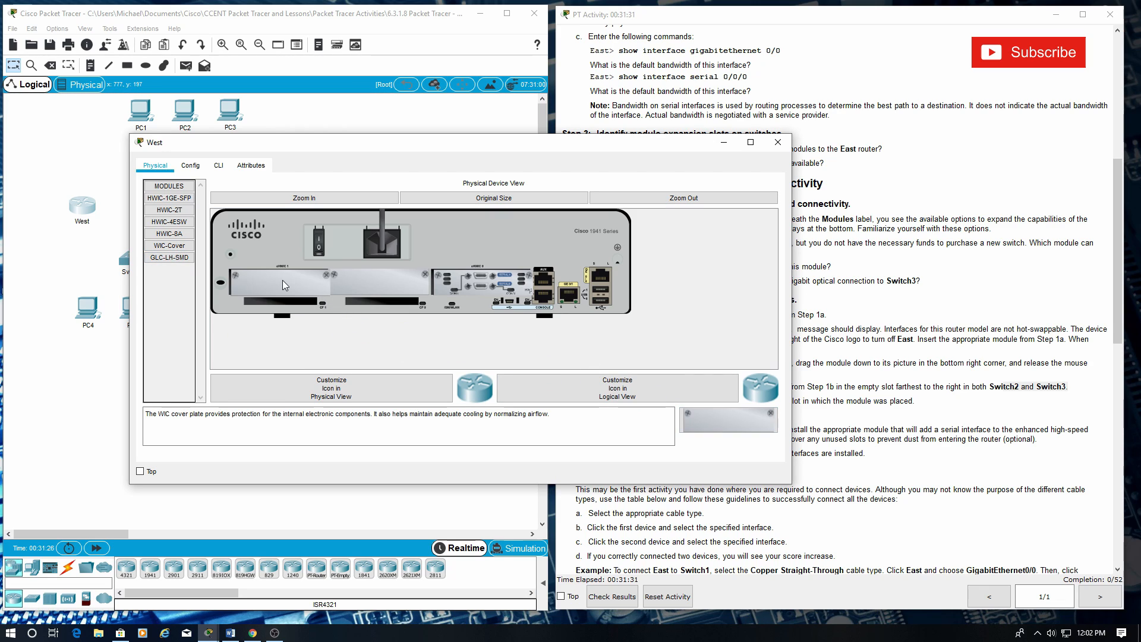
mouse_move(247, 295)
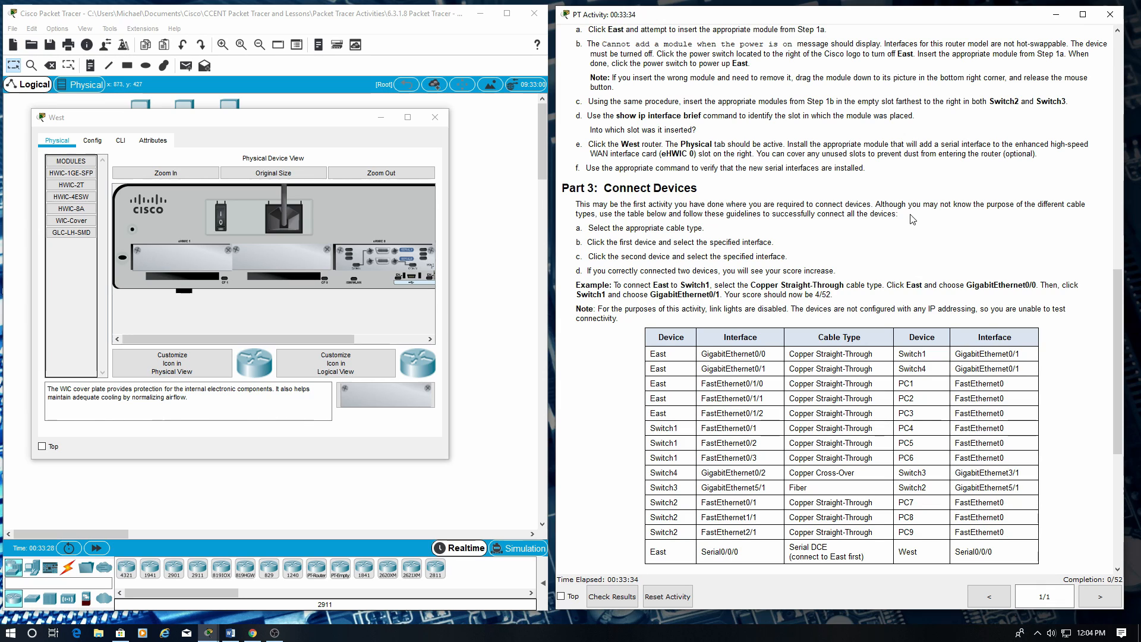
mouse_move(855, 244)
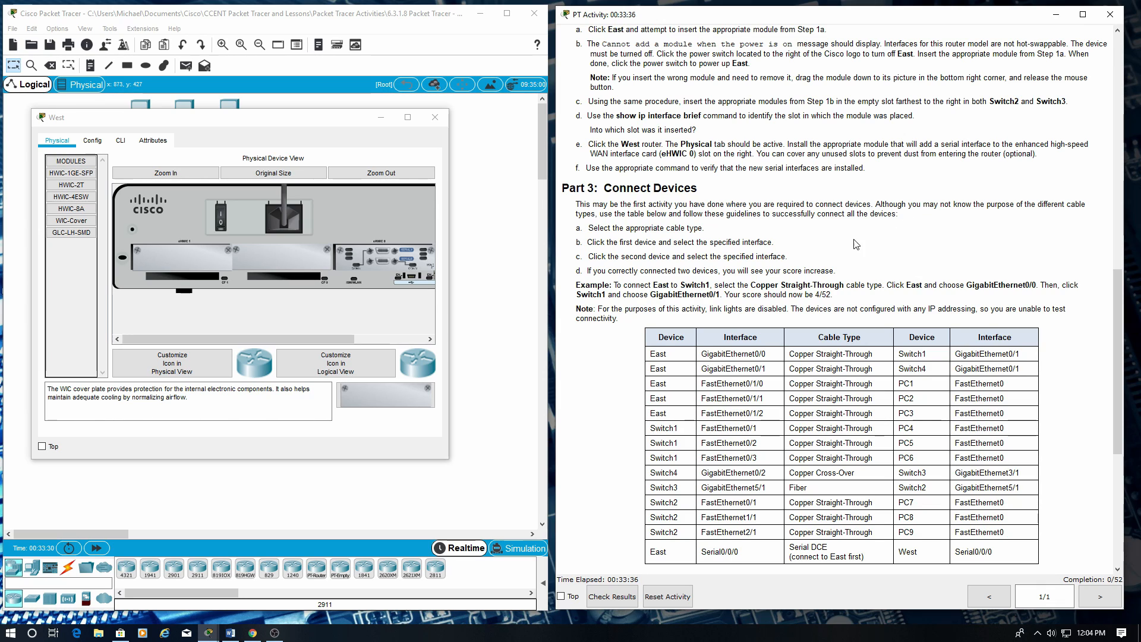
Step: Close West's Physical tab window, leaving the Part 3 cable-type notes visible
double_click(693, 227)
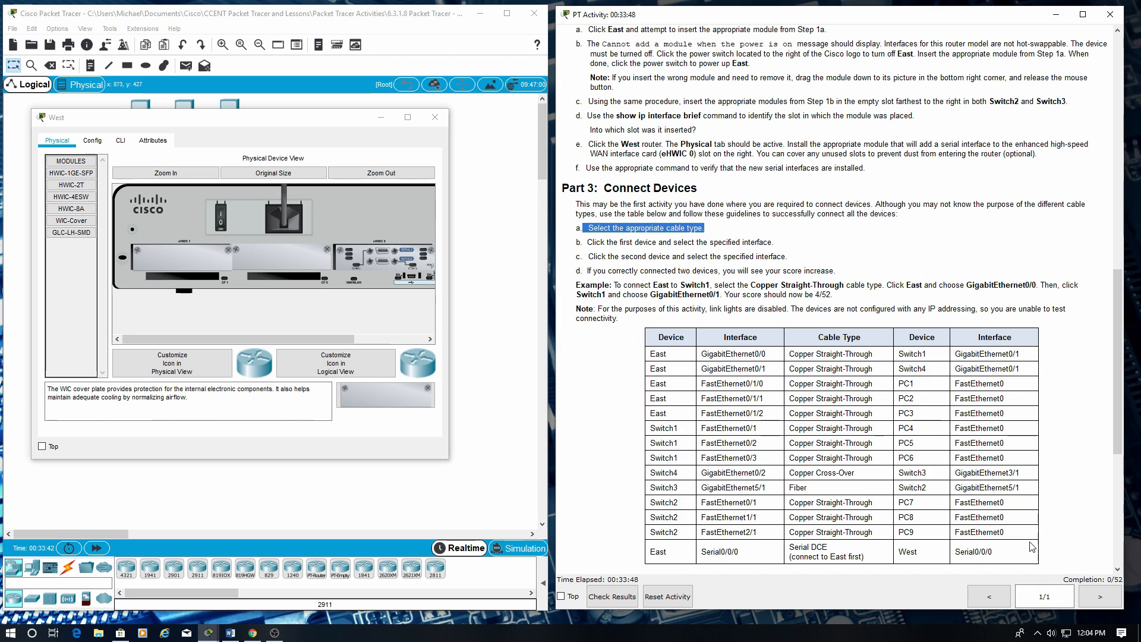
mouse_move(434, 117)
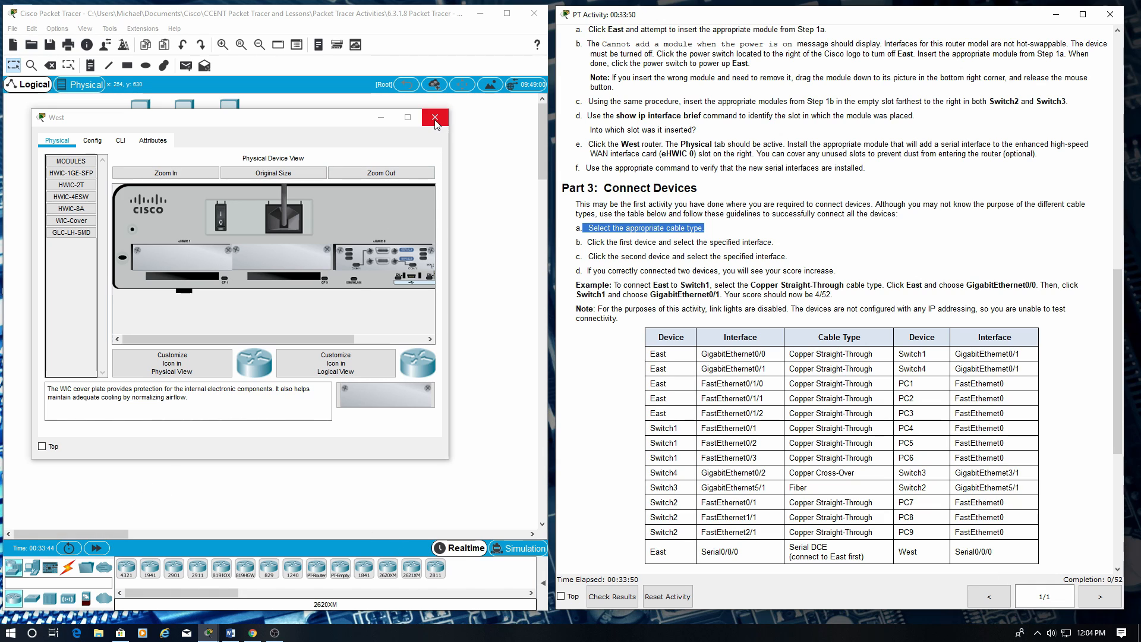
click(434, 117)
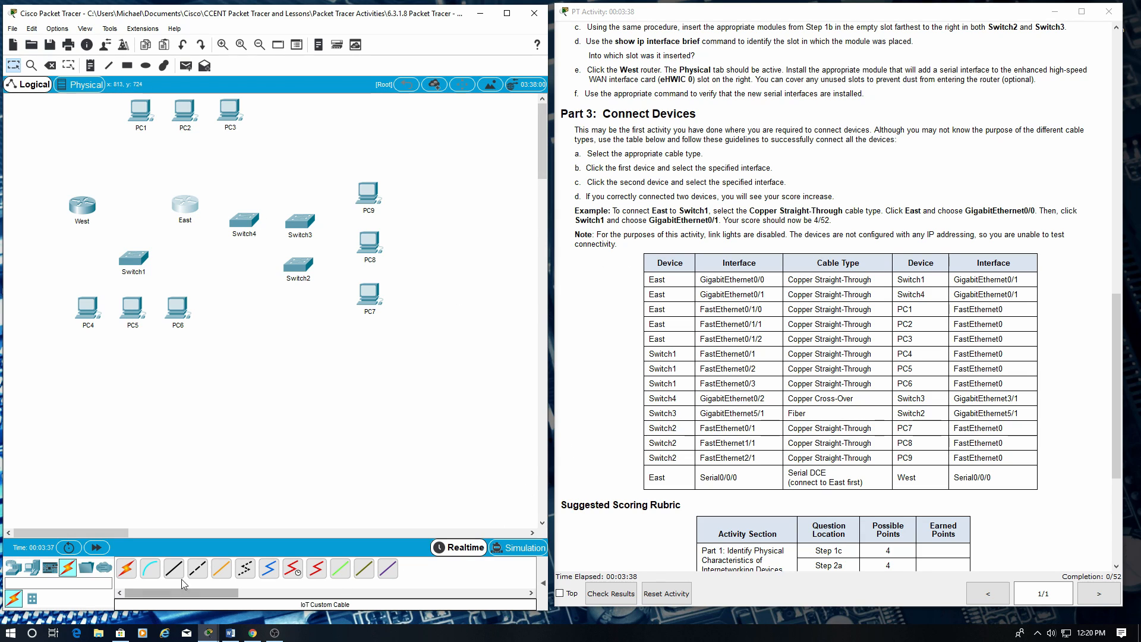
Step: Cable East GigabitEthernet0/0 to Switch1 GigabitEthernet0/1 with copper straight-through
click(185, 204)
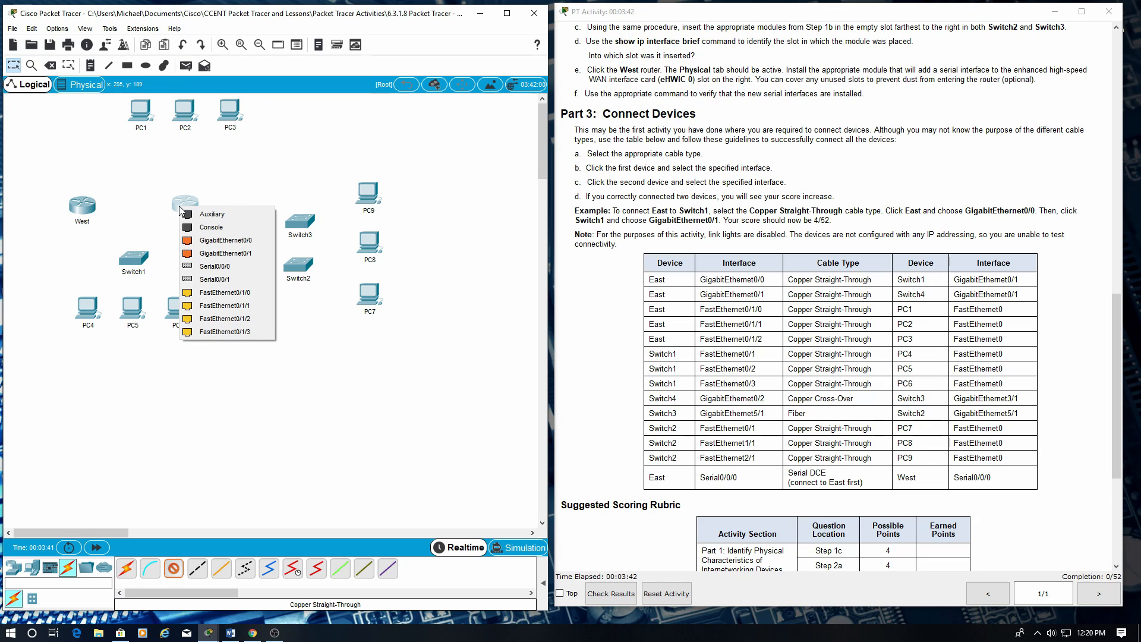
mouse_move(226, 240)
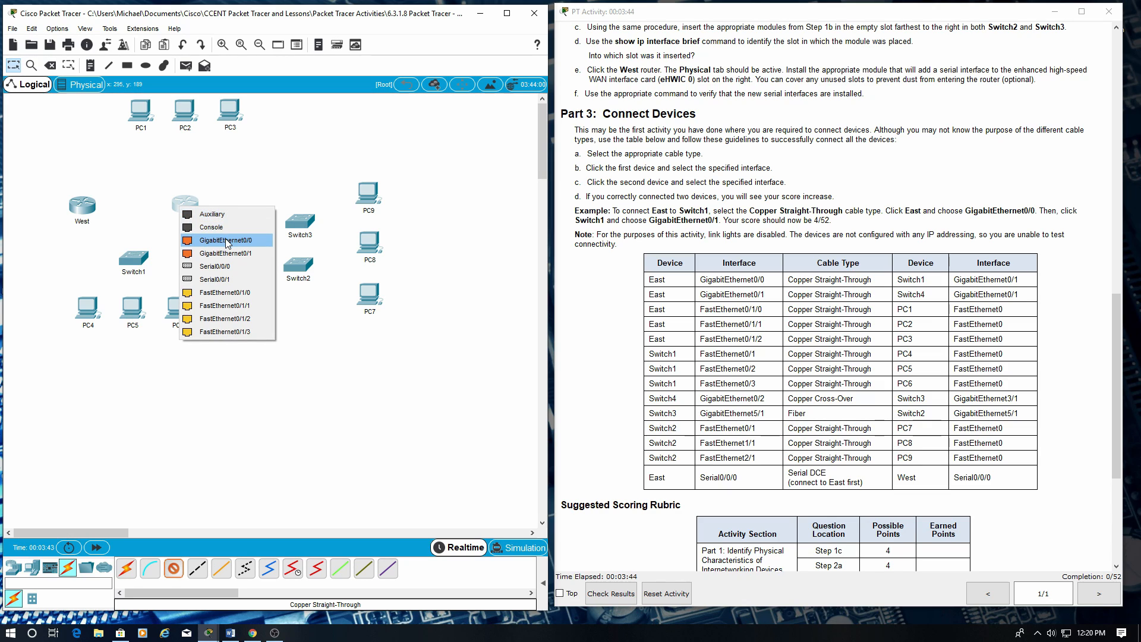
click(224, 239)
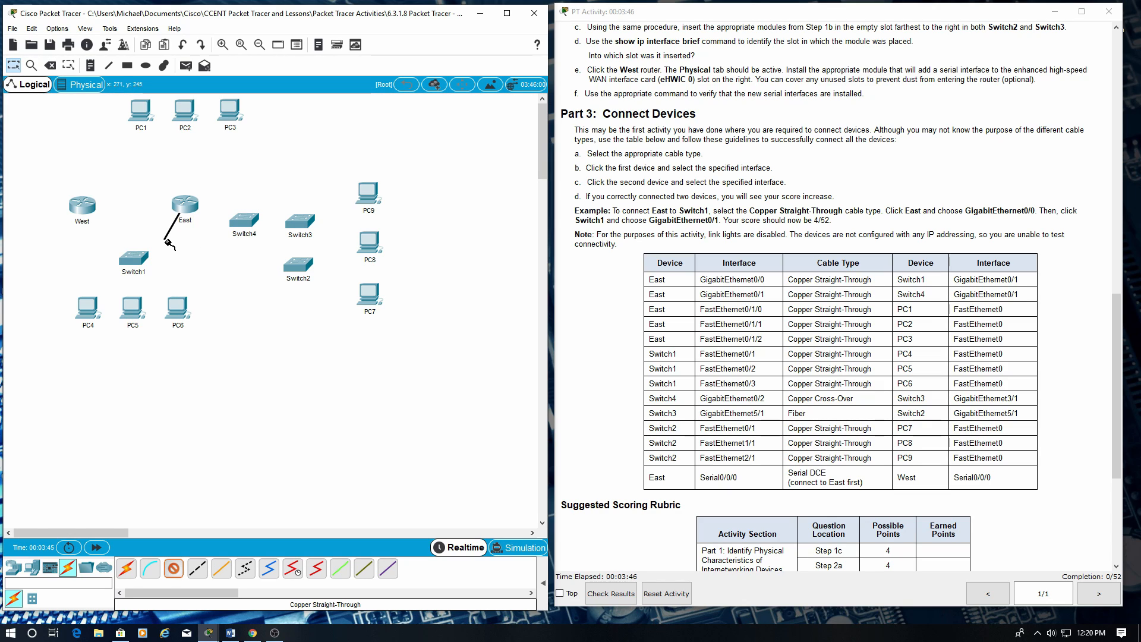
click(133, 260)
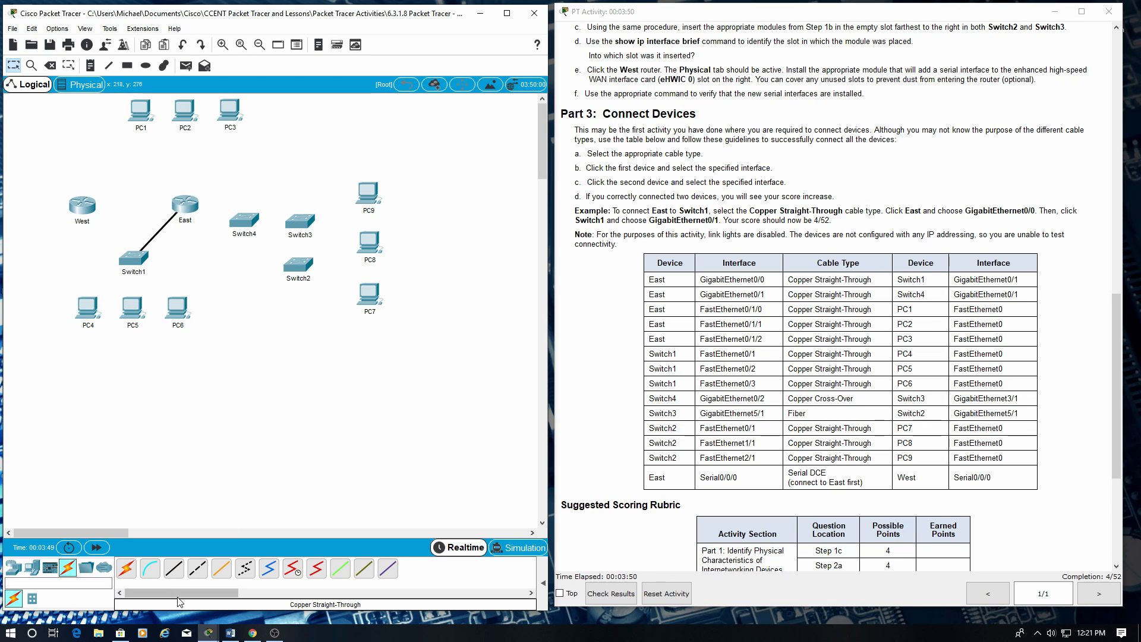
mouse_move(347, 411)
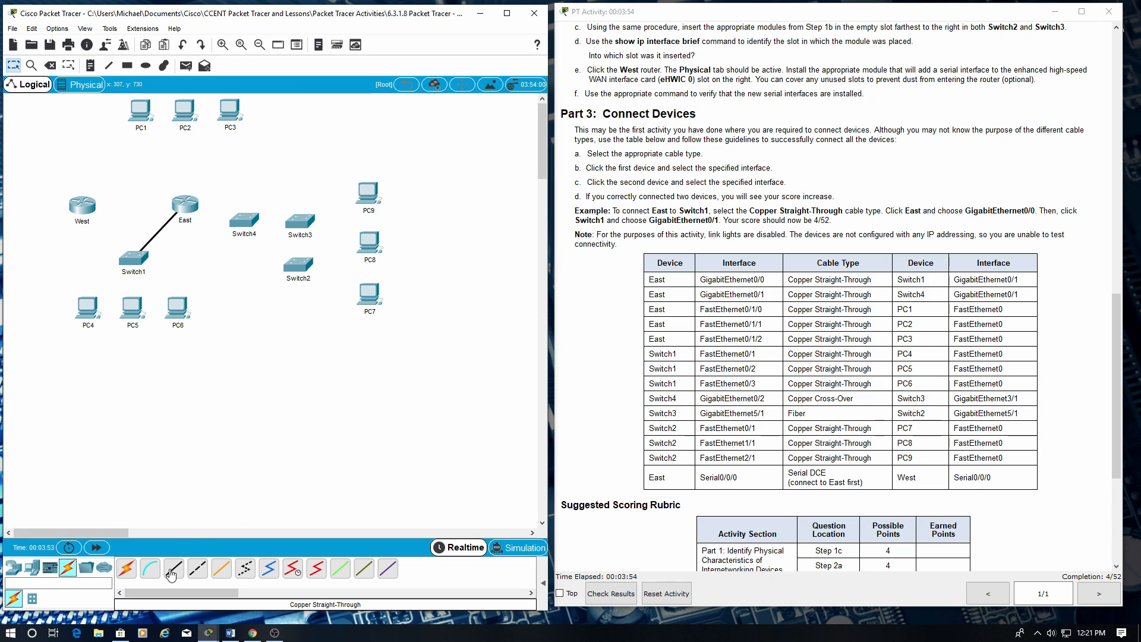
Step: Start a copper straight-through link from East GigabitEthernet0/1 to Switch4 GigabitEthernet0/1
click(184, 203)
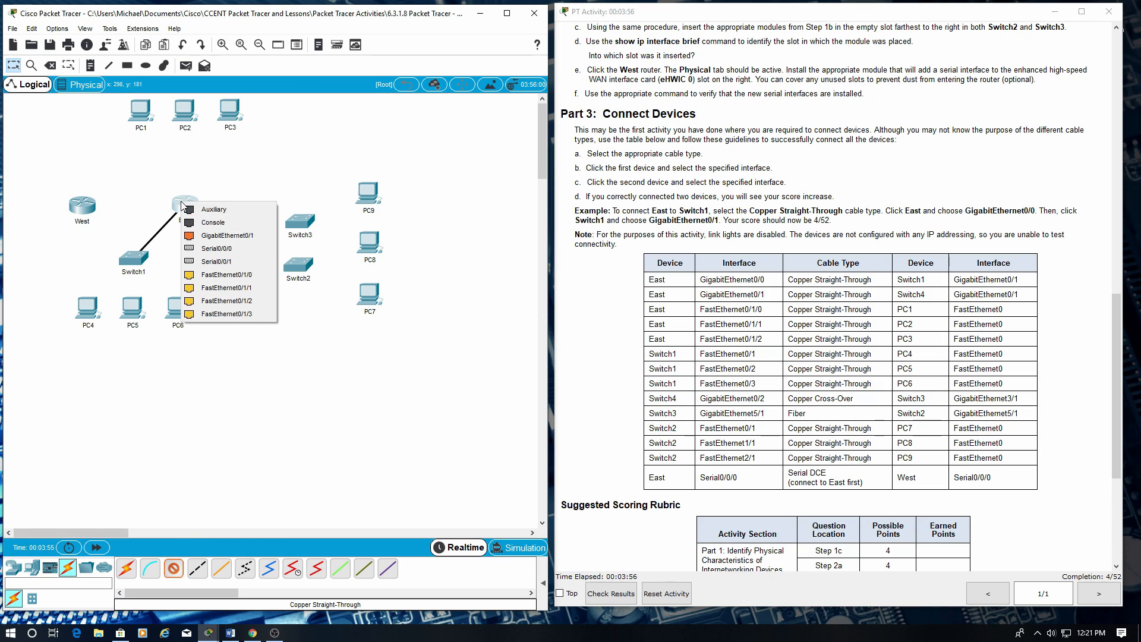
mouse_move(226, 236)
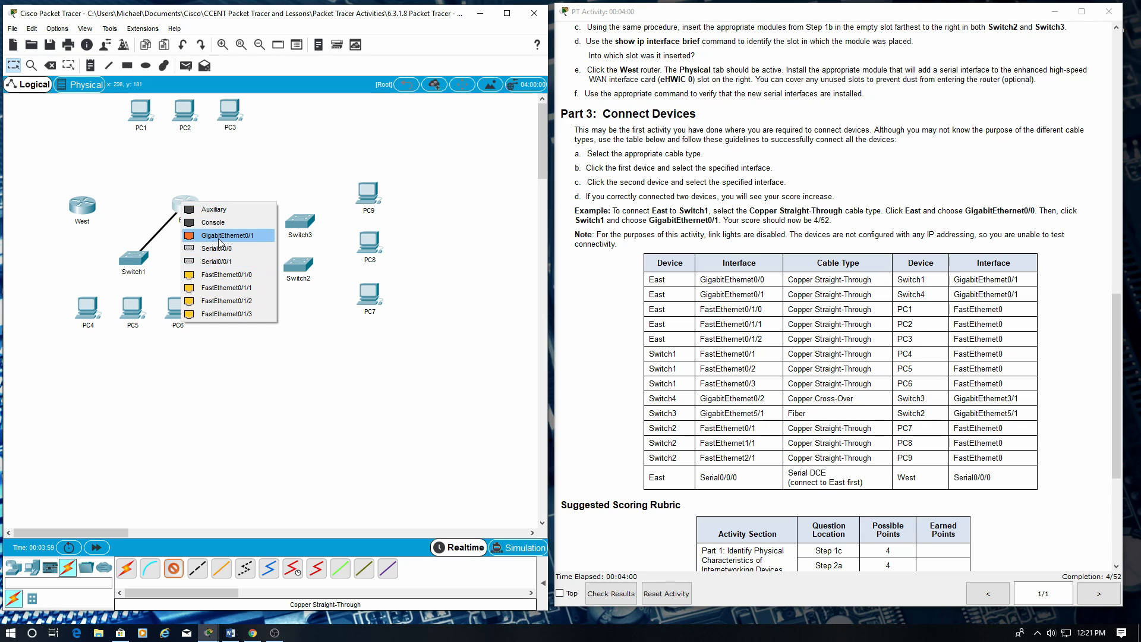
click(219, 235)
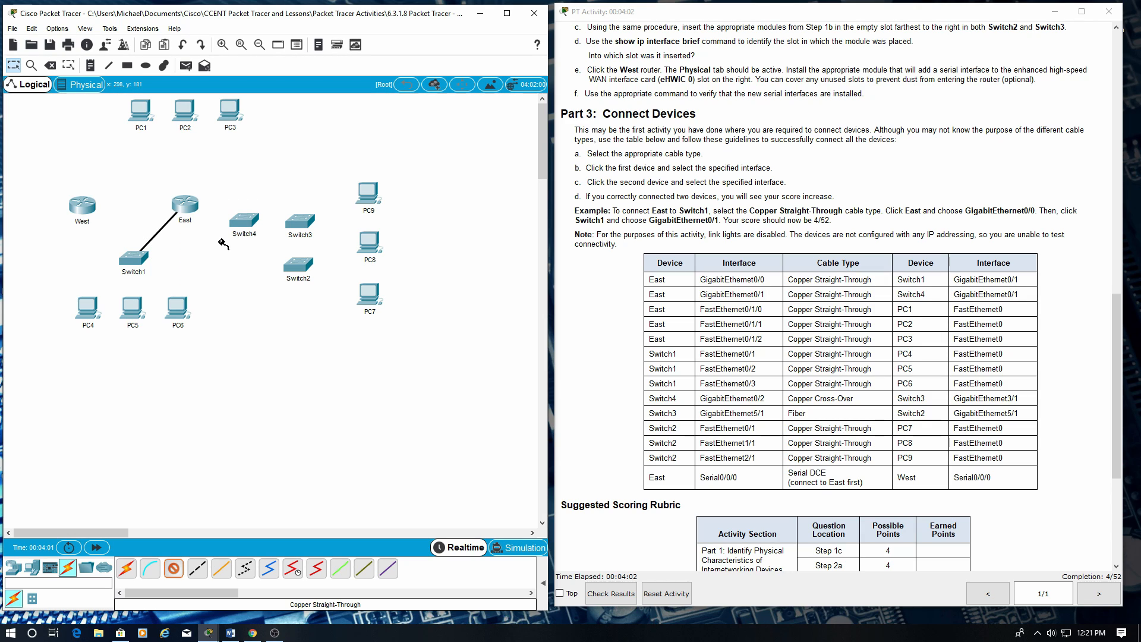
click(240, 218)
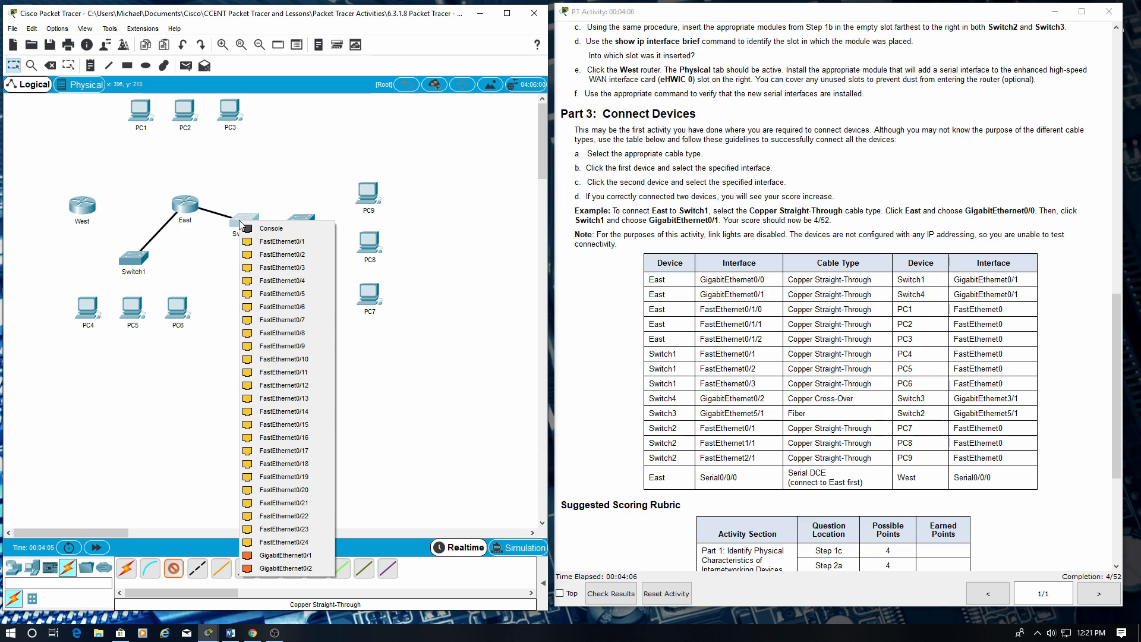
mouse_move(299, 541)
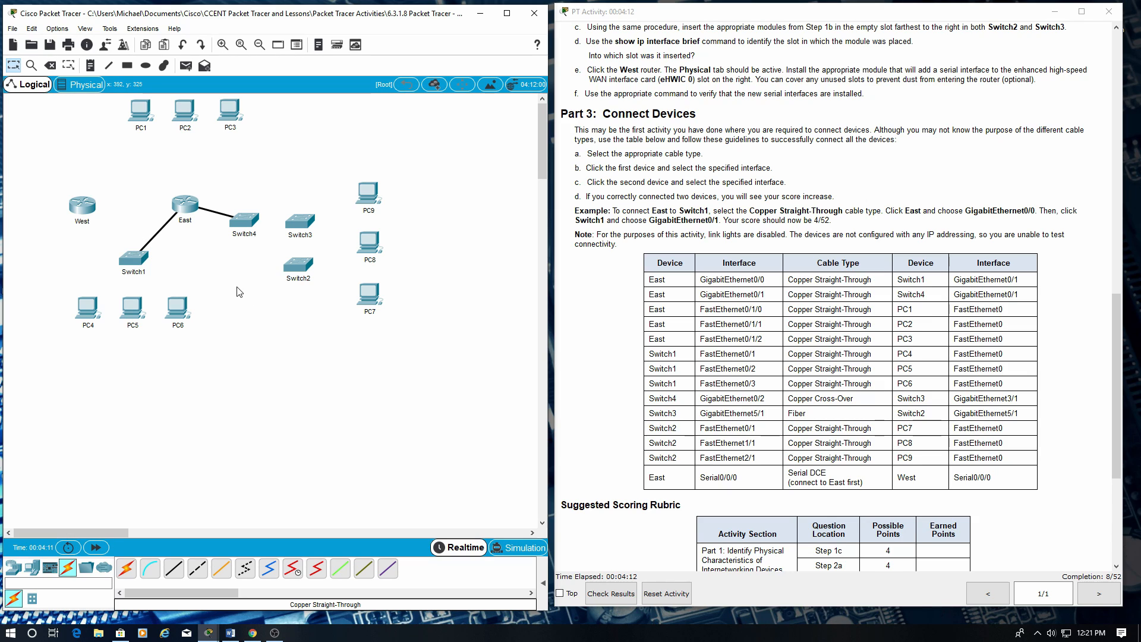
Step: Cable East Fa0/1/0, Fa0/1/1, Fa0/1/2 to FastEthernet0 on PC1, PC2 and PC3
click(173, 568)
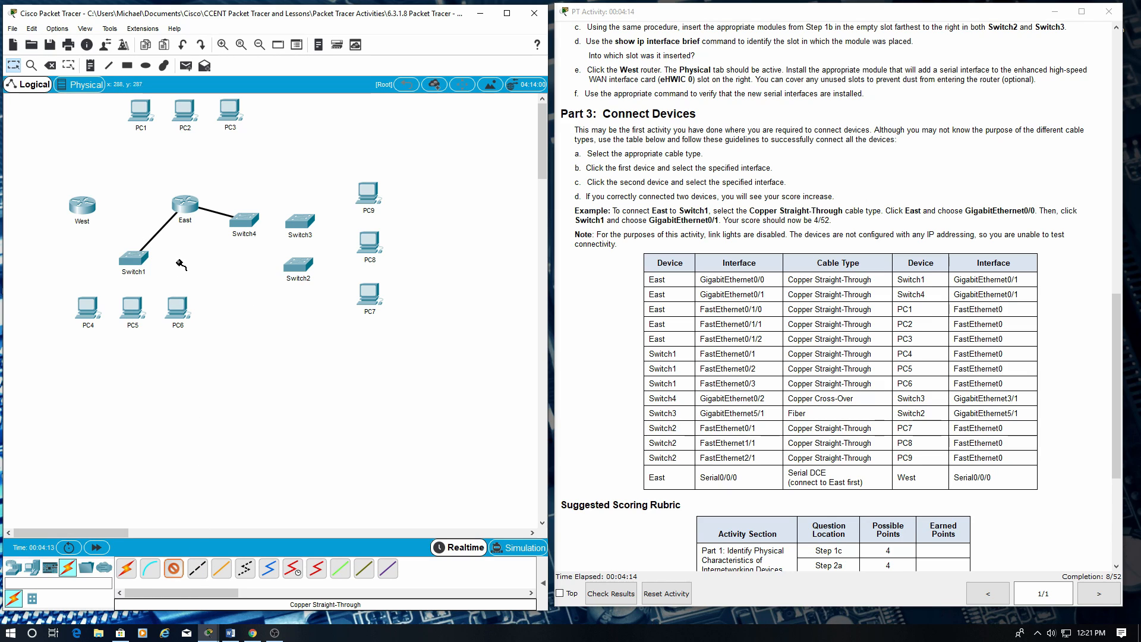
click(184, 202)
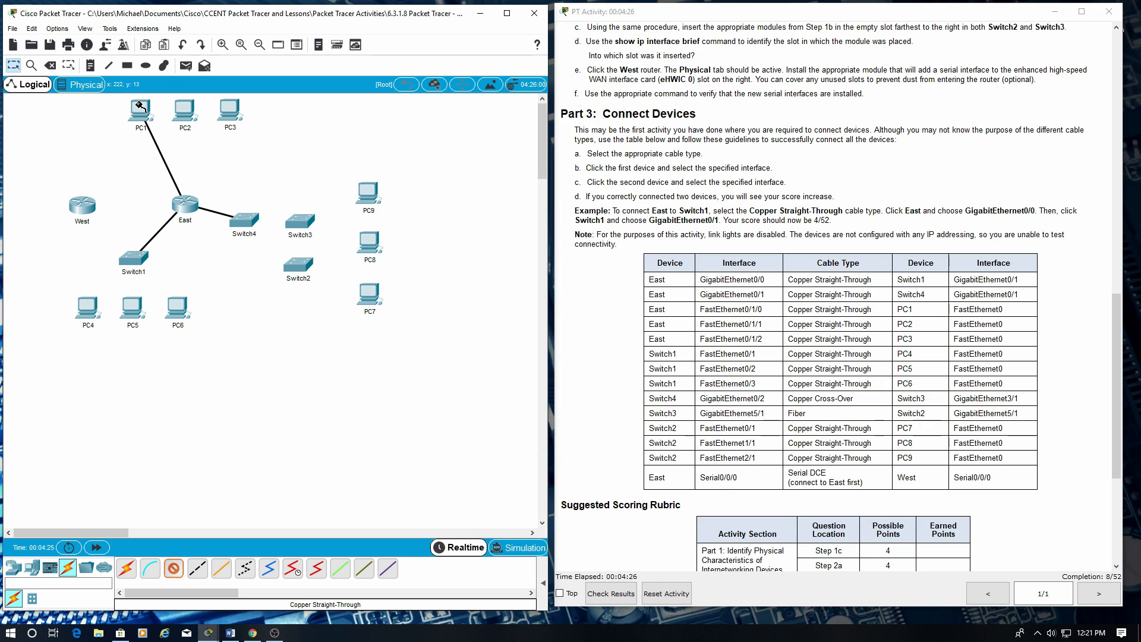
click(139, 109)
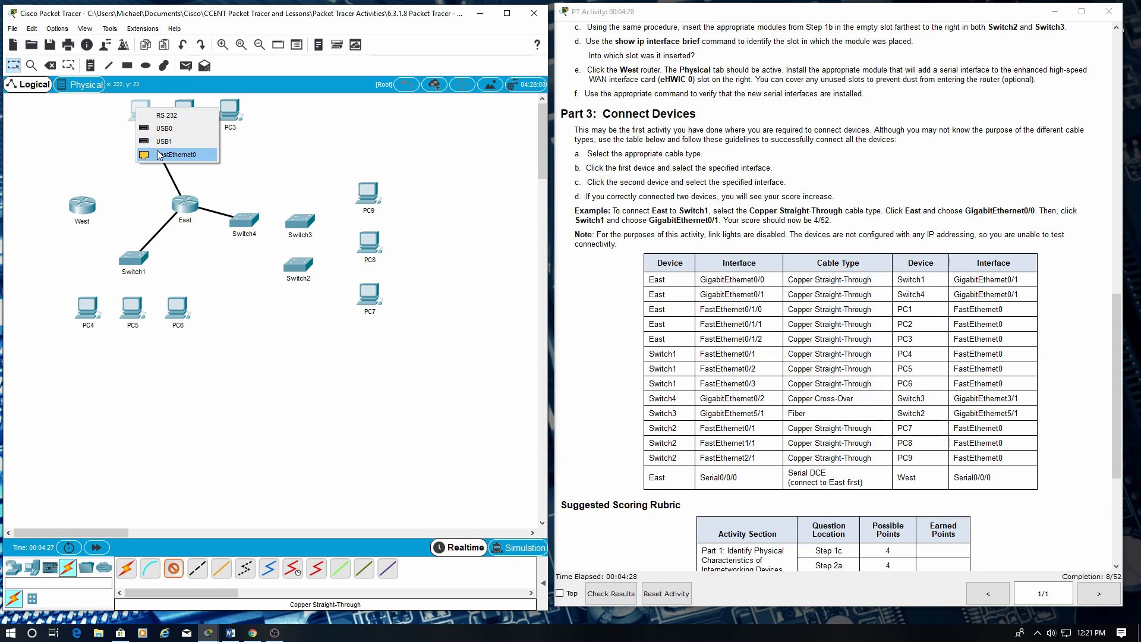
click(169, 153)
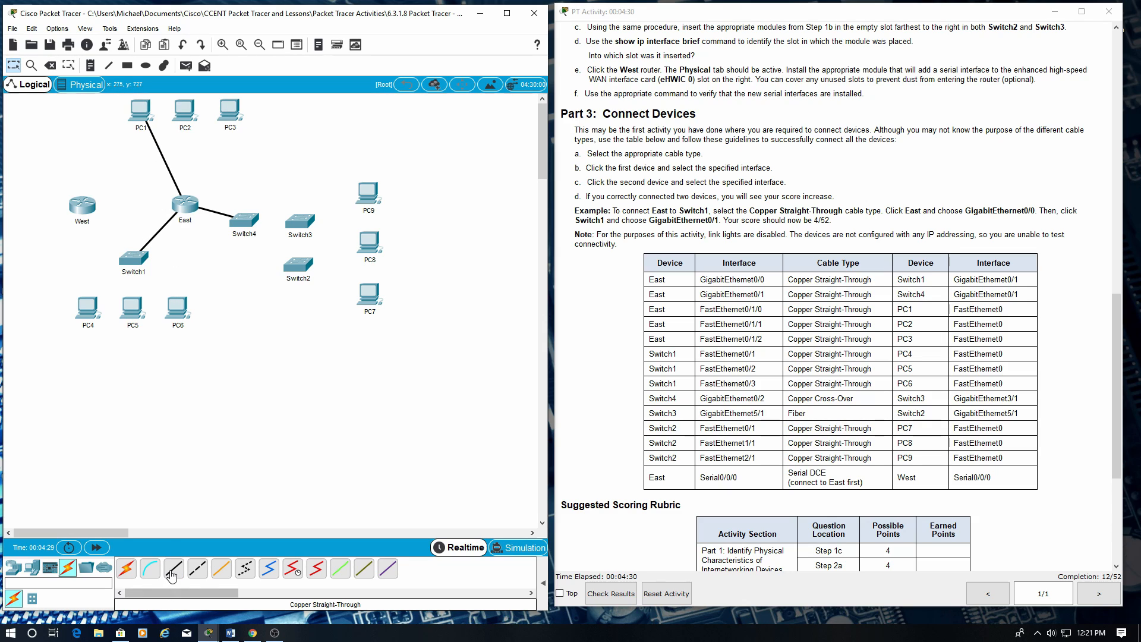
click(184, 203)
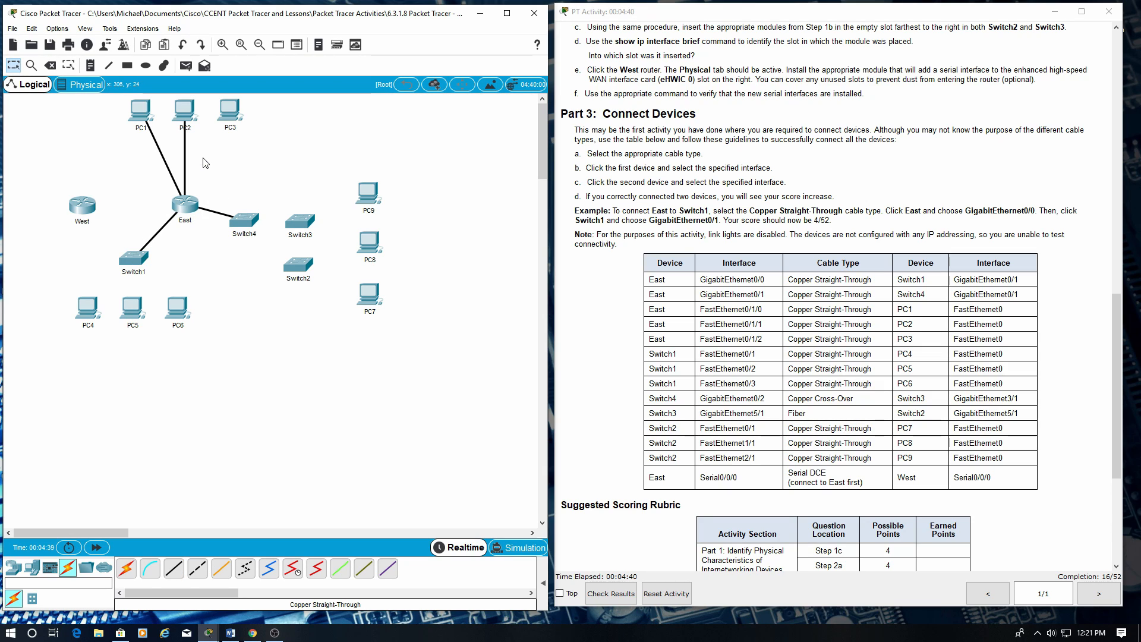
click(173, 569)
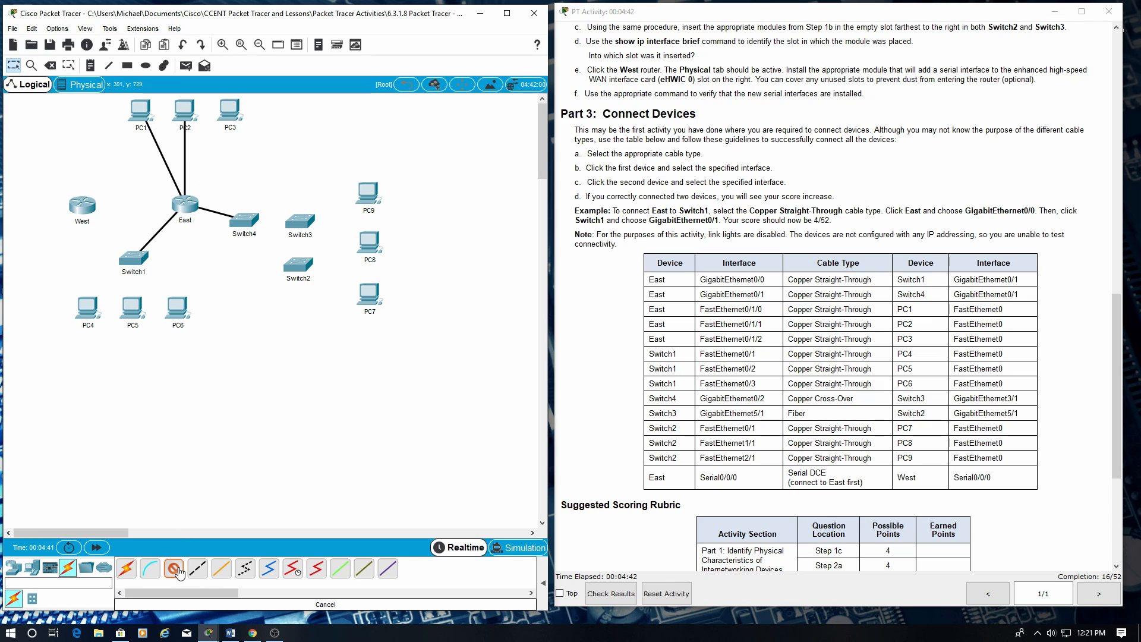
click(184, 204)
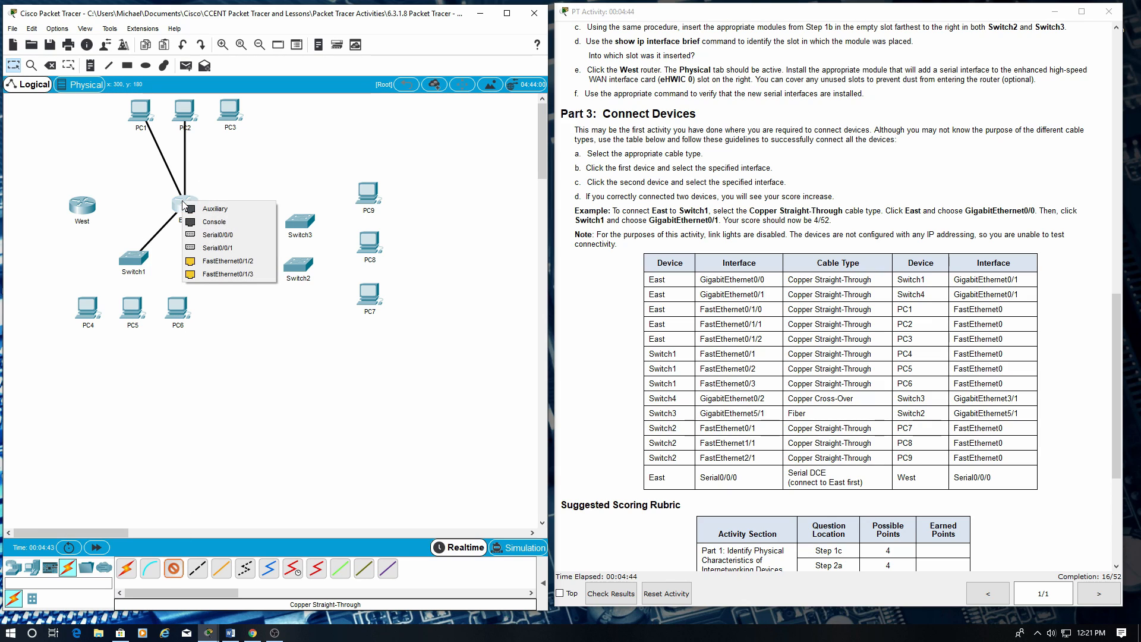
mouse_move(228, 260)
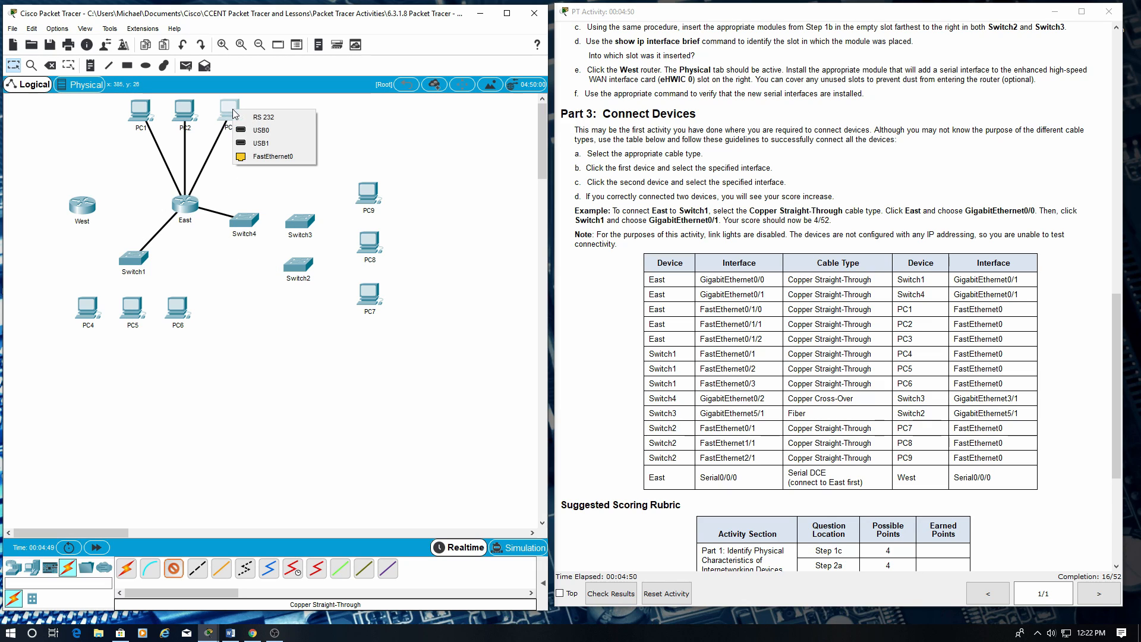
click(274, 156)
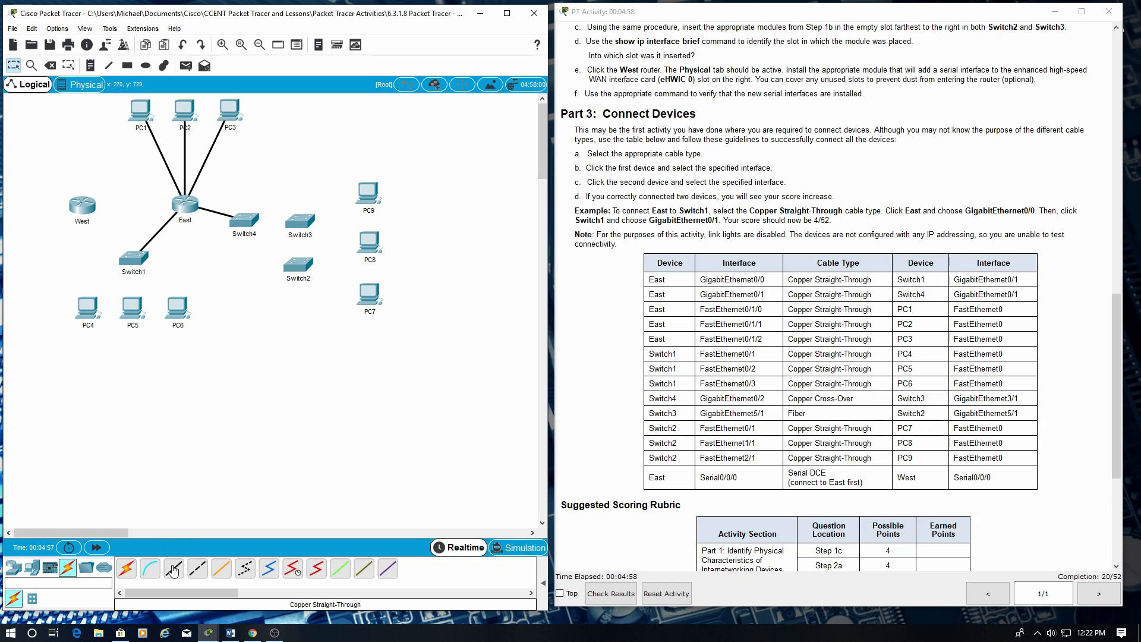
Step: Cable Switch1 to PC4, PC5 and PC6 (Fa0/3 to FastEthernet0) with copper straight-through
click(134, 256)
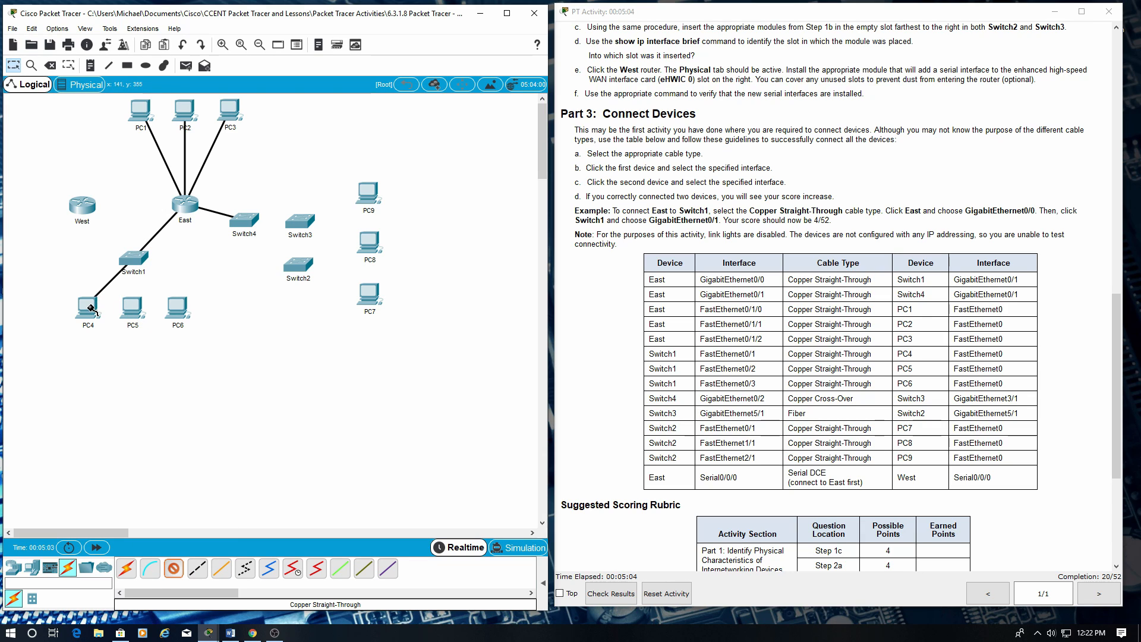
click(87, 305)
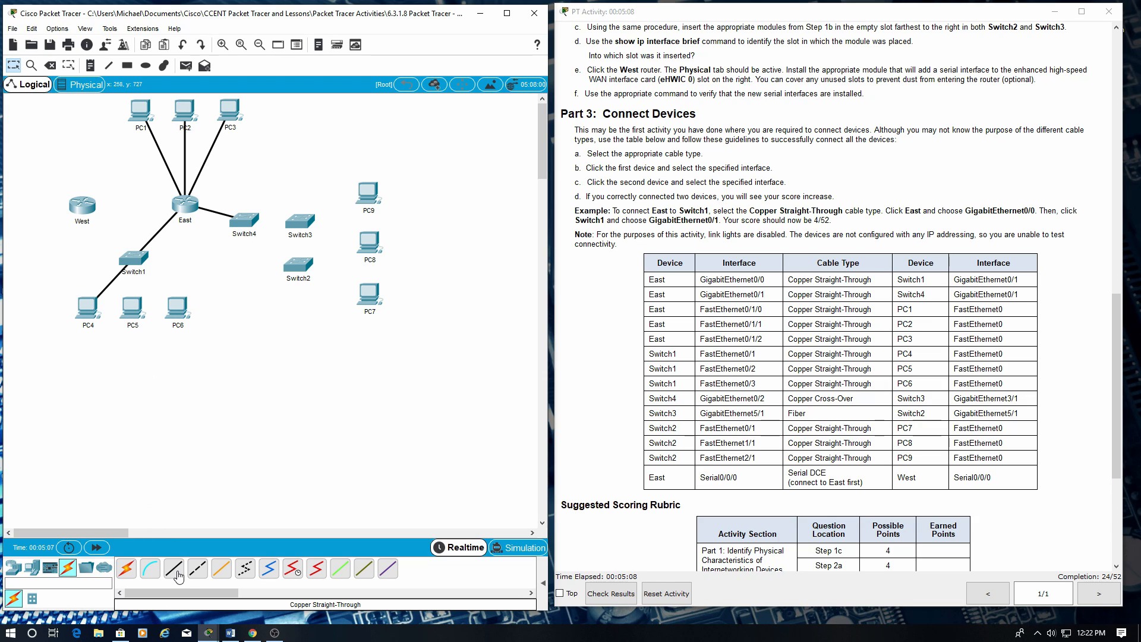
click(173, 568)
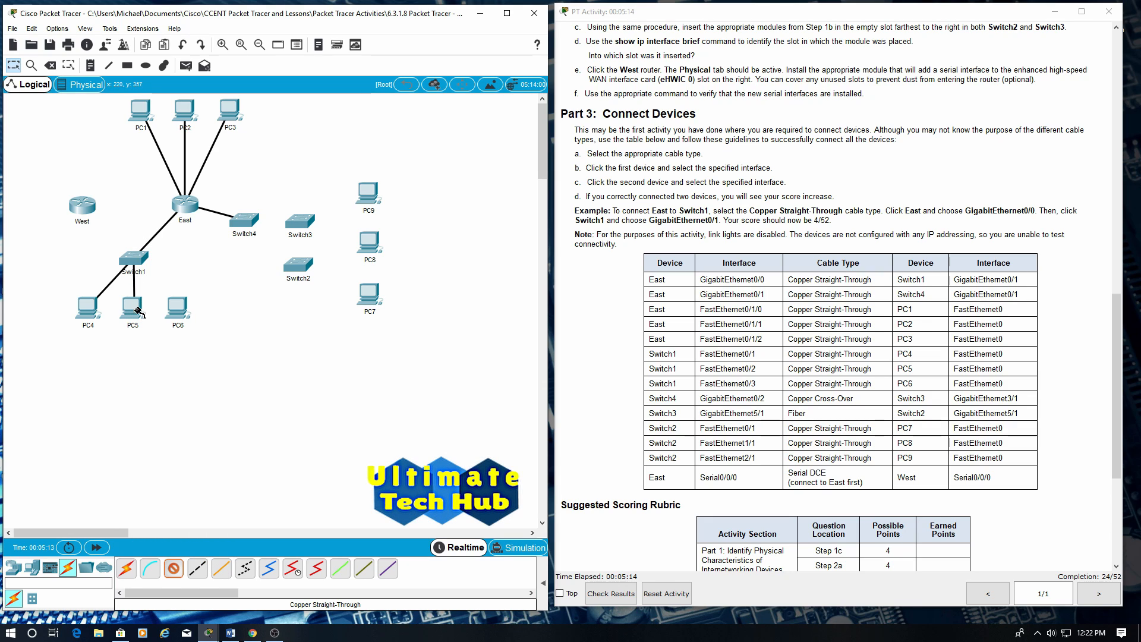
click(132, 304)
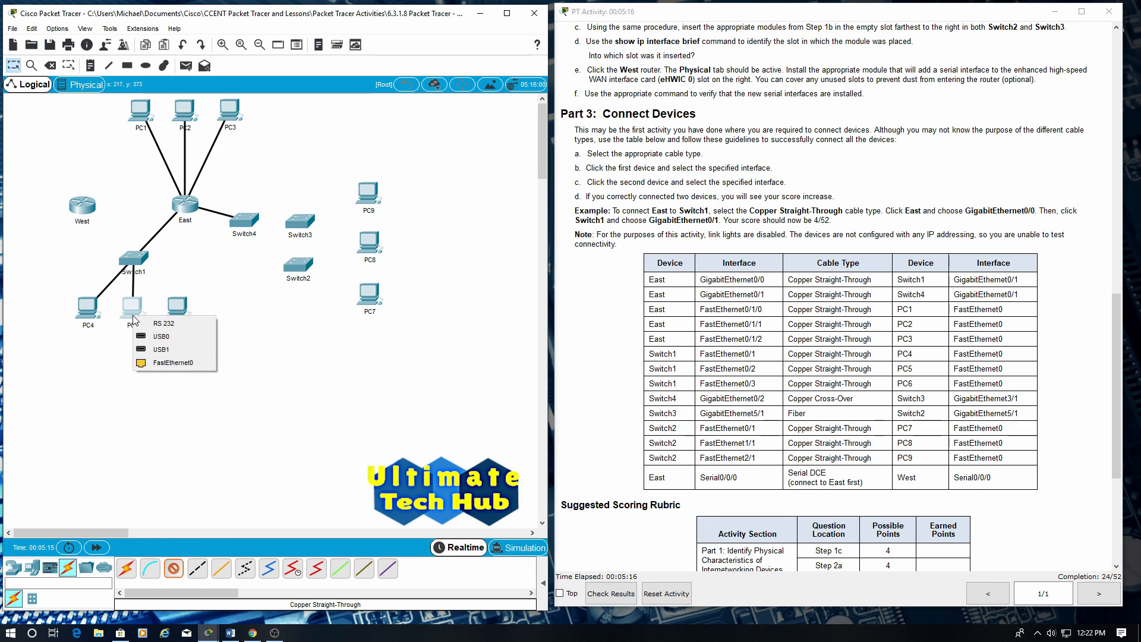
click(172, 363)
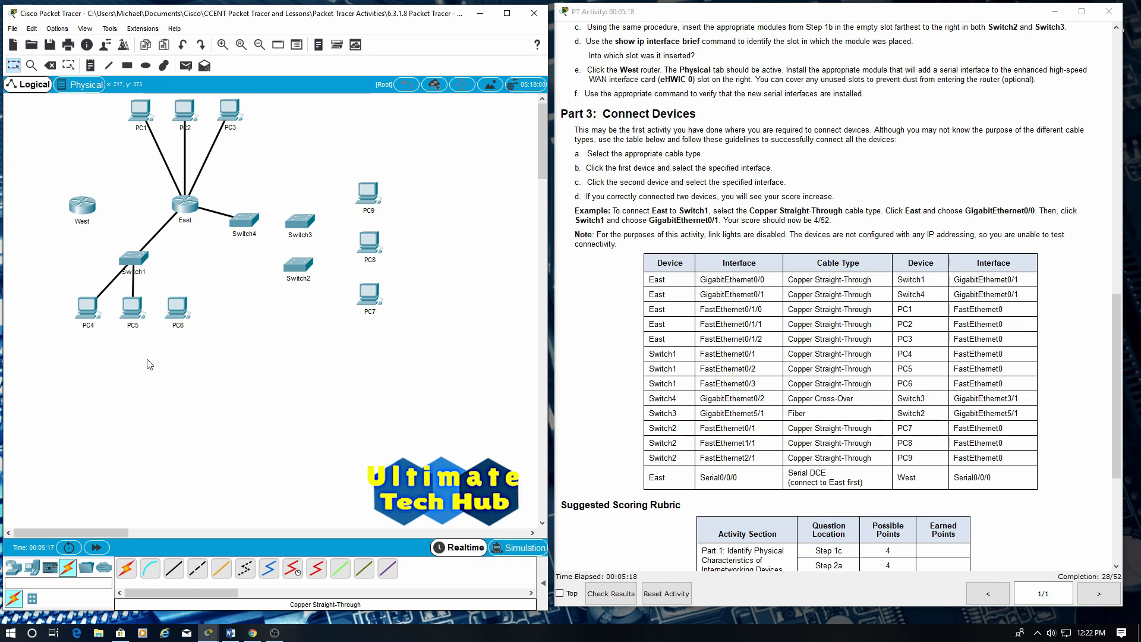
click(173, 568)
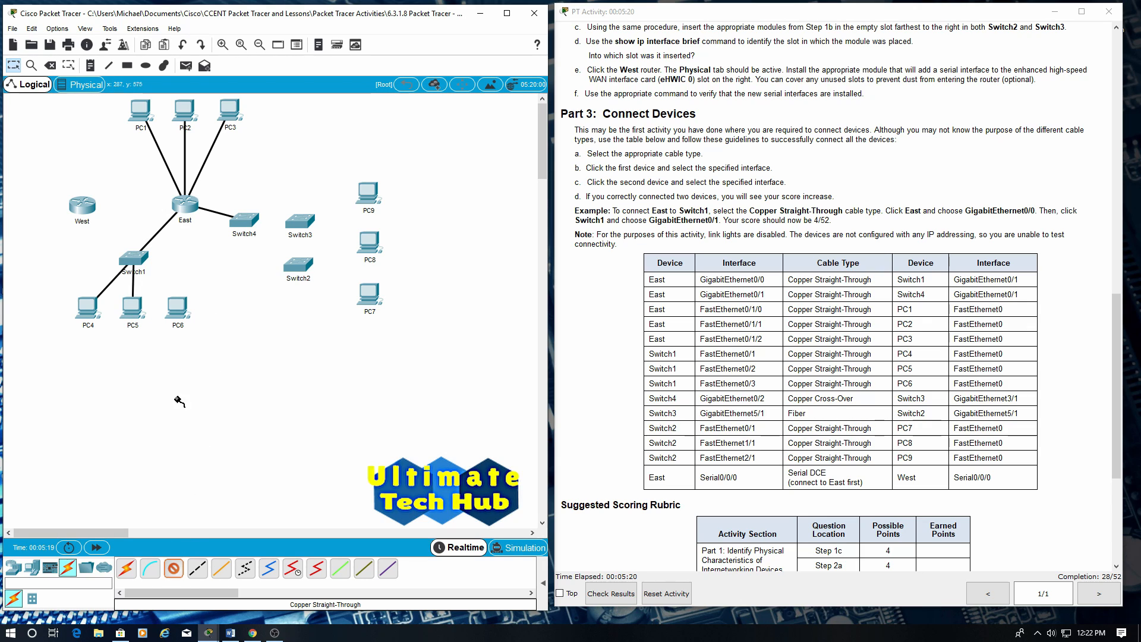
click(133, 261)
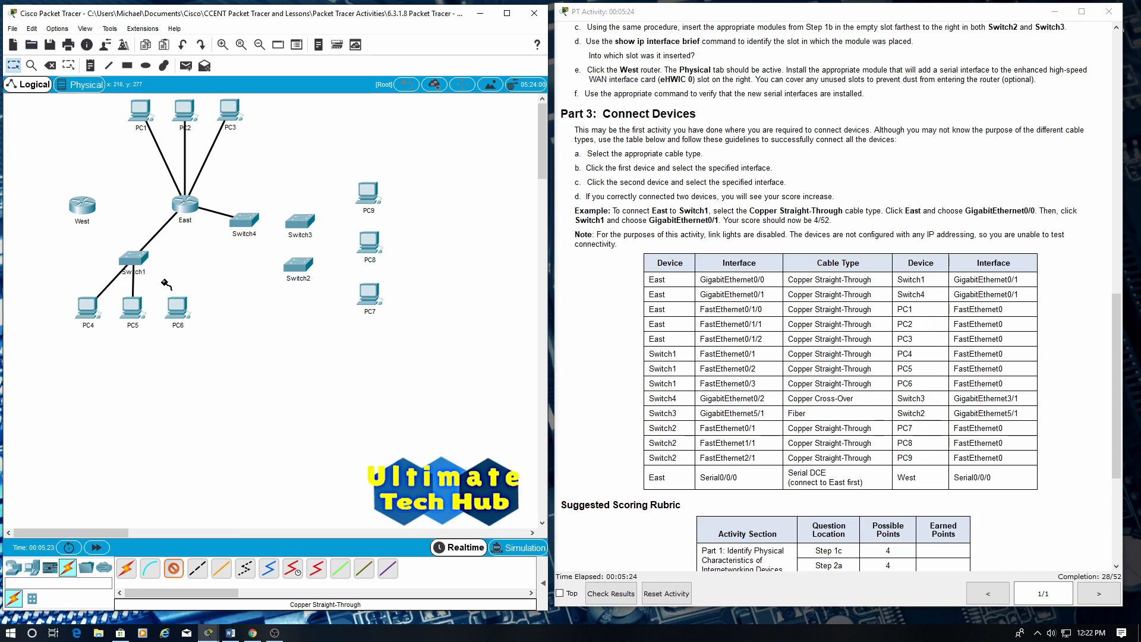
click(176, 299)
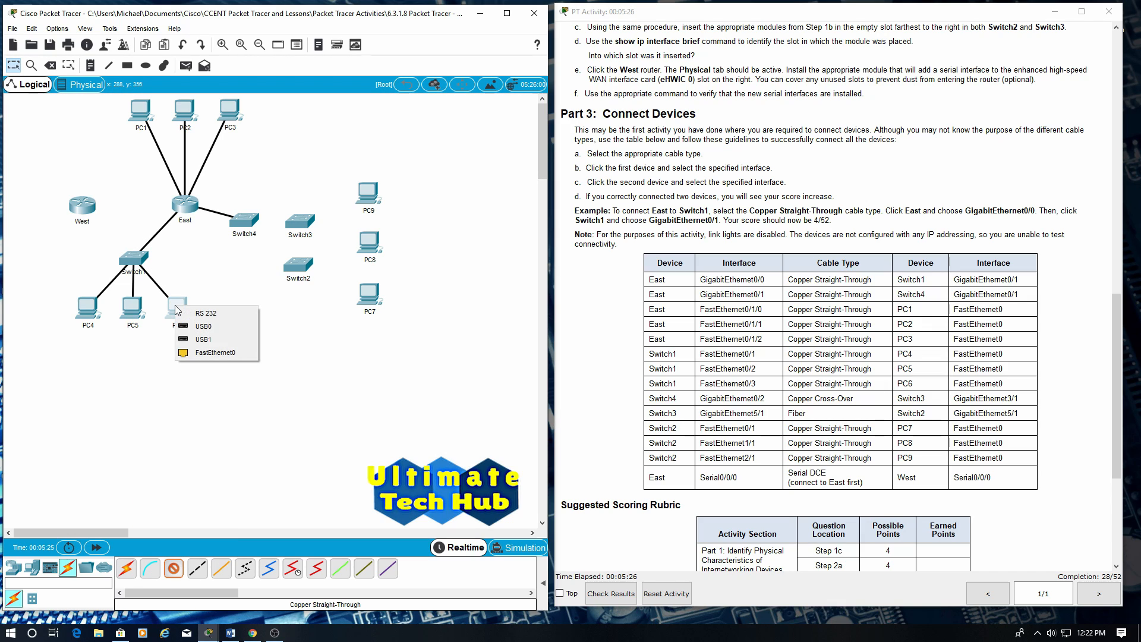
click(214, 352)
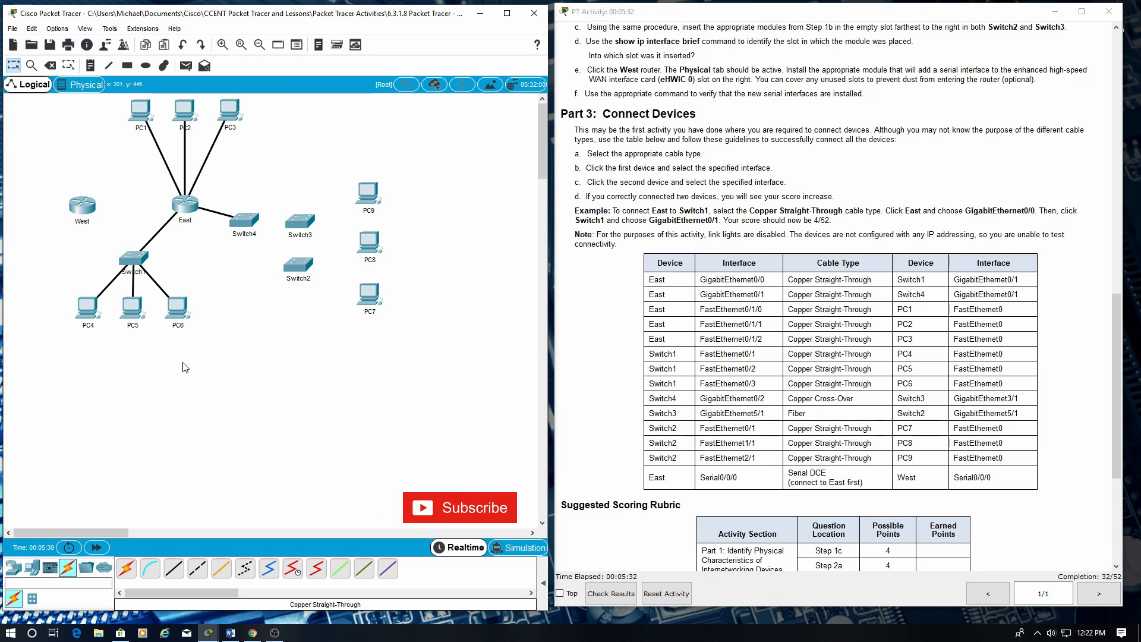
Step: Join Switch4 GigabitEthernet0/2 to Switch3 GigabitEthernet3/1 with a copper cross-over cable
click(197, 568)
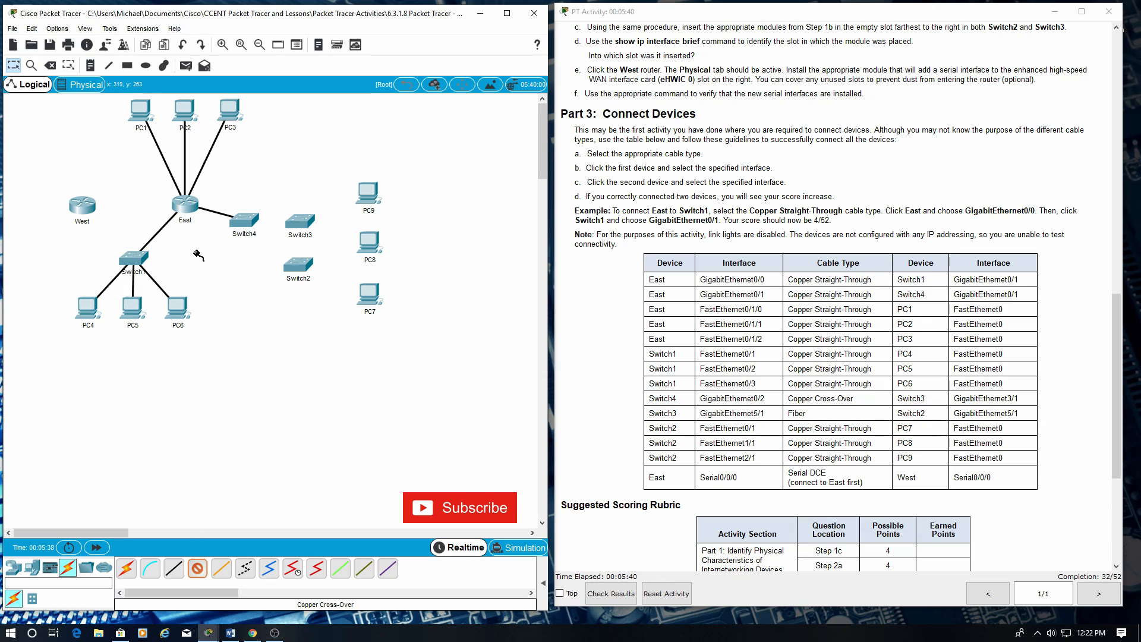
mouse_move(242, 218)
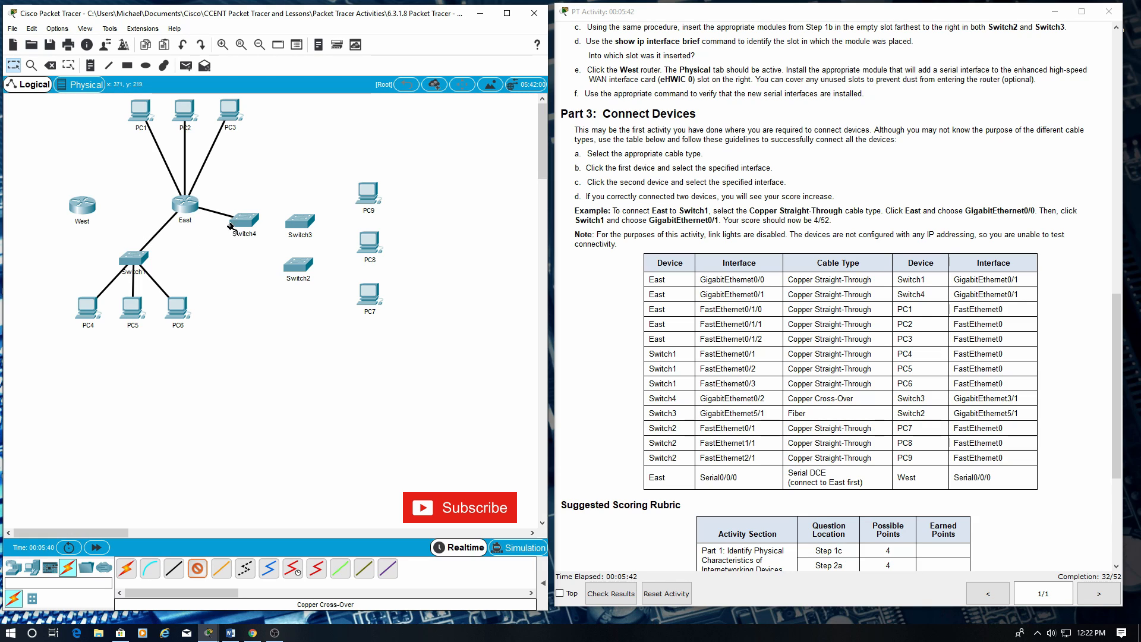
click(242, 219)
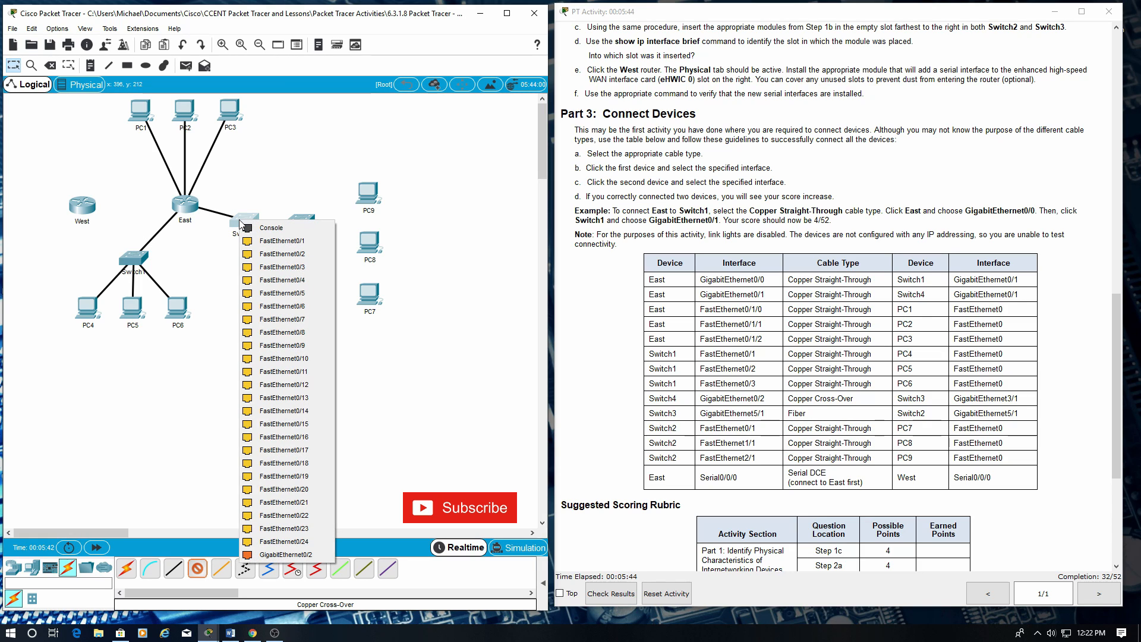
mouse_move(273, 227)
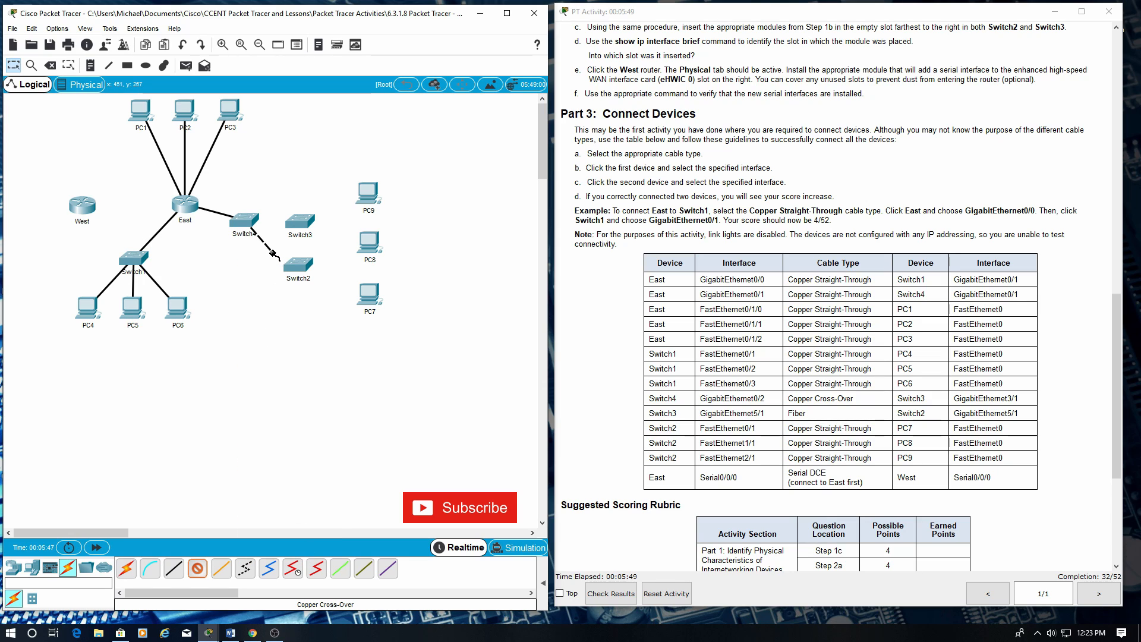
click(298, 218)
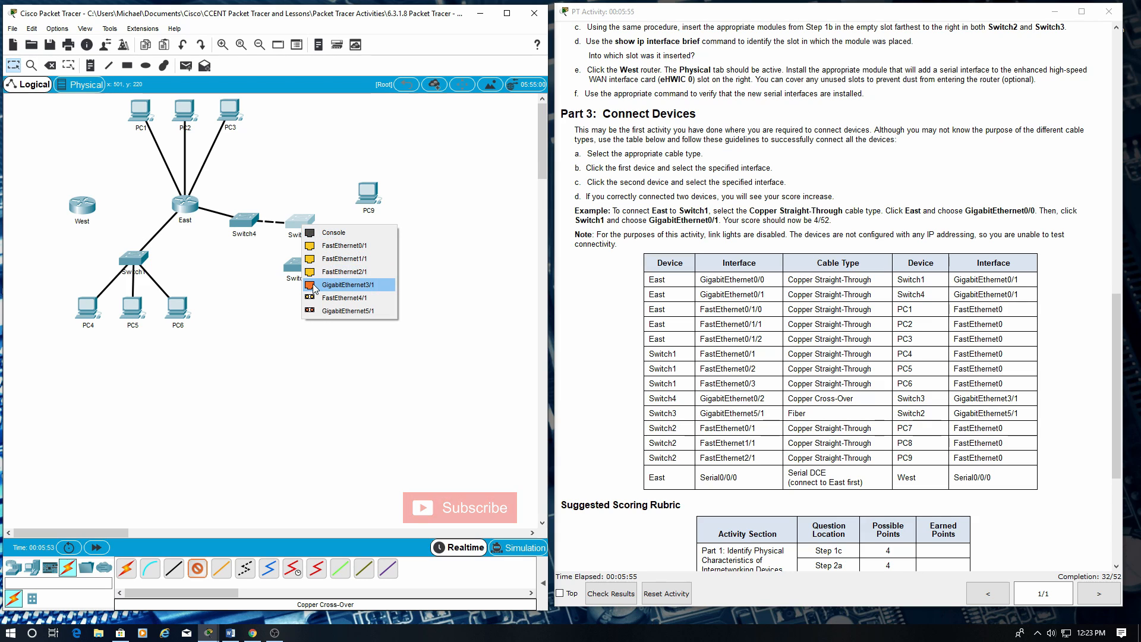
click(348, 284)
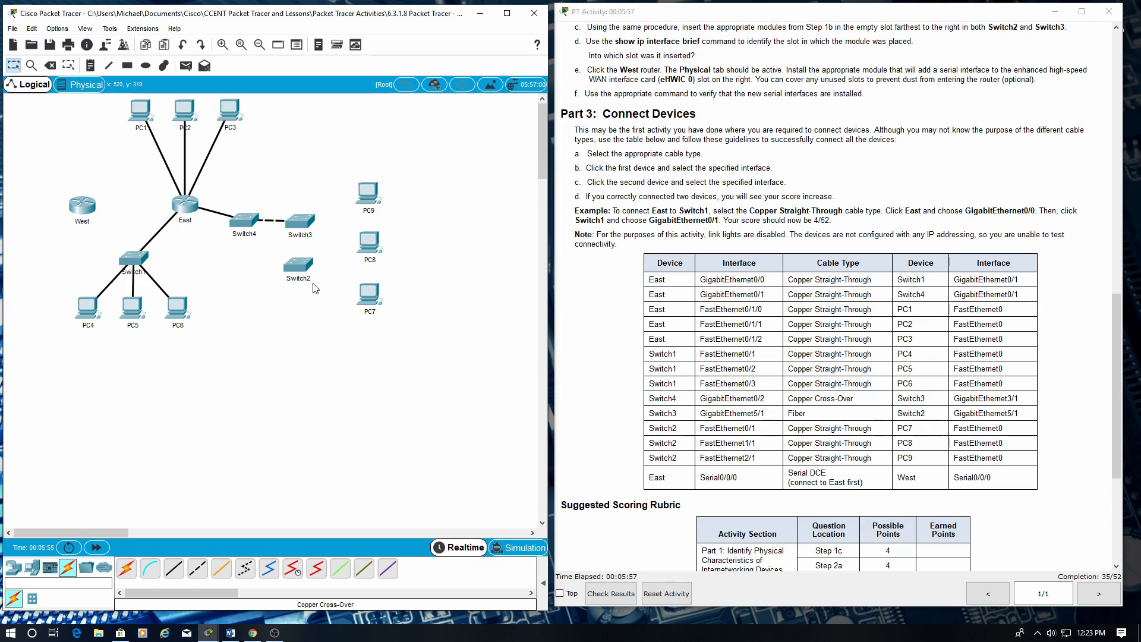
mouse_move(280, 285)
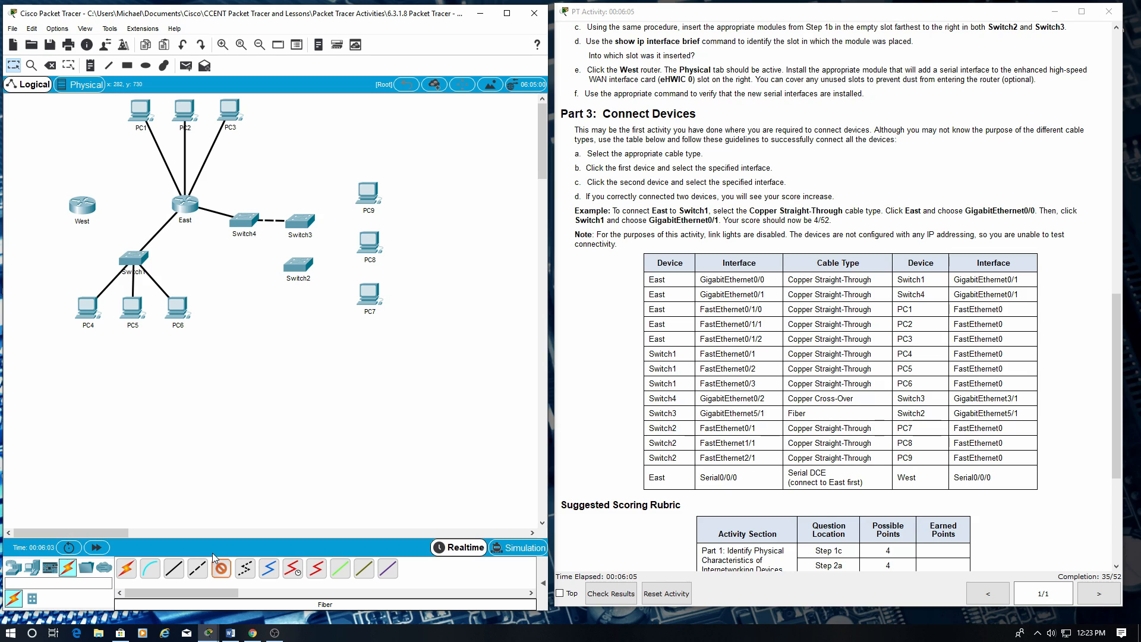
Step: Link Switch3 GigabitEthernet5/1 to Switch2 GigabitEthernet5/1 with a fiber cable
click(299, 221)
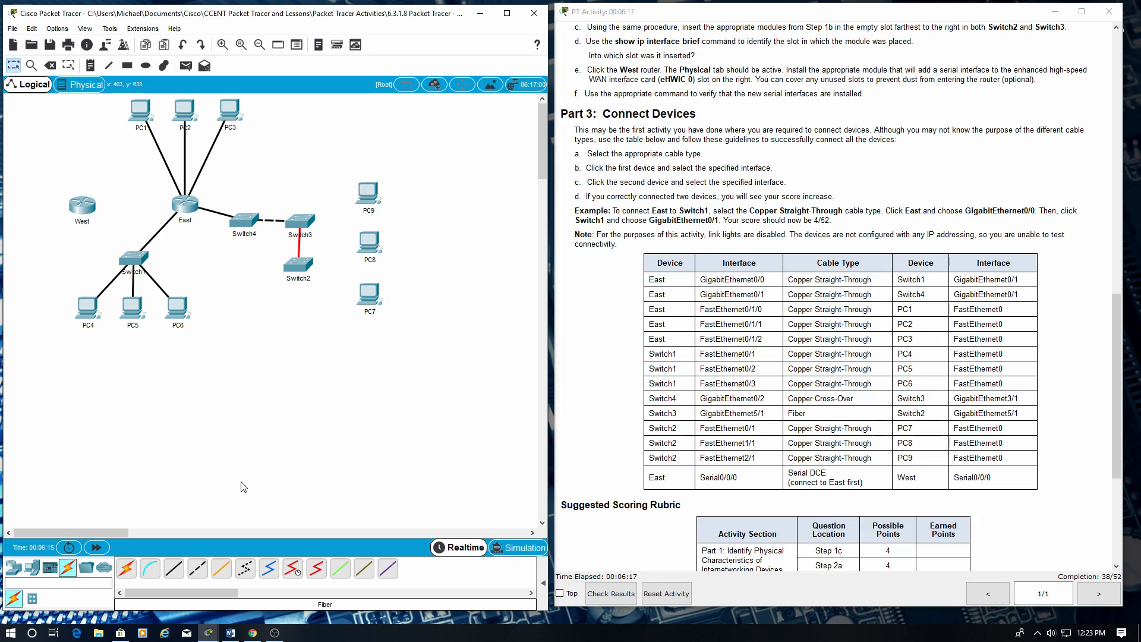
click(298, 269)
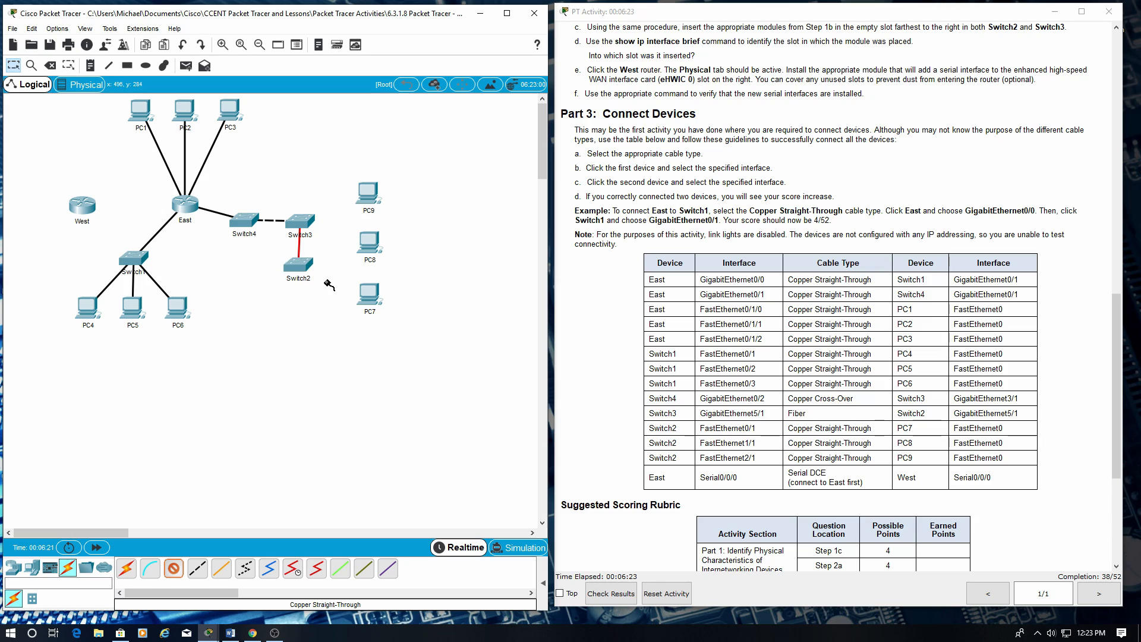
Step: Cable Switch2 Fa0/1, Fa1/1, Fa2/1 to FastEthernet0 on PC7, PC8 and PC9
click(369, 292)
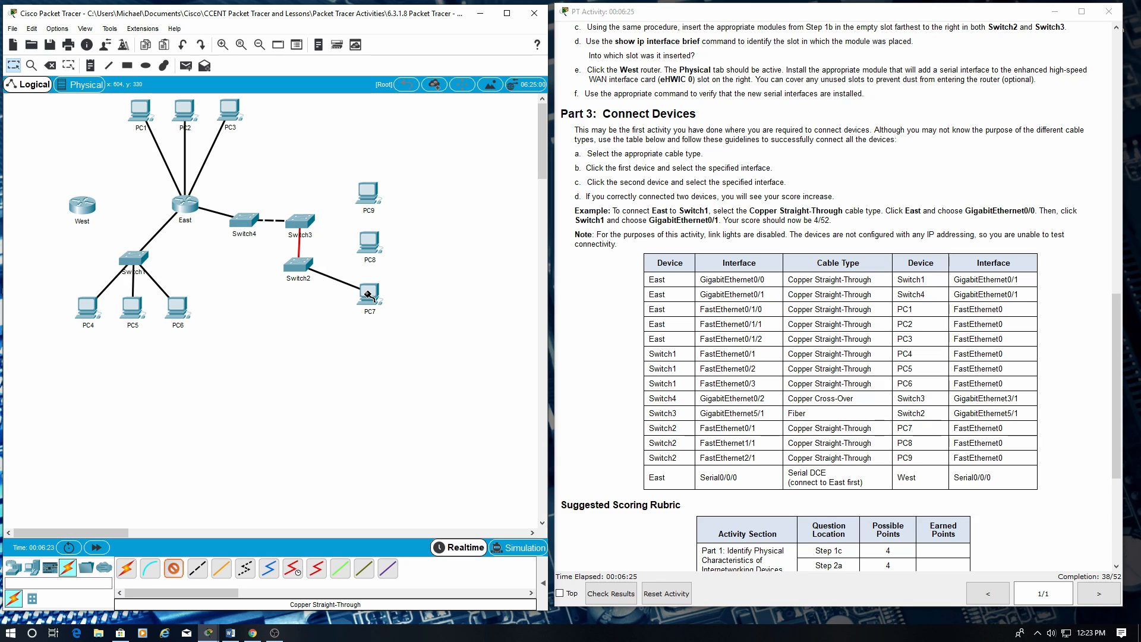
click(369, 295)
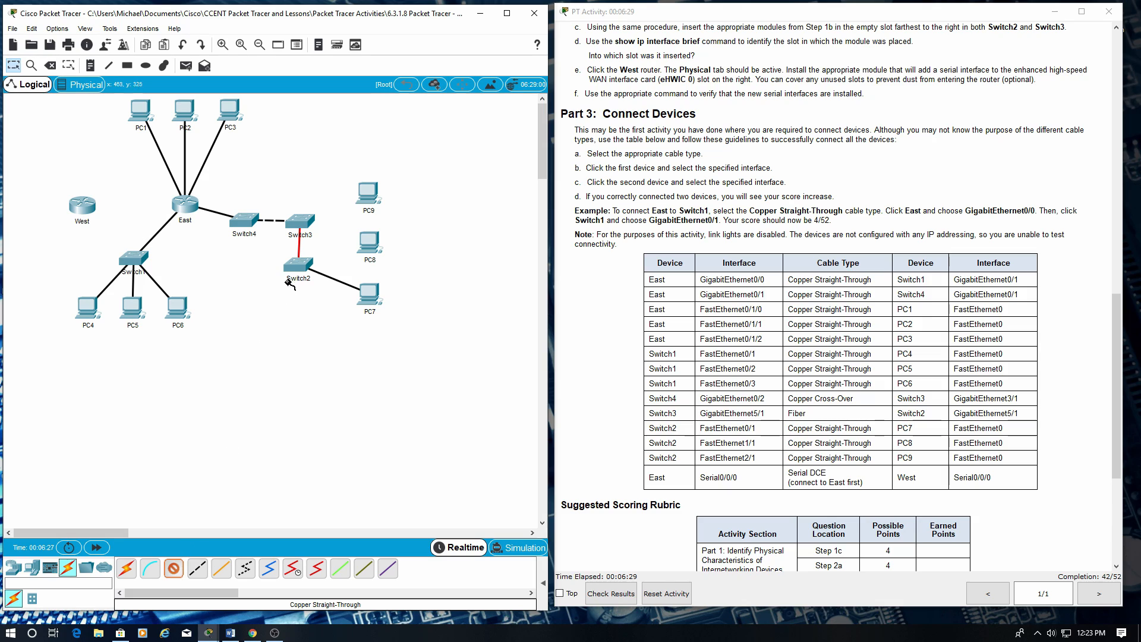
click(297, 258)
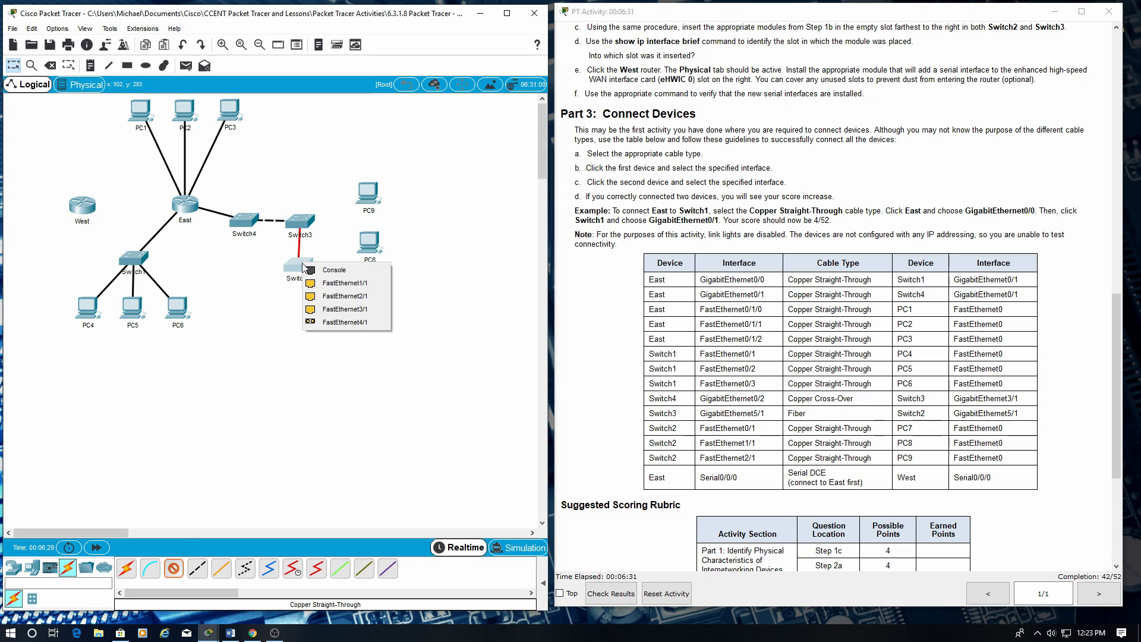
mouse_move(346, 282)
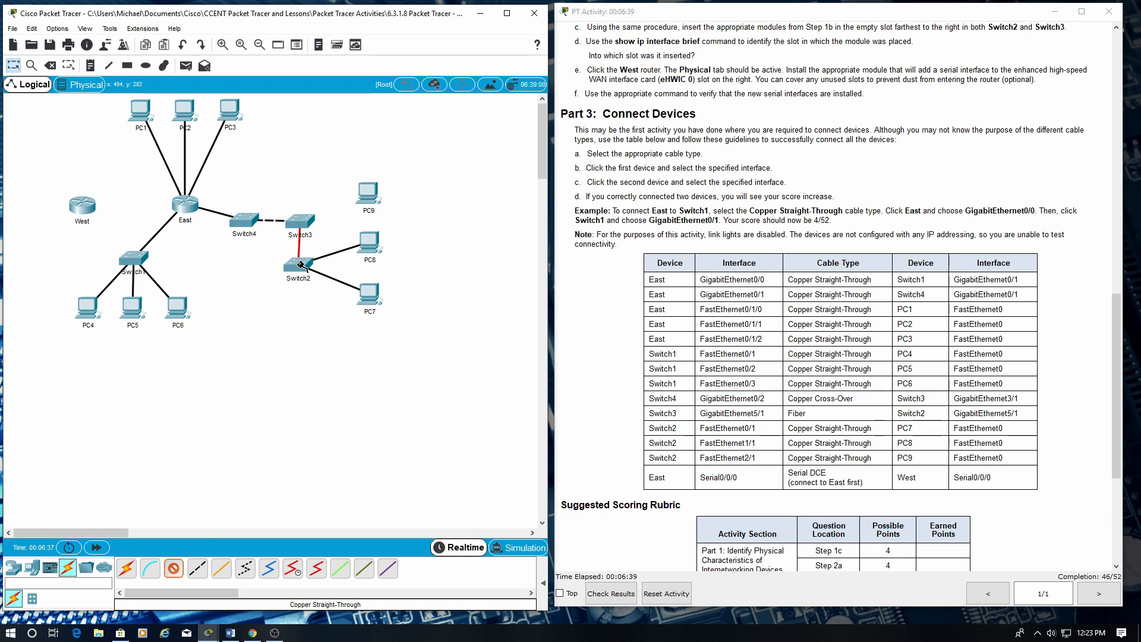
click(299, 264)
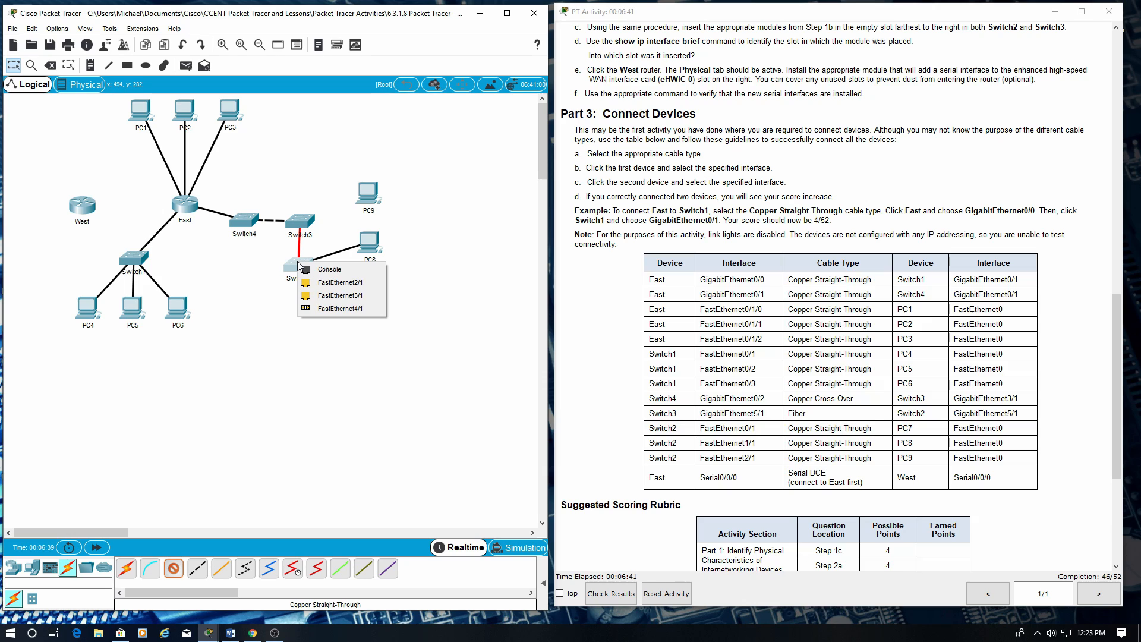
mouse_move(330, 269)
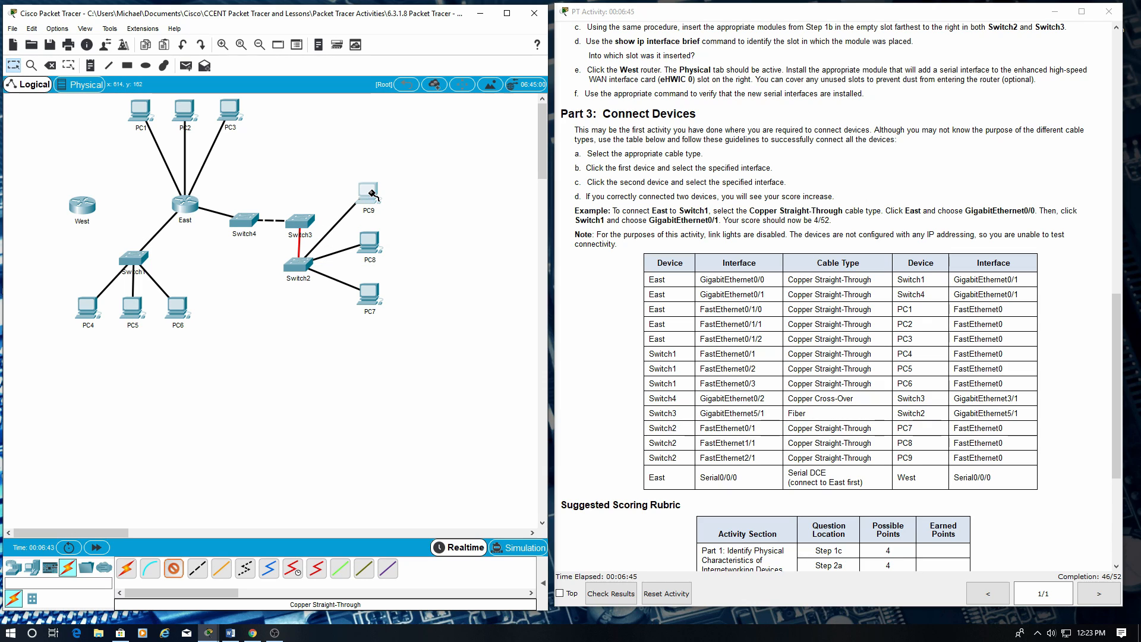
click(369, 191)
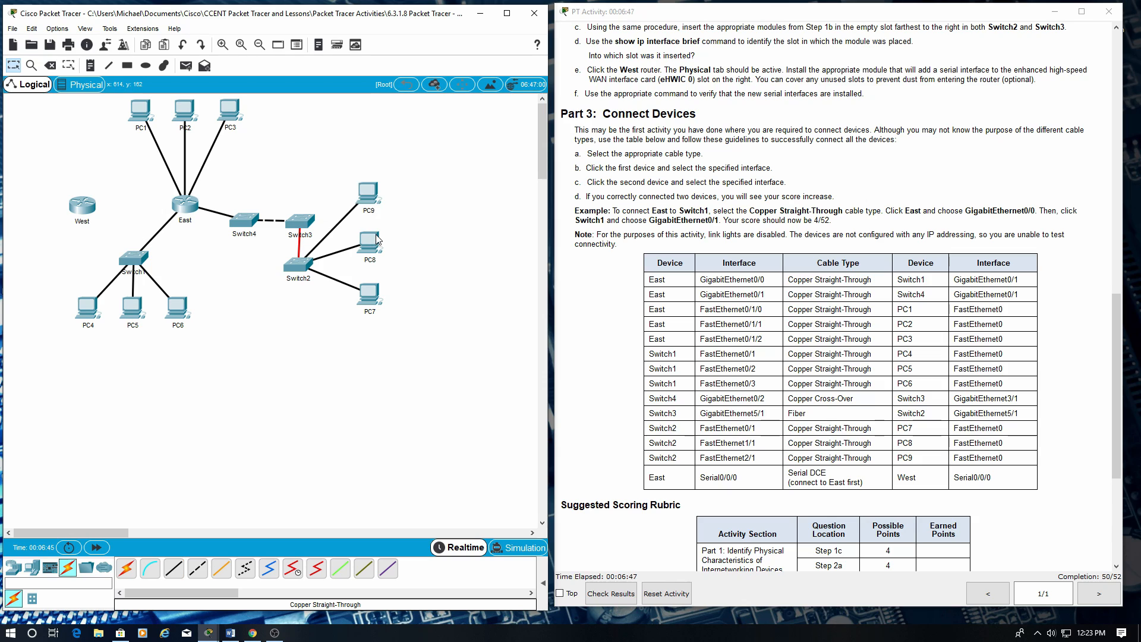
mouse_move(284, 376)
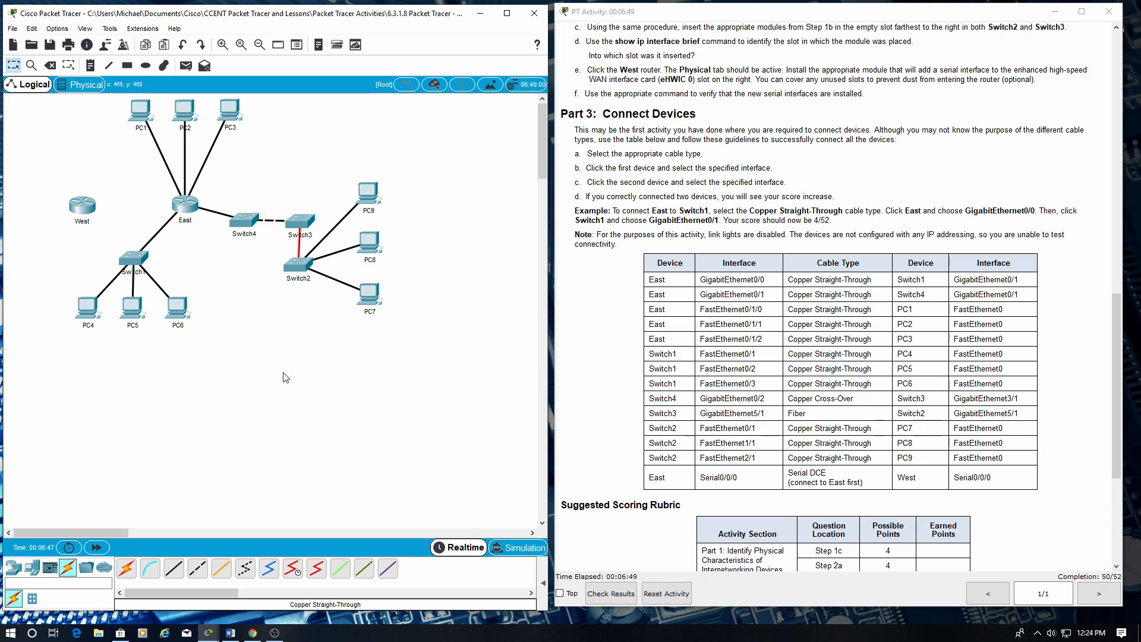
mouse_move(91, 213)
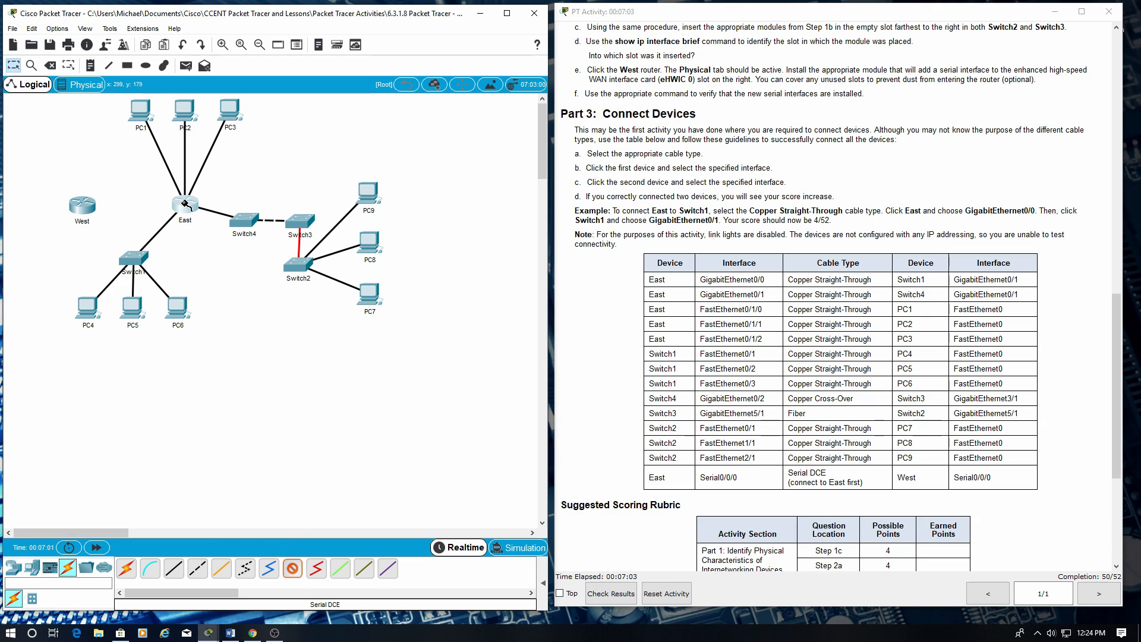
Step: Link East Serial0/0/0 to West Serial0/0/0 with a Serial DCE cable
click(82, 204)
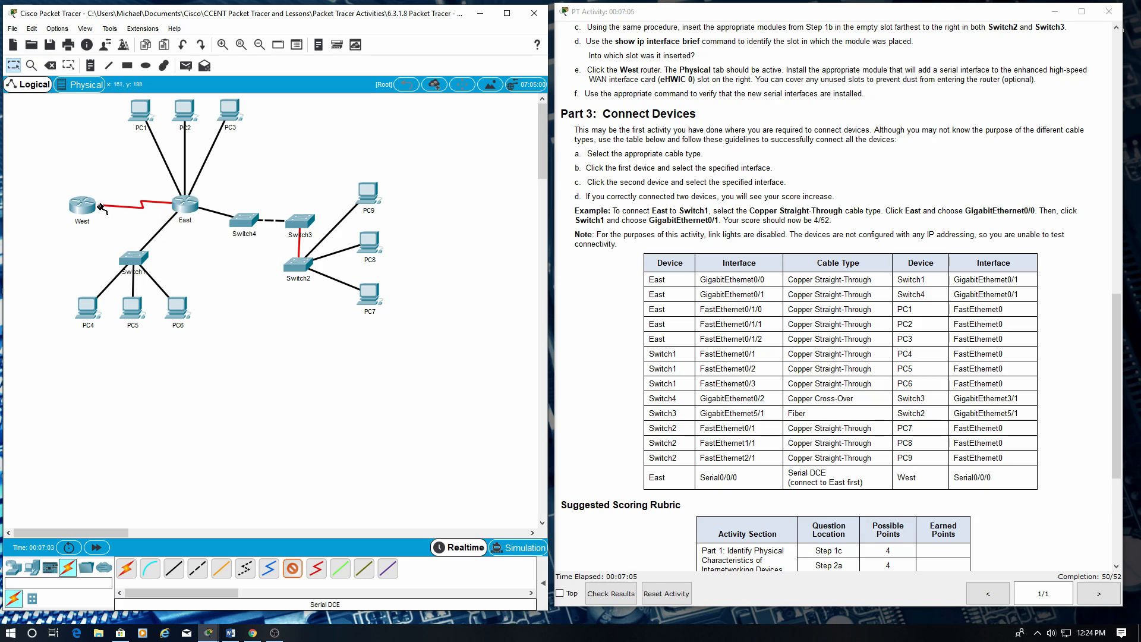
click(81, 202)
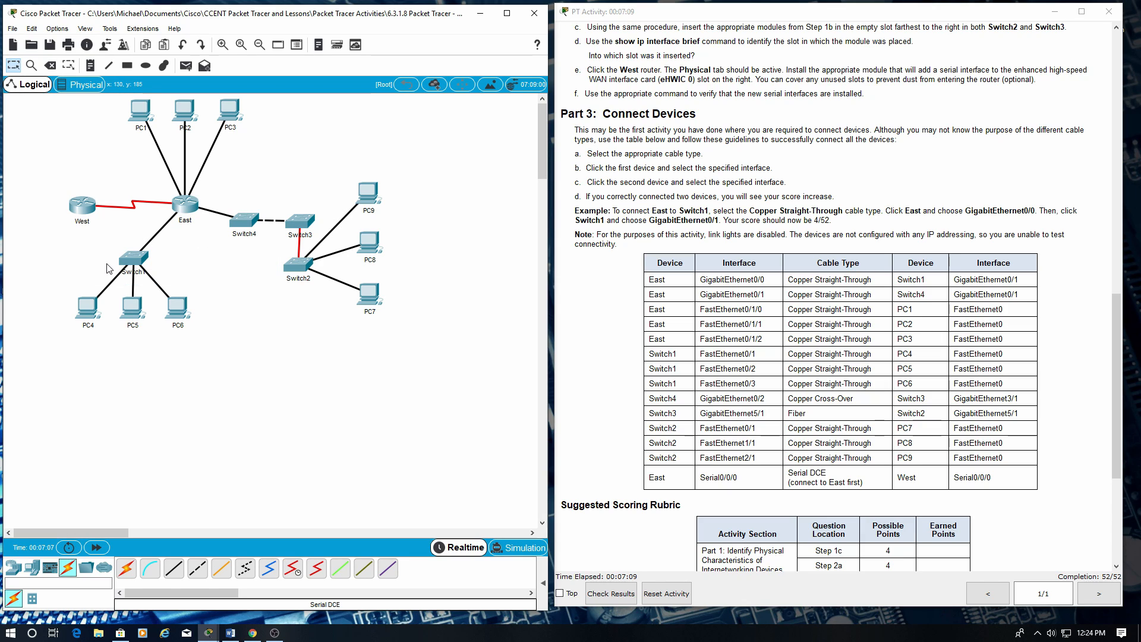
mouse_move(62, 254)
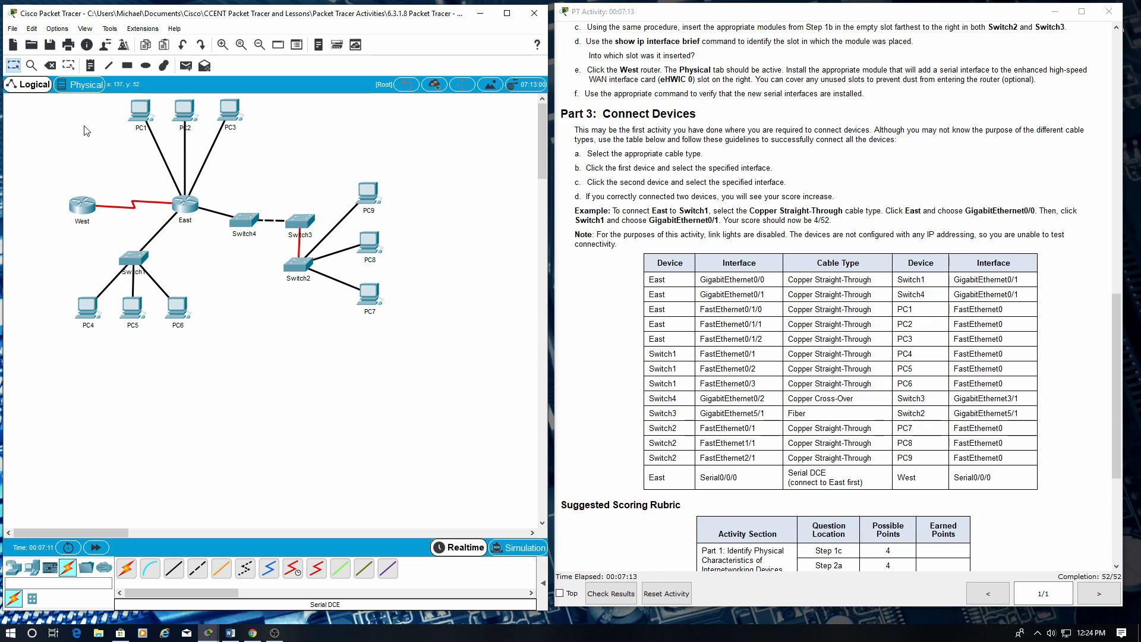
mouse_move(427, 465)
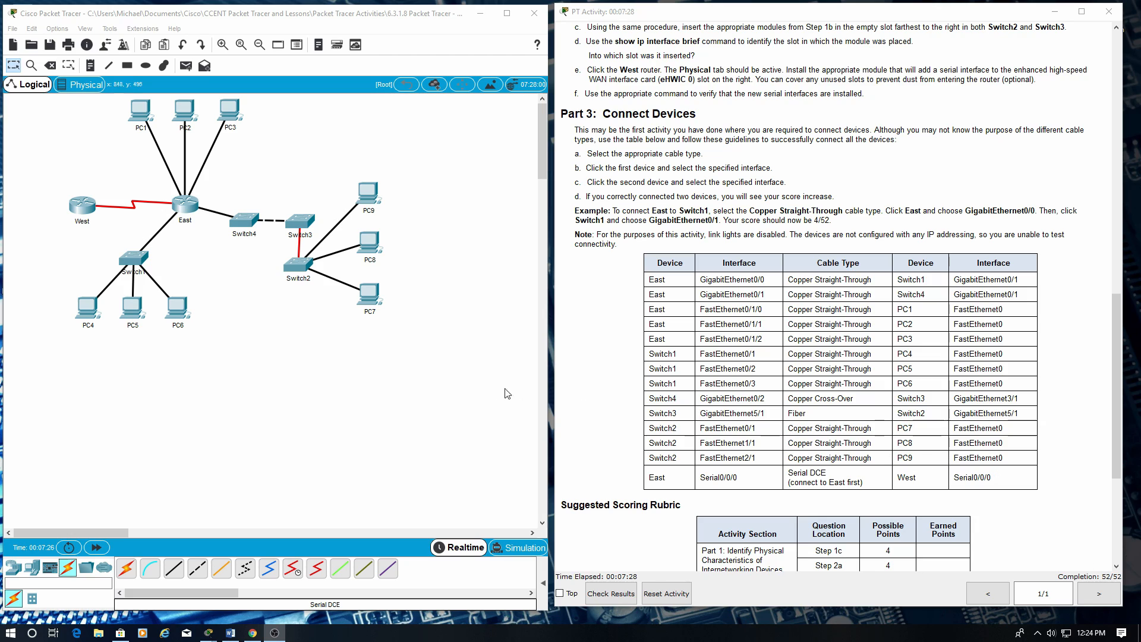
mouse_move(427, 391)
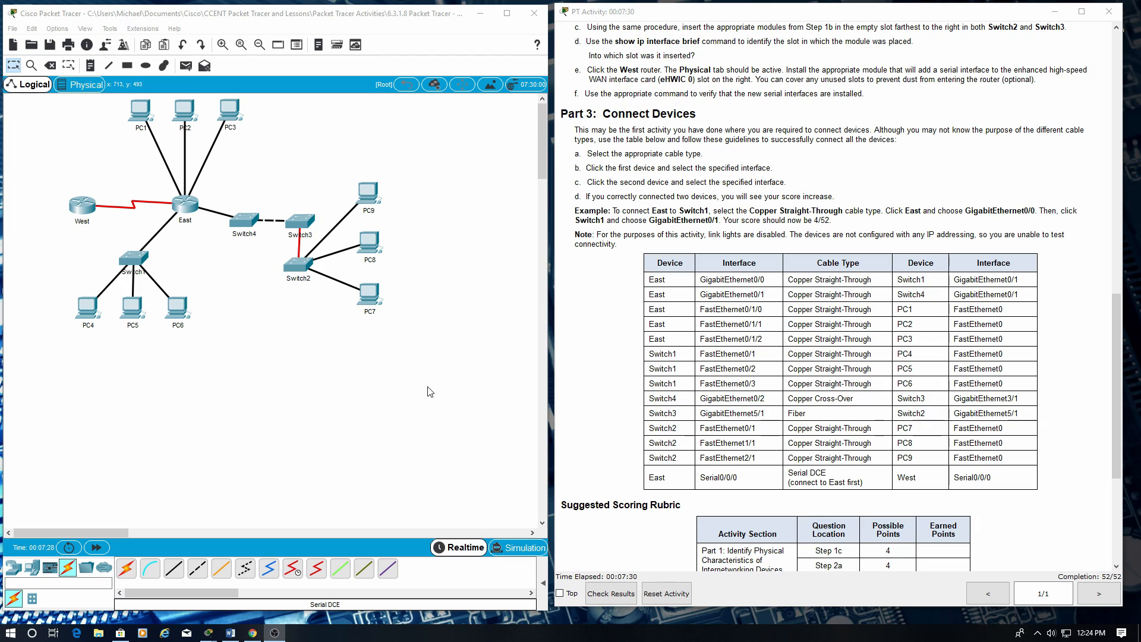